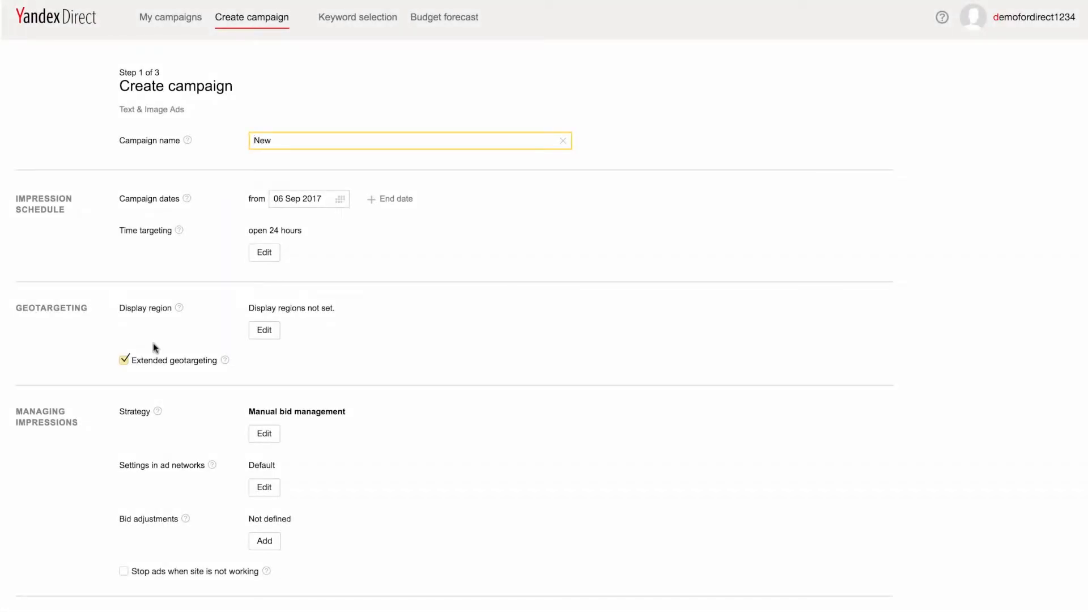
pyautogui.moveTo(367, 290)
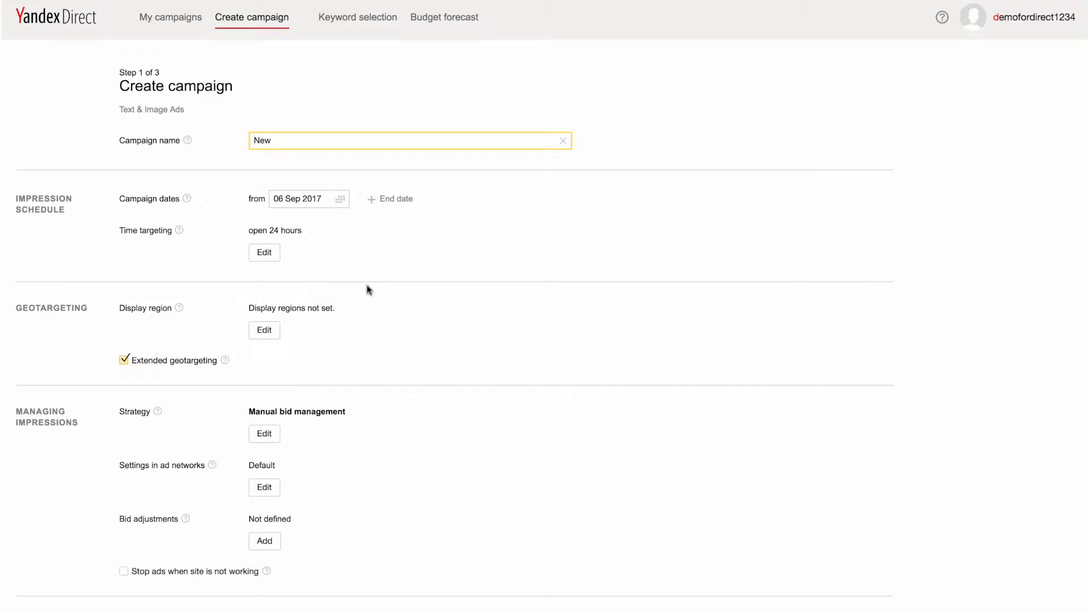
pyautogui.moveTo(367, 283)
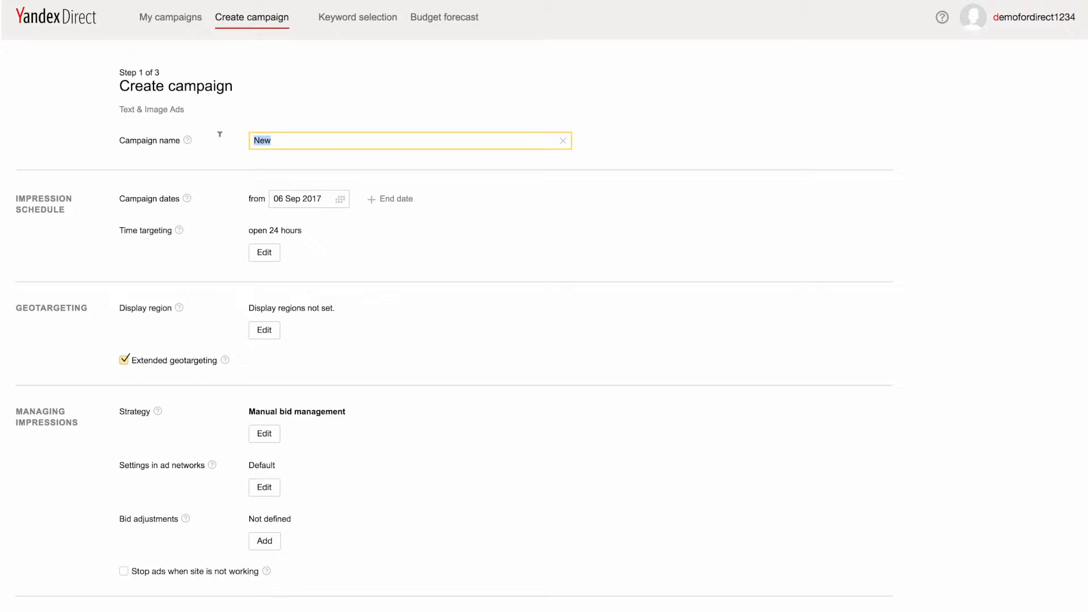
# Step: Name the campaign Search_sofas_Moscow and set its start date to 11 Sep 2017
pyautogui.write('Search_sofas_Mosco')
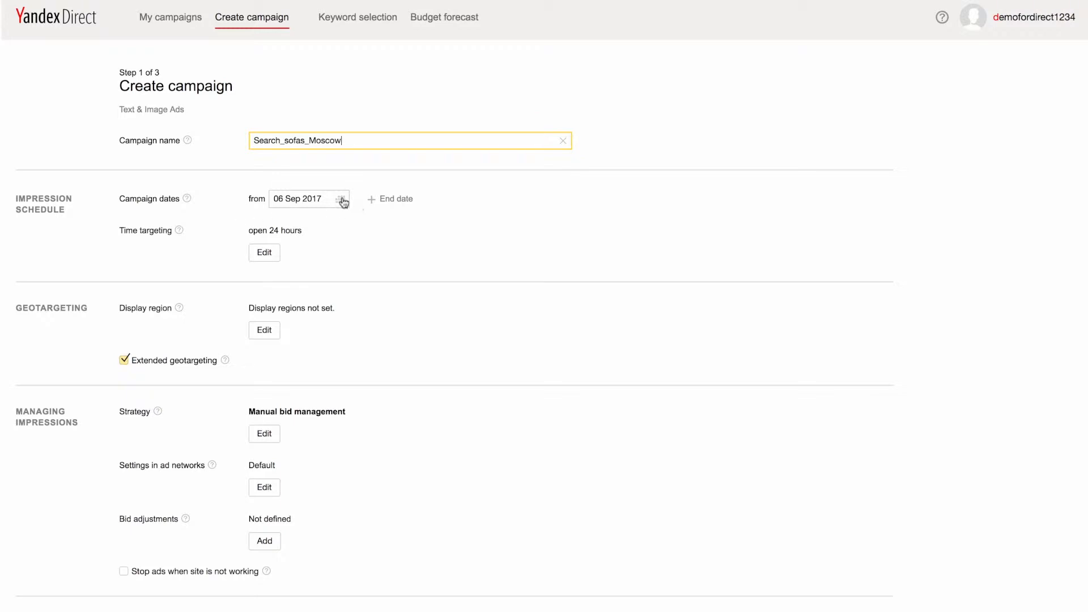
pyautogui.click(342, 199)
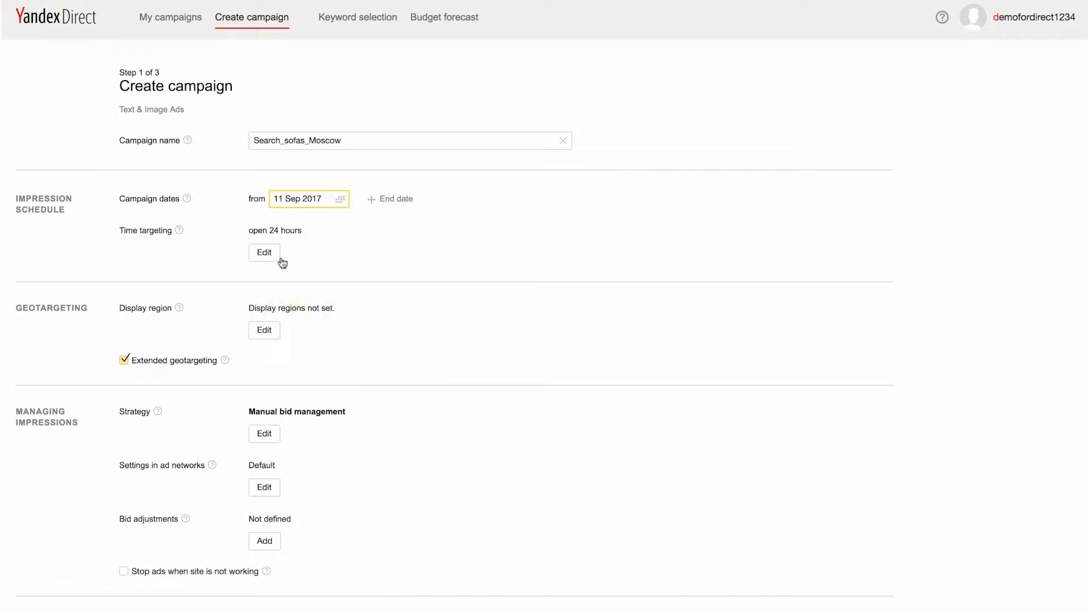
# Step: Untick hours 00–01 and 01–02 in Time targeting and save the 02:00–24:00 daily schedule
pyautogui.click(264, 252)
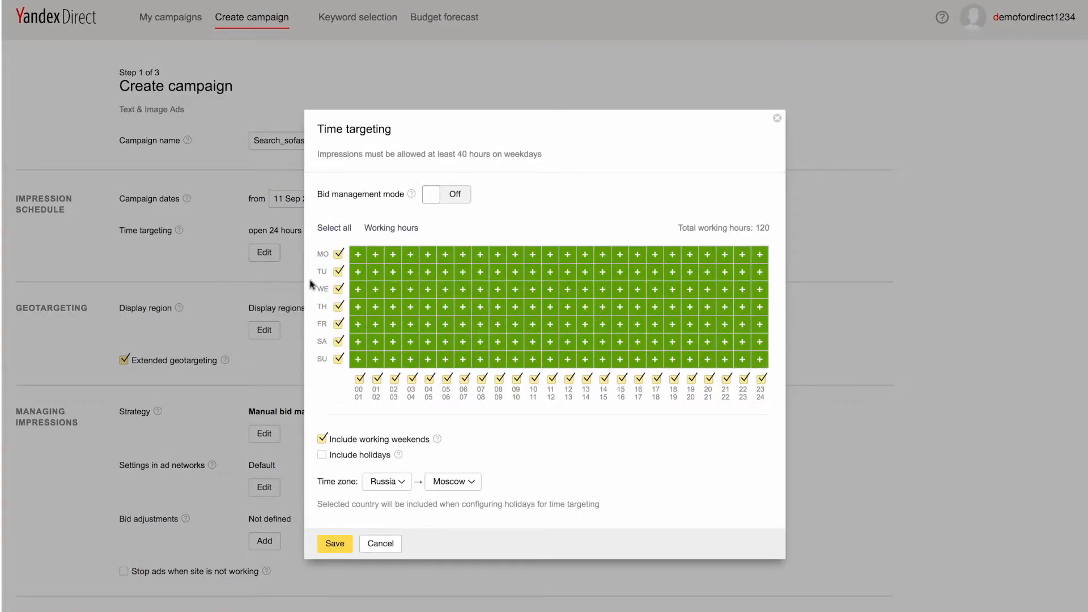
pyautogui.click(359, 379)
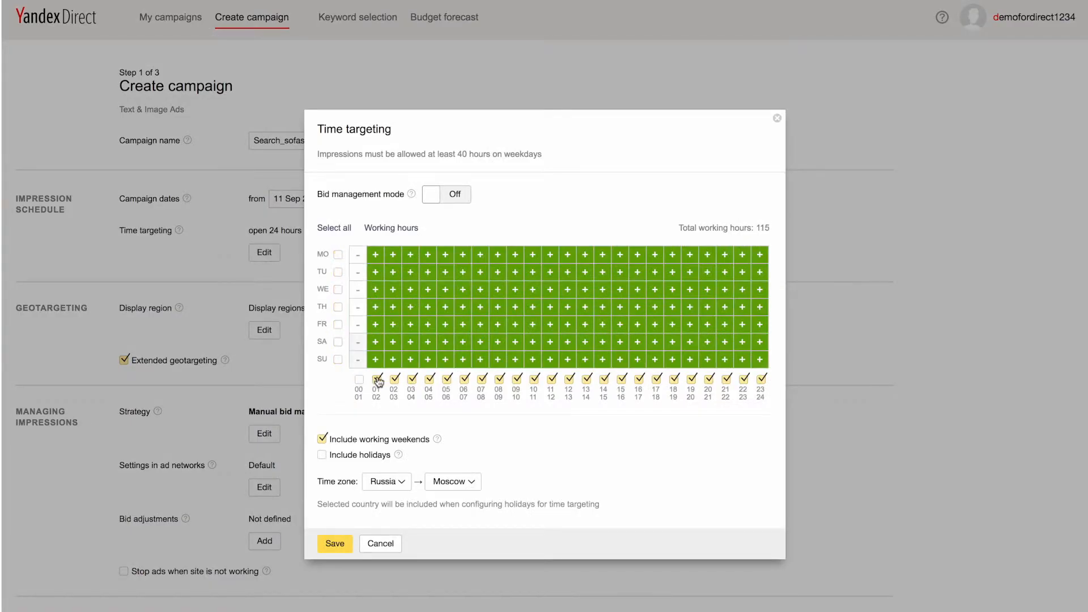
pyautogui.click(376, 380)
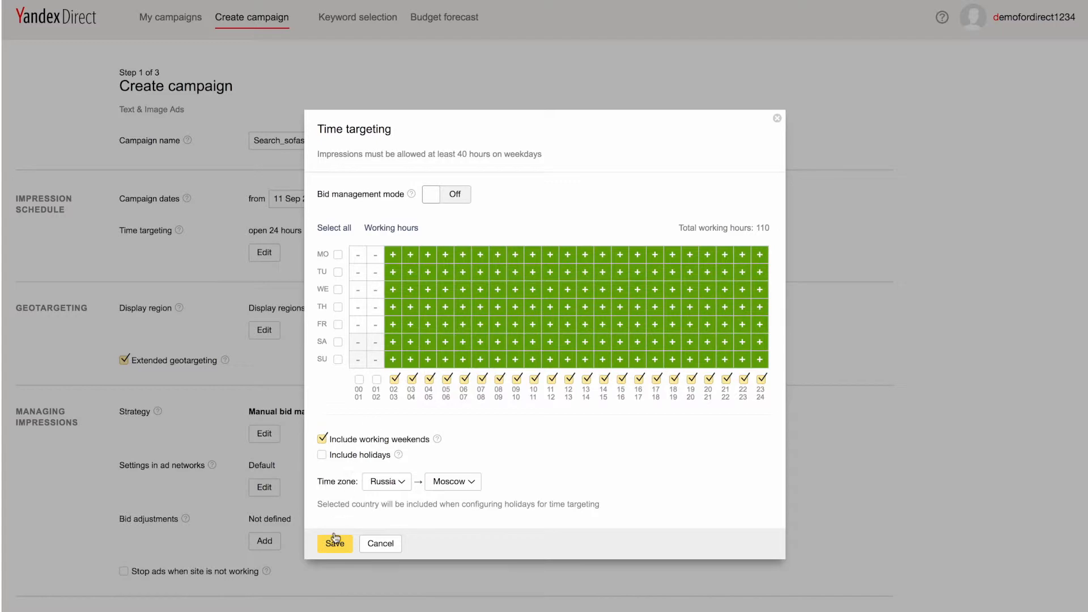
pyautogui.click(333, 542)
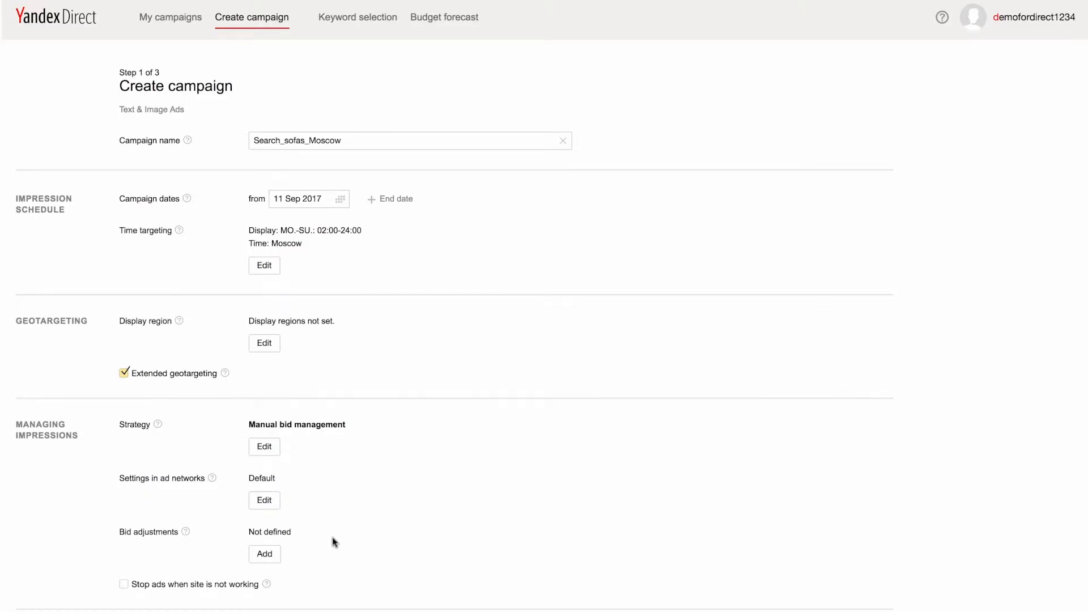
pyautogui.moveTo(251, 375)
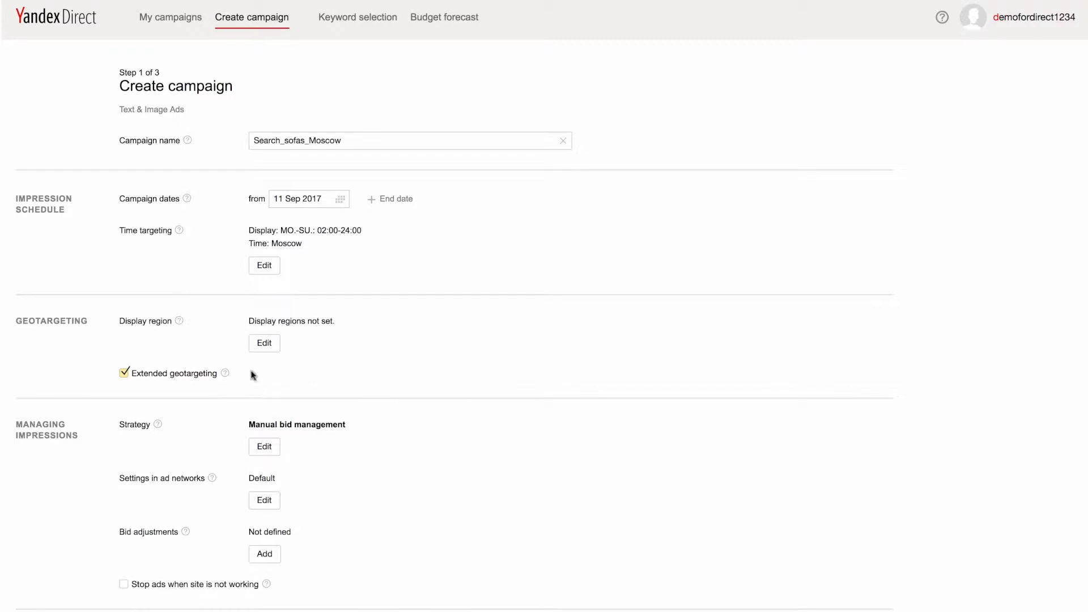
pyautogui.moveTo(232, 342)
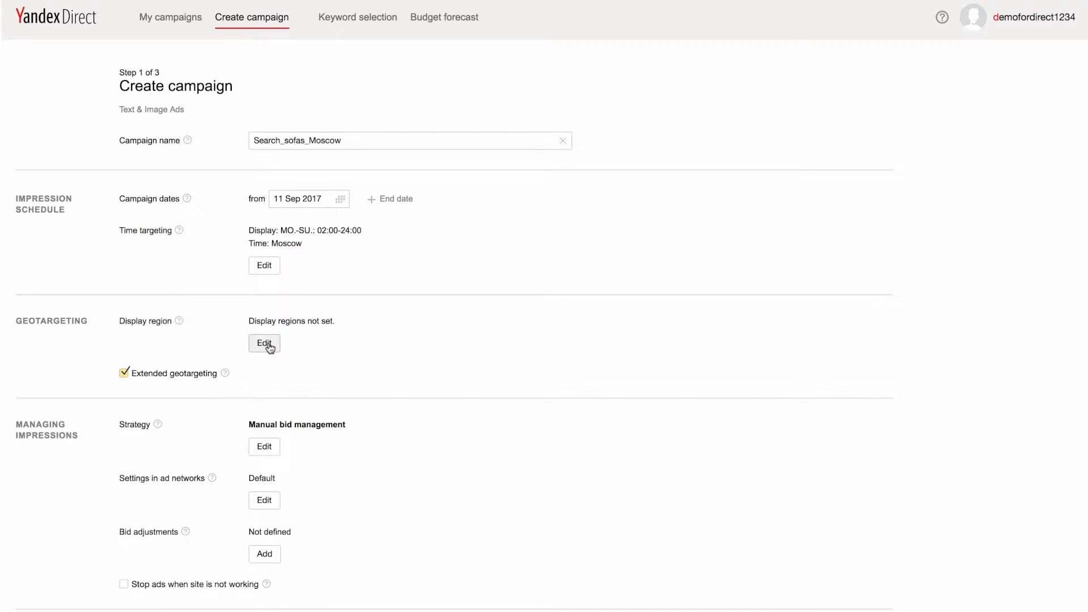
# Step: Select Moscow and Moscow Oblast under Russia as the display region
pyautogui.click(264, 344)
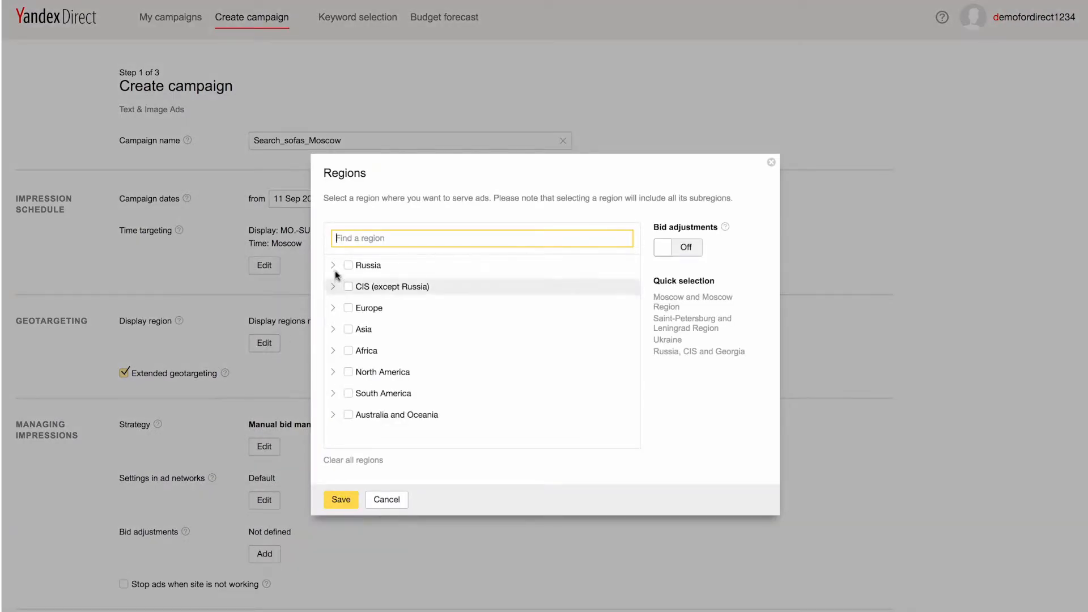
pyautogui.click(333, 265)
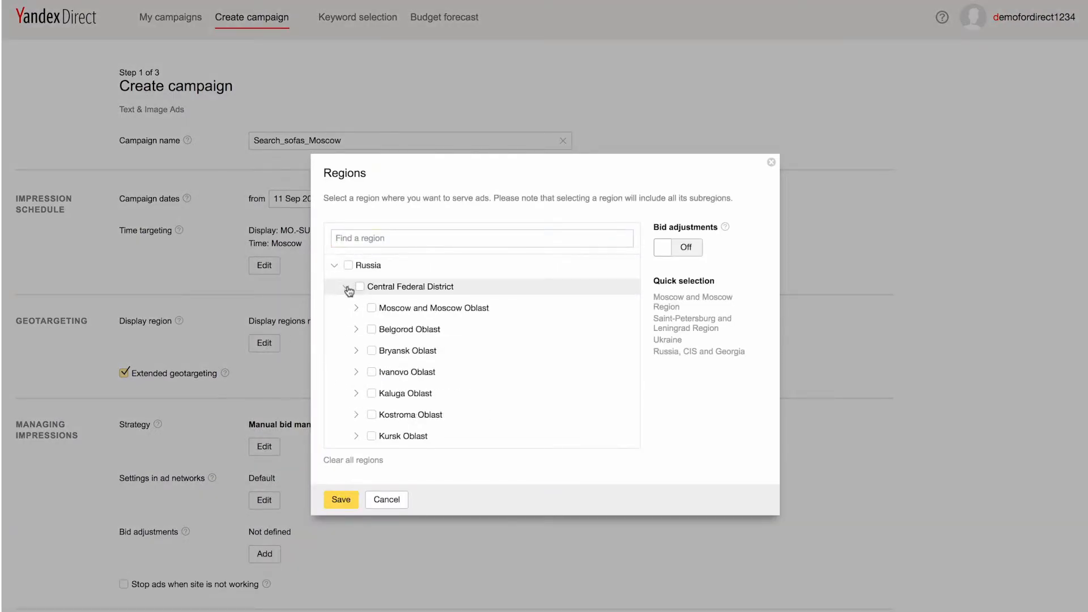
pyautogui.click(372, 307)
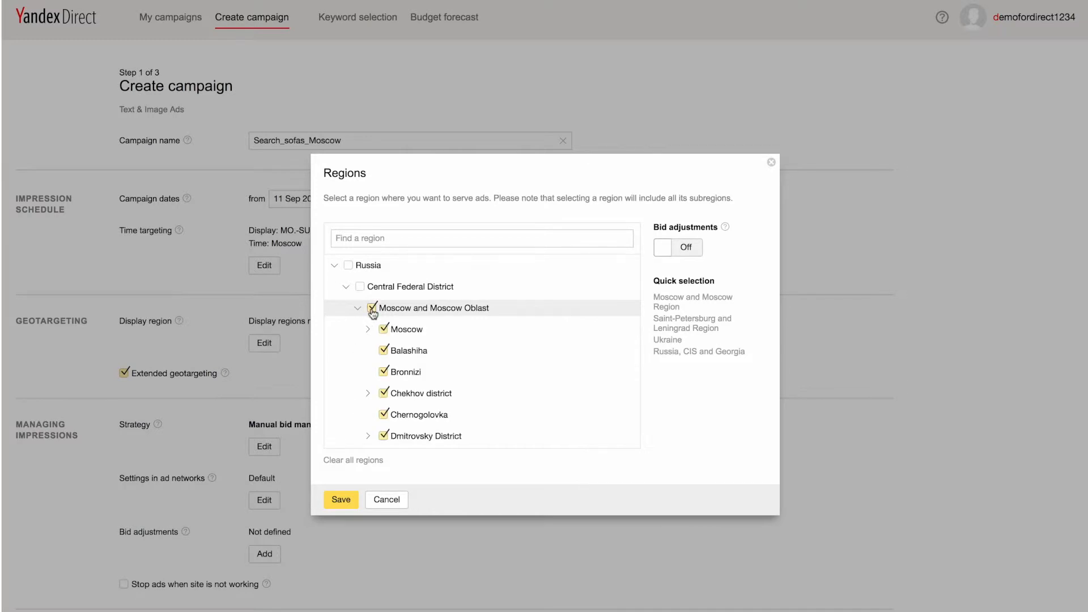
# Step: Enable regional bid adjustments, set Moscow to +200% and save the regions
pyautogui.click(663, 247)
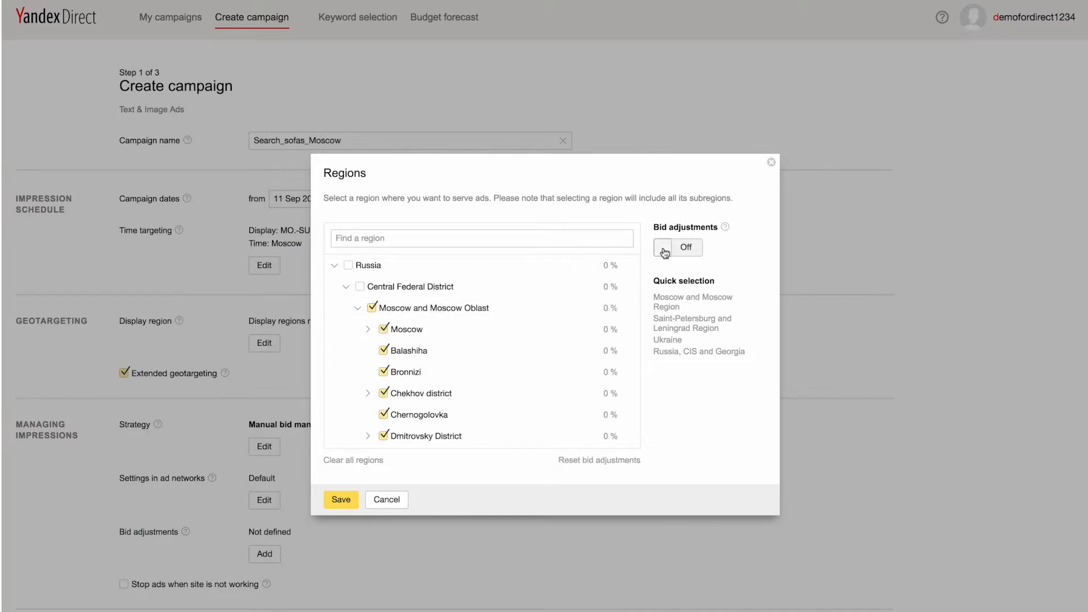
pyautogui.click(667, 248)
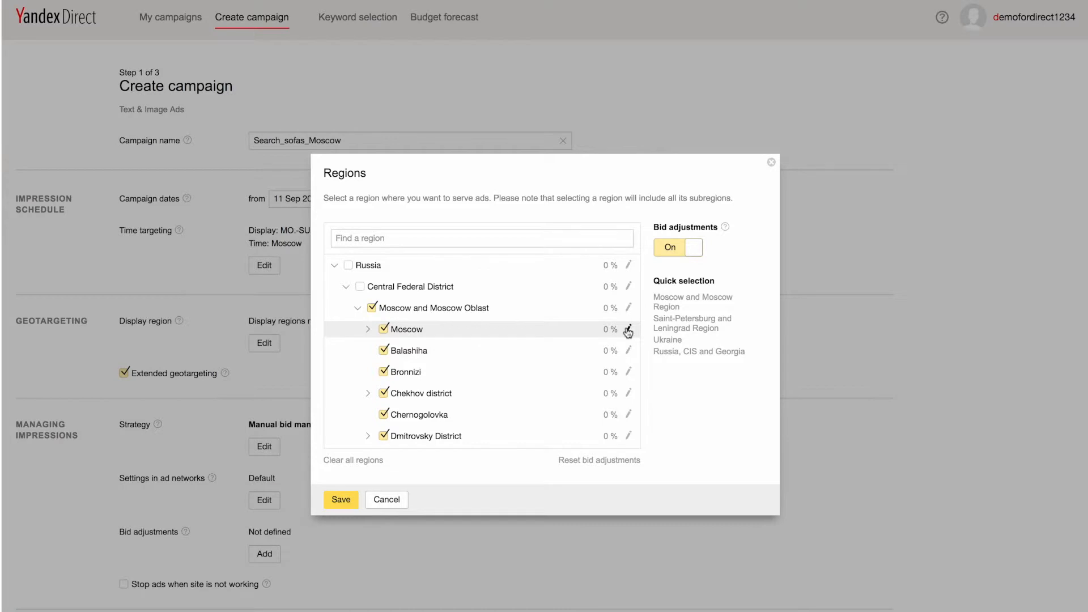
pyautogui.click(628, 330)
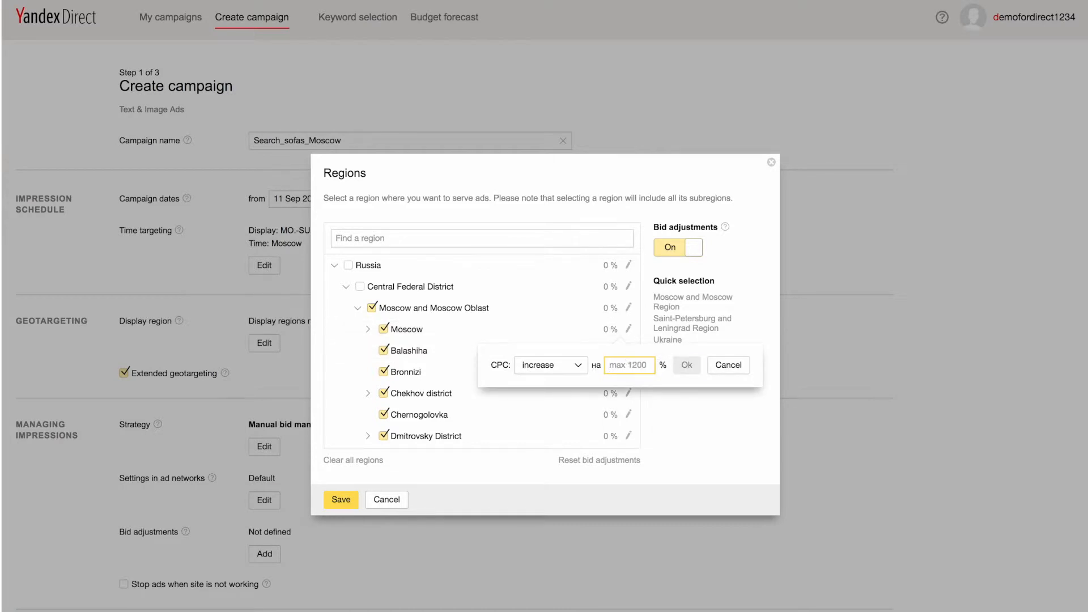
pyautogui.write('200')
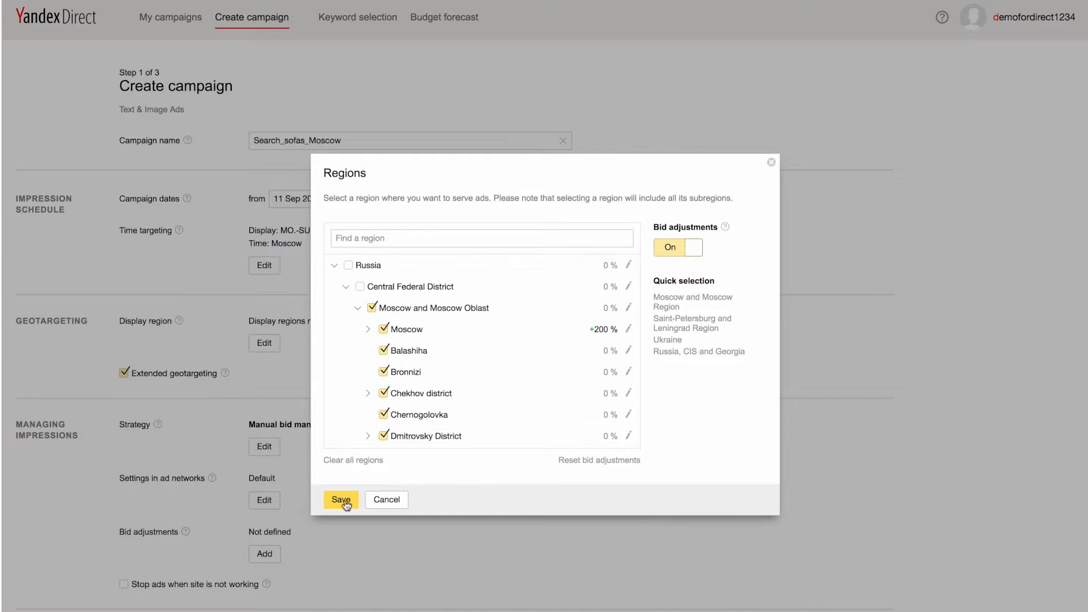
pyautogui.click(341, 500)
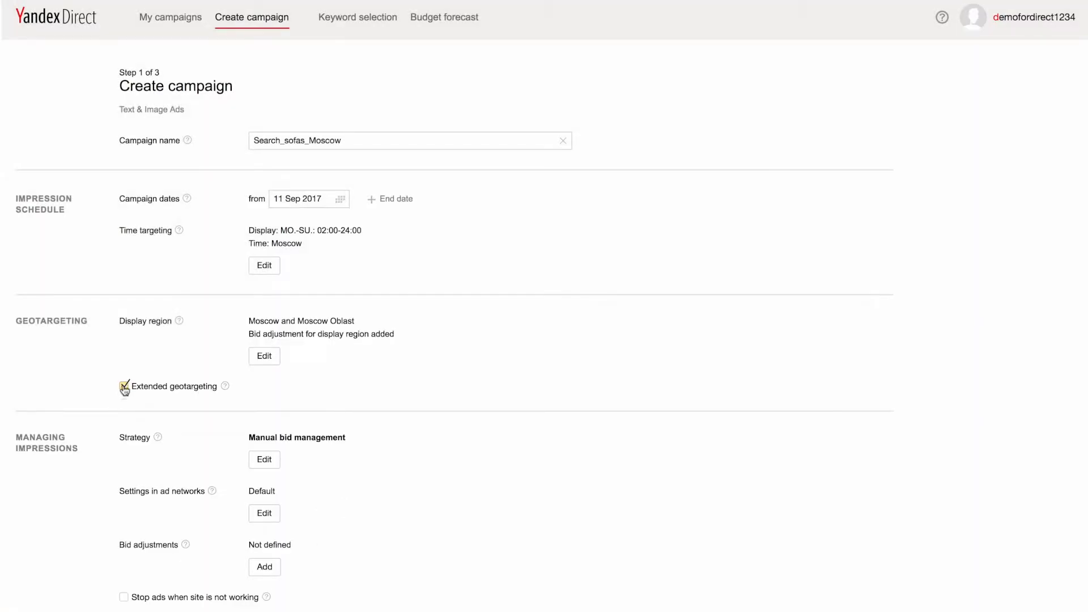
pyautogui.click(124, 387)
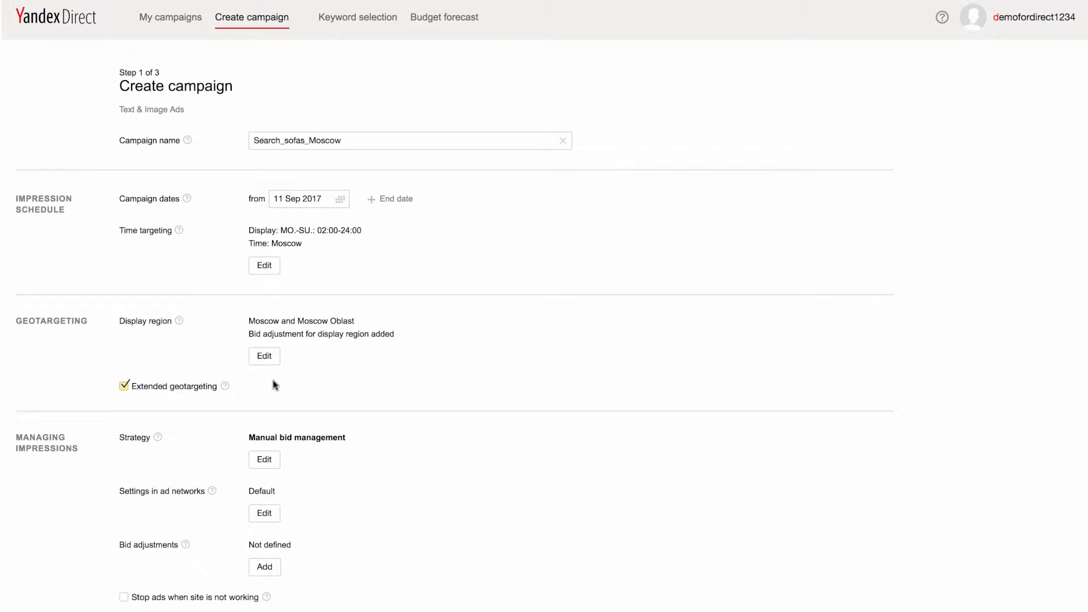
pyautogui.scroll(-3)
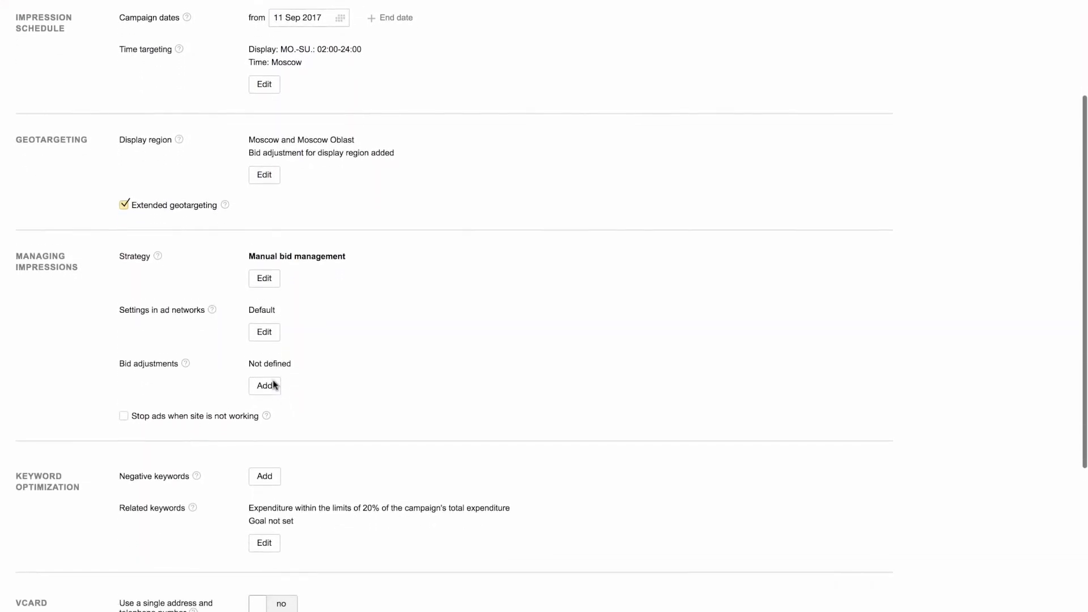
pyautogui.scroll(-3)
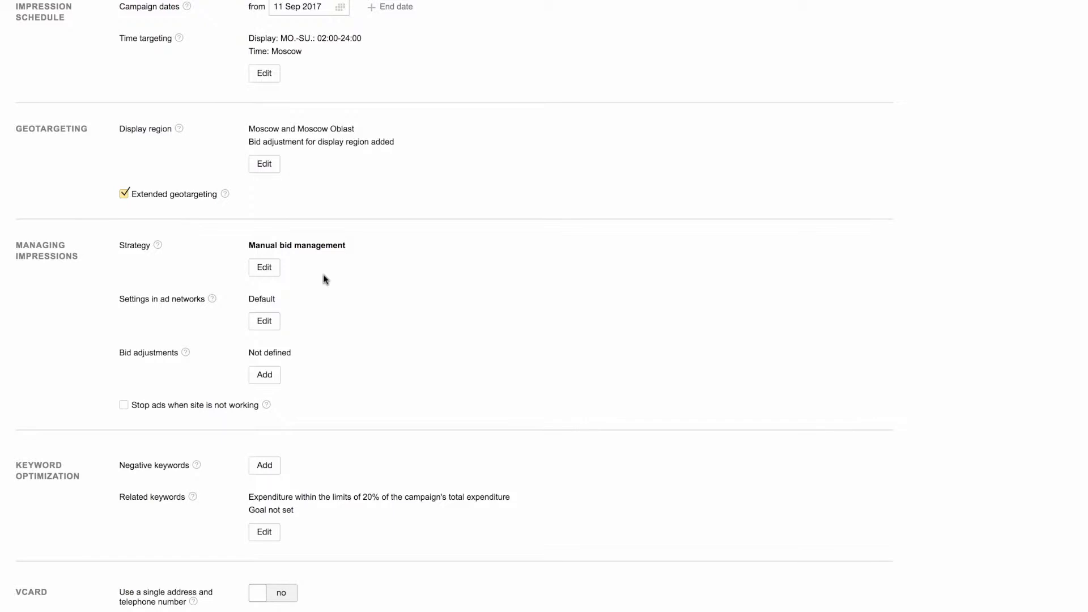
pyautogui.click(264, 267)
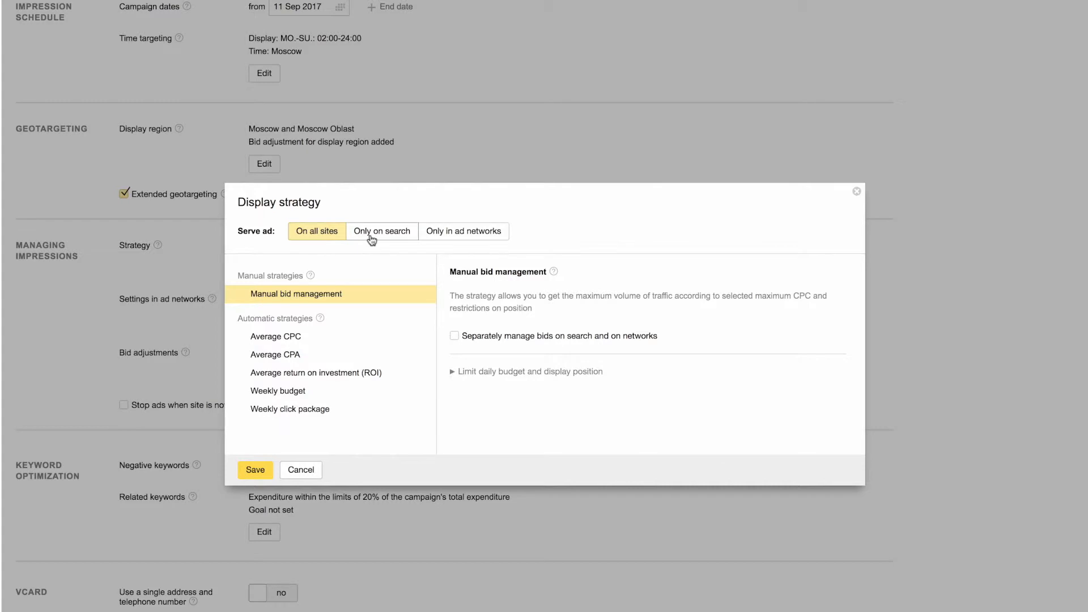
pyautogui.click(463, 231)
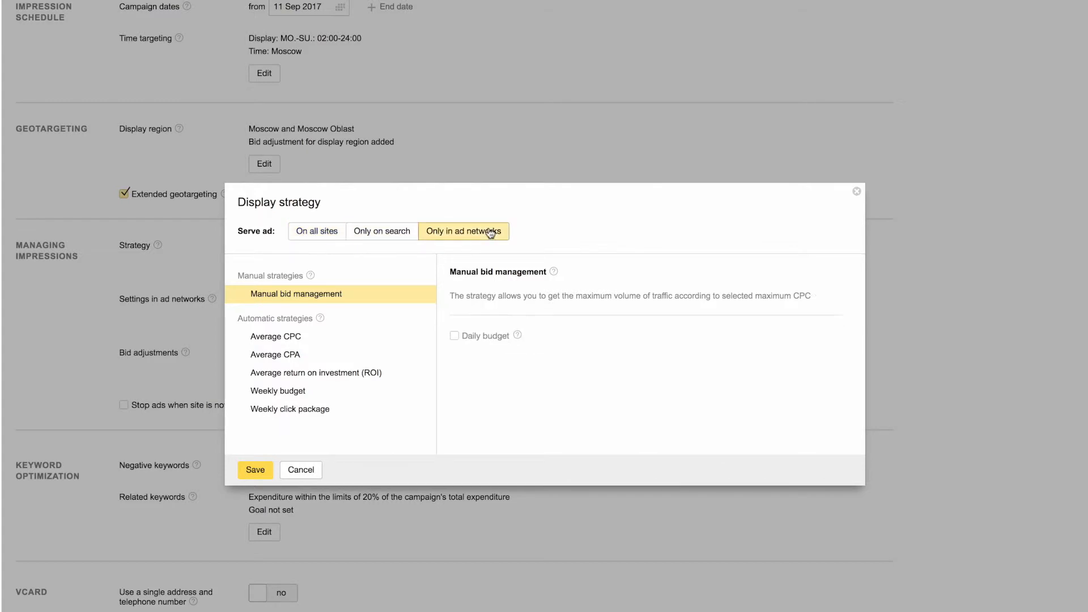
pyautogui.click(316, 230)
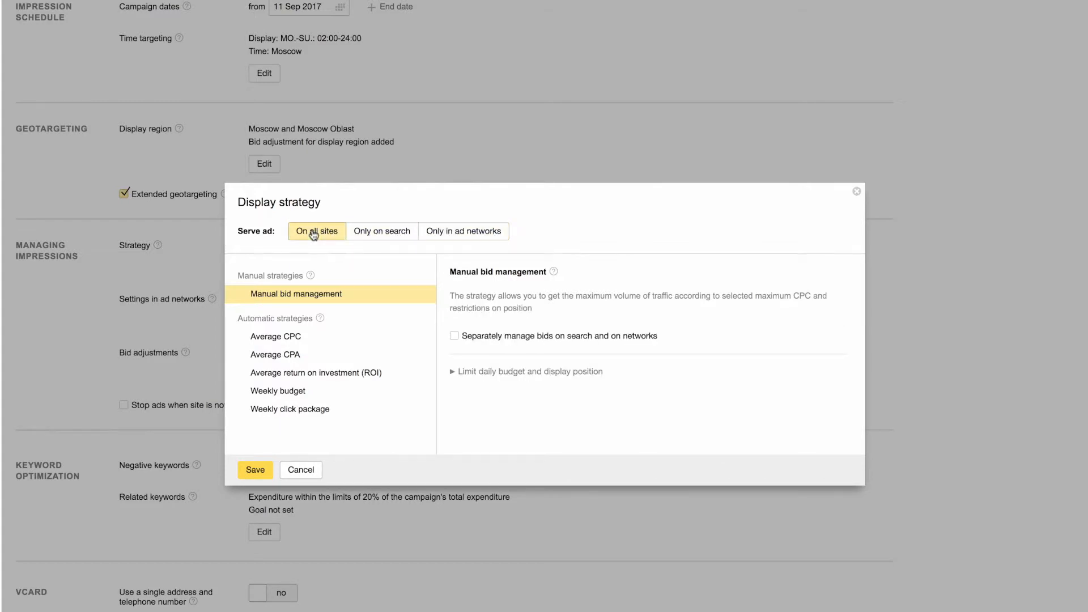
pyautogui.click(255, 469)
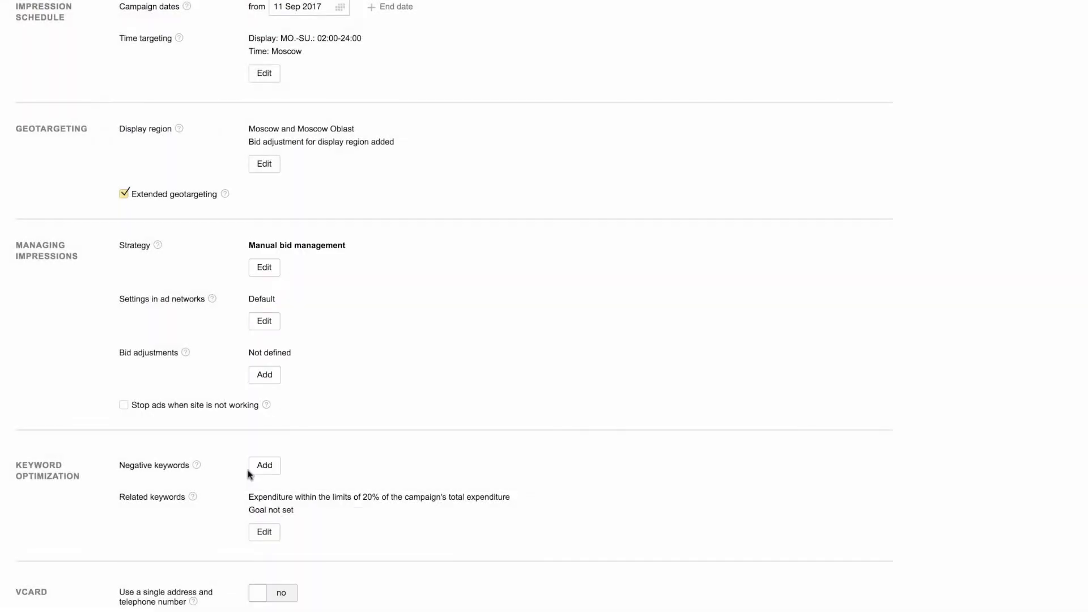
pyautogui.moveTo(356, 339)
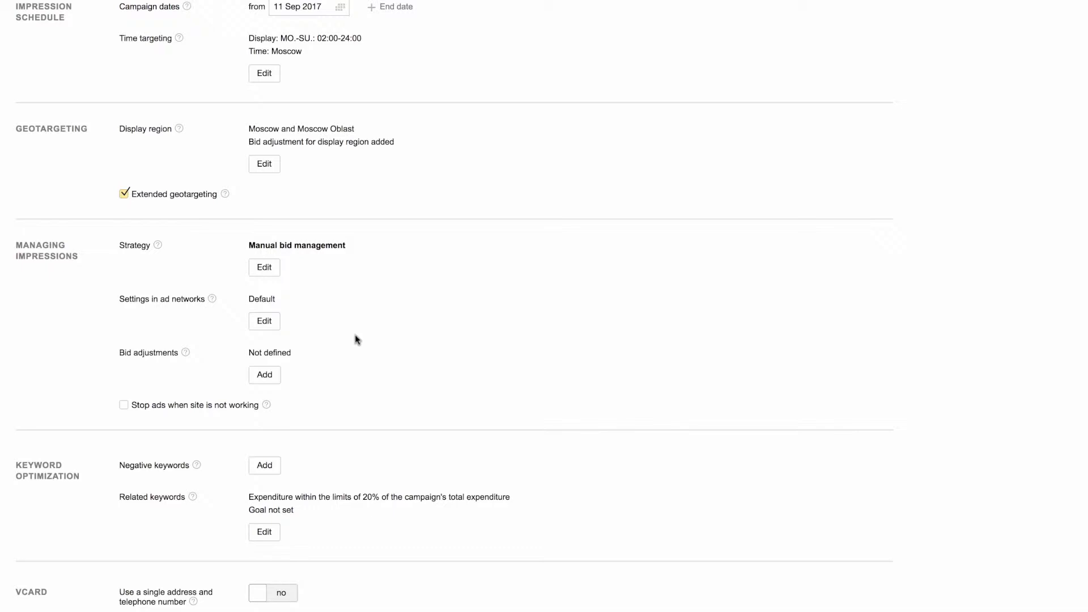
pyautogui.moveTo(375, 305)
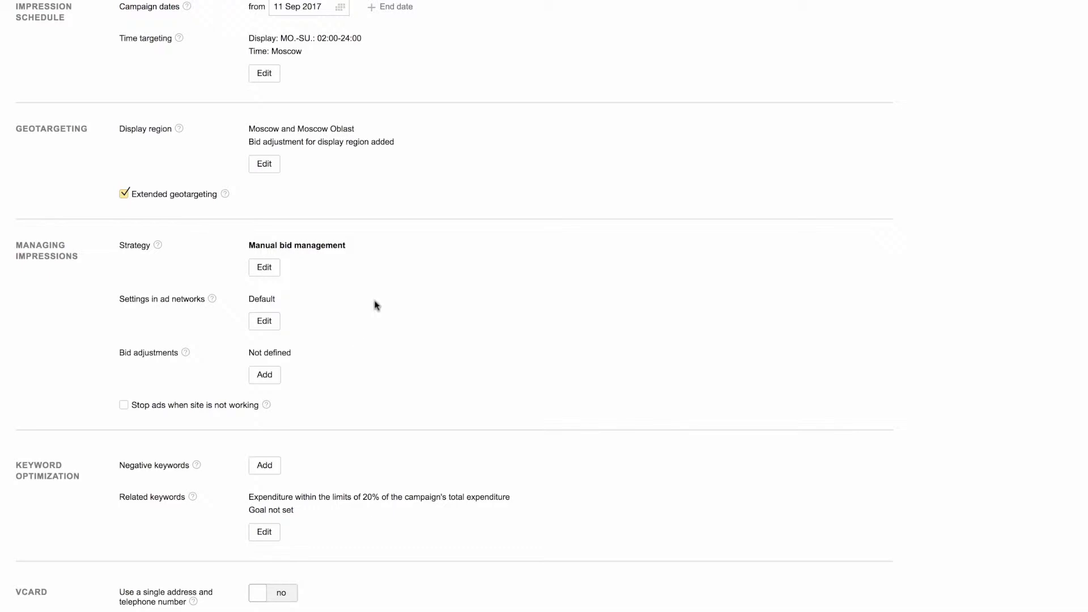
# Step: Allocate 70% of budget to ad networks with maximum CPC at 60% of search, and save
pyautogui.click(264, 321)
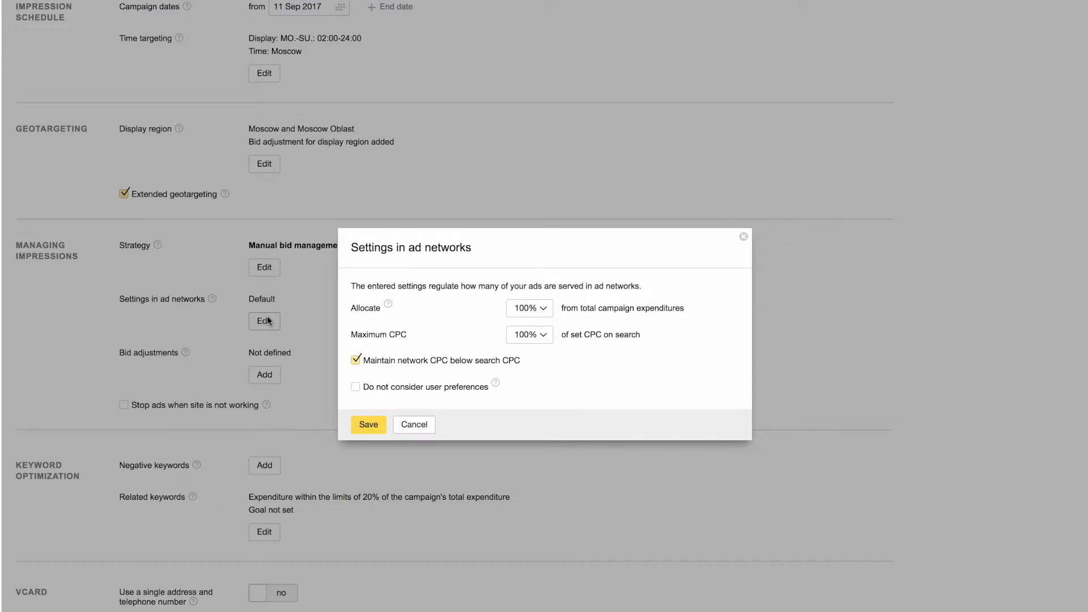
pyautogui.moveTo(427, 313)
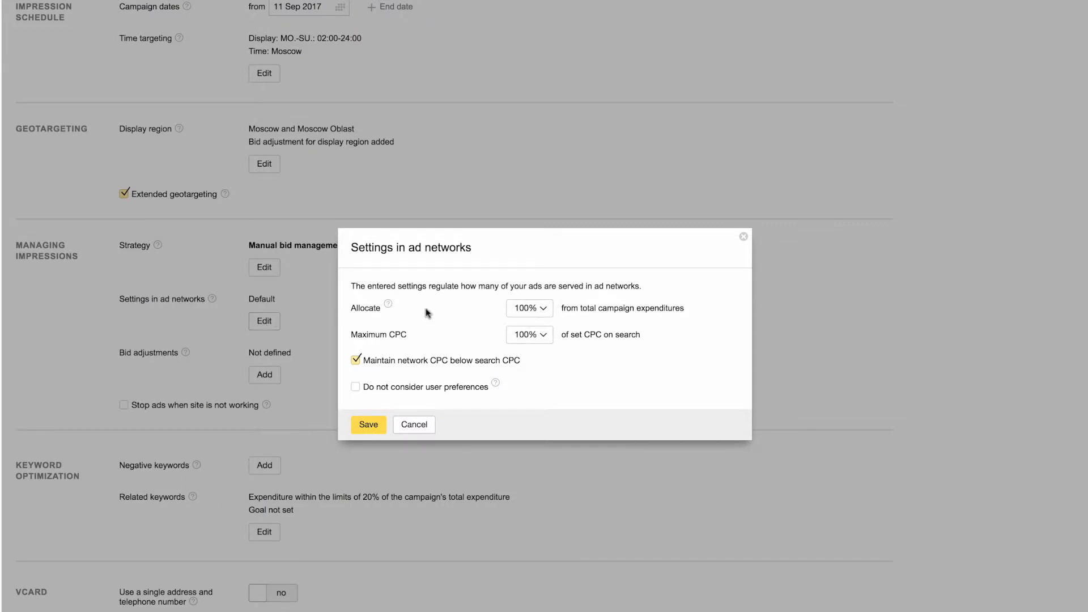
pyautogui.click(529, 307)
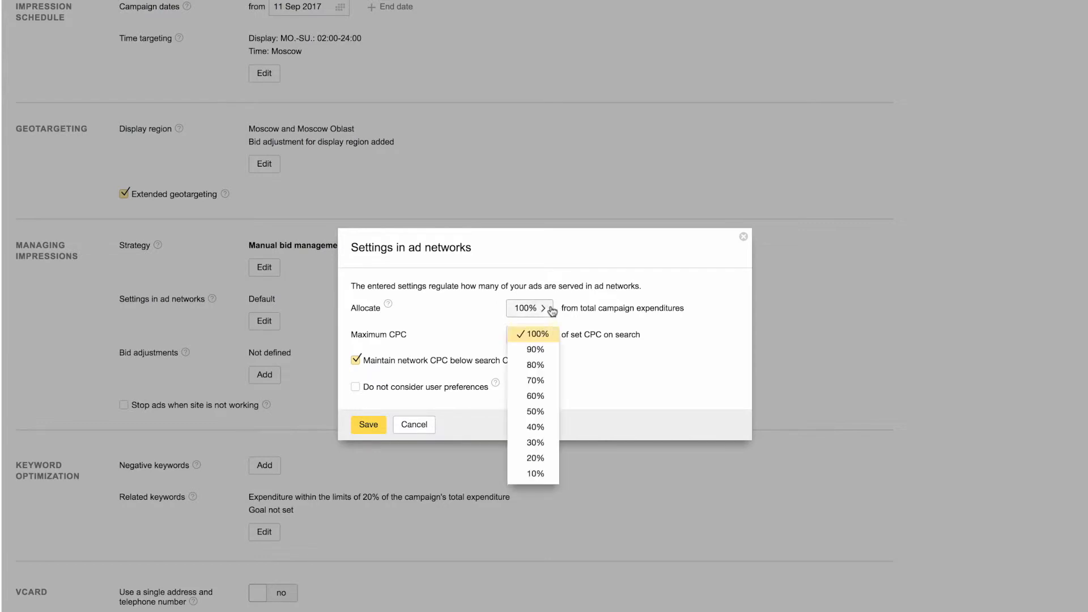
pyautogui.moveTo(534, 381)
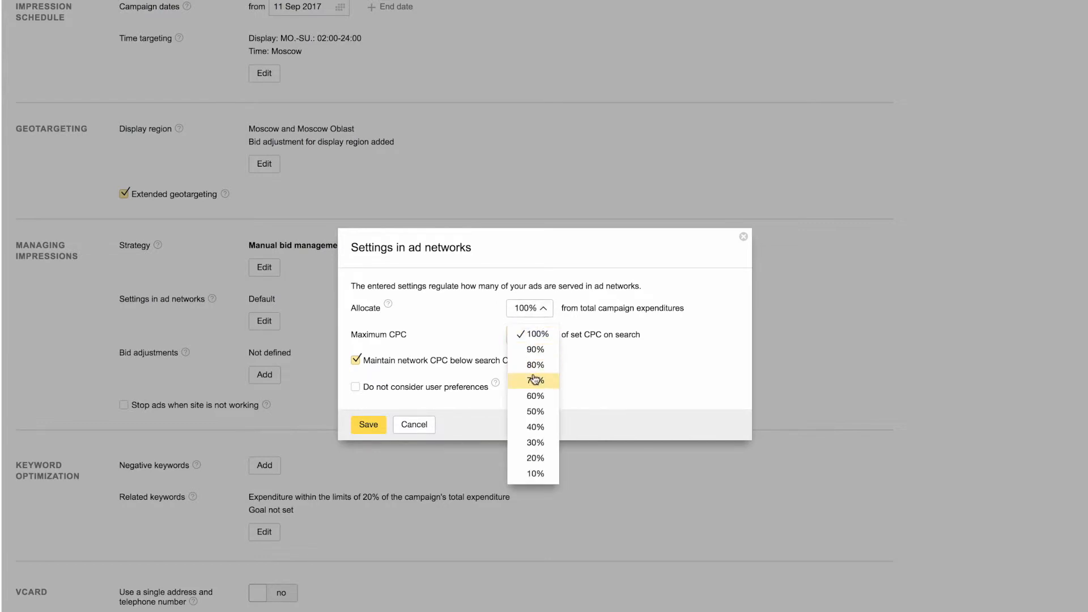
pyautogui.click(534, 381)
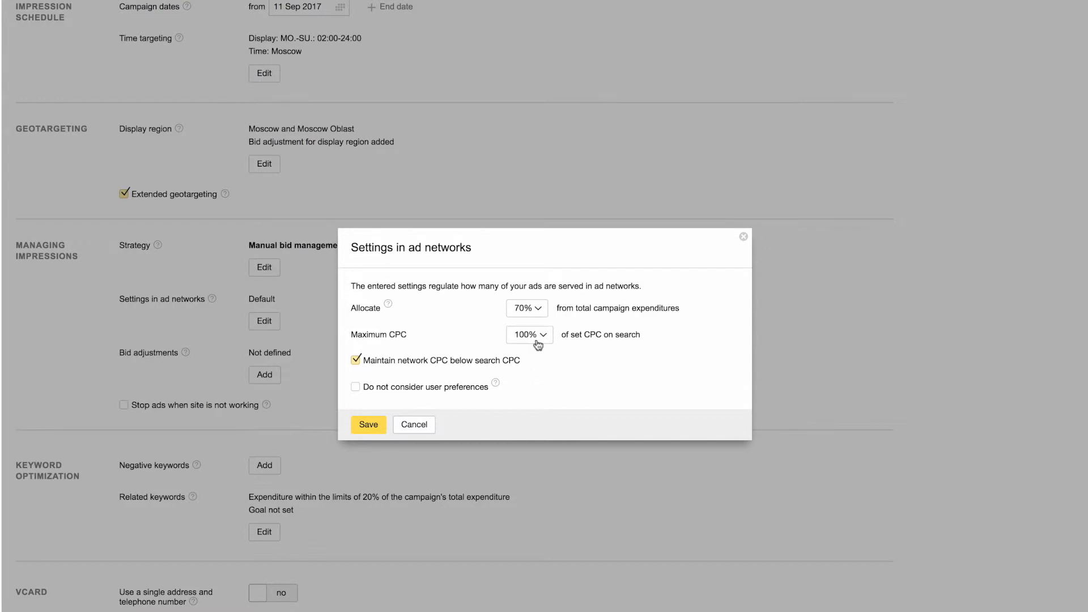
pyautogui.click(527, 333)
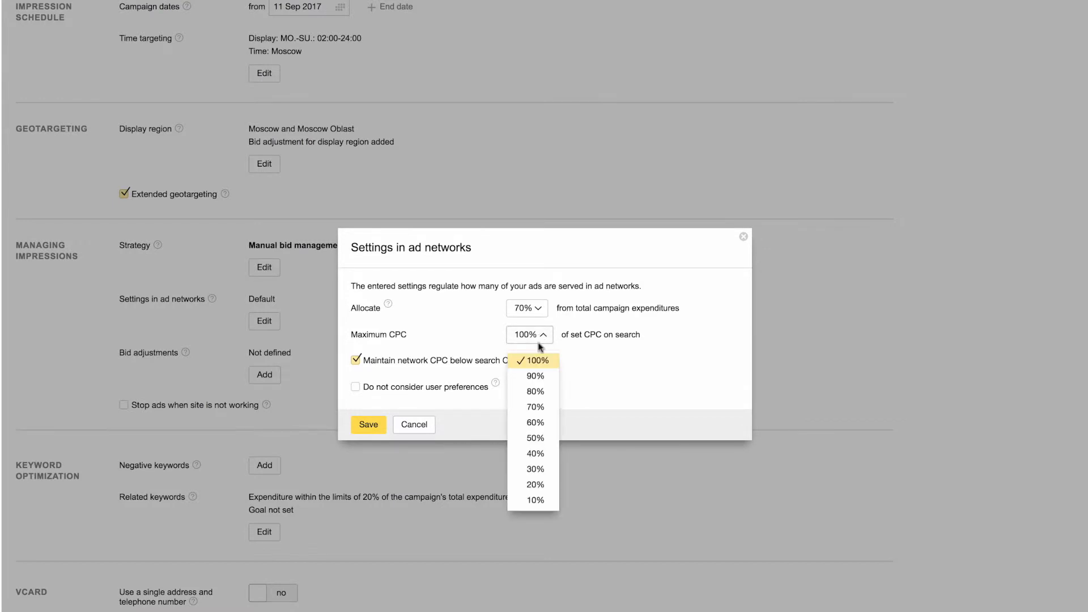
pyautogui.click(534, 422)
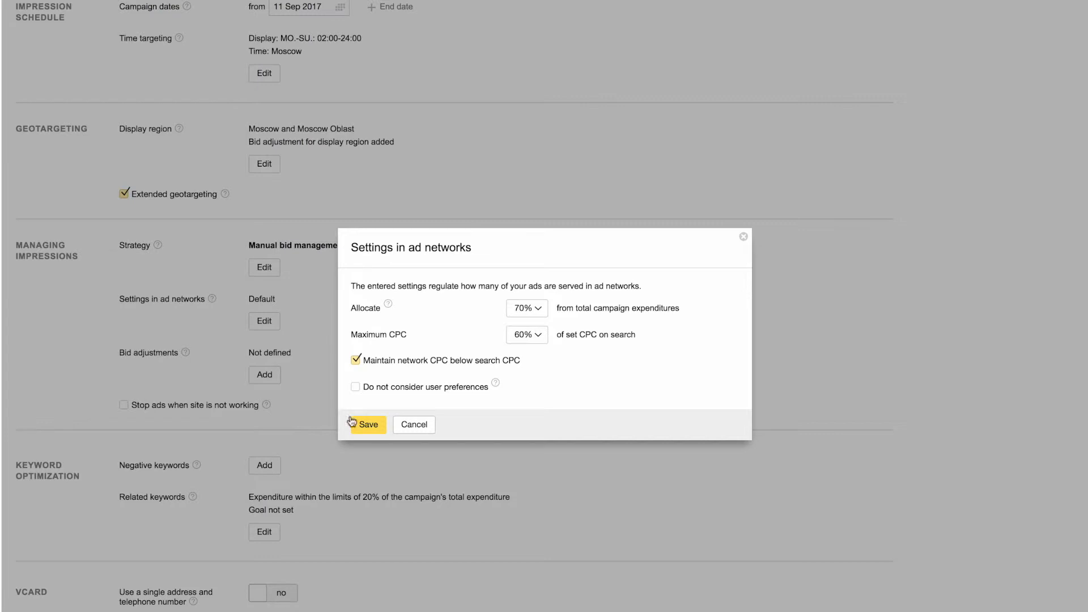
pyautogui.click(366, 424)
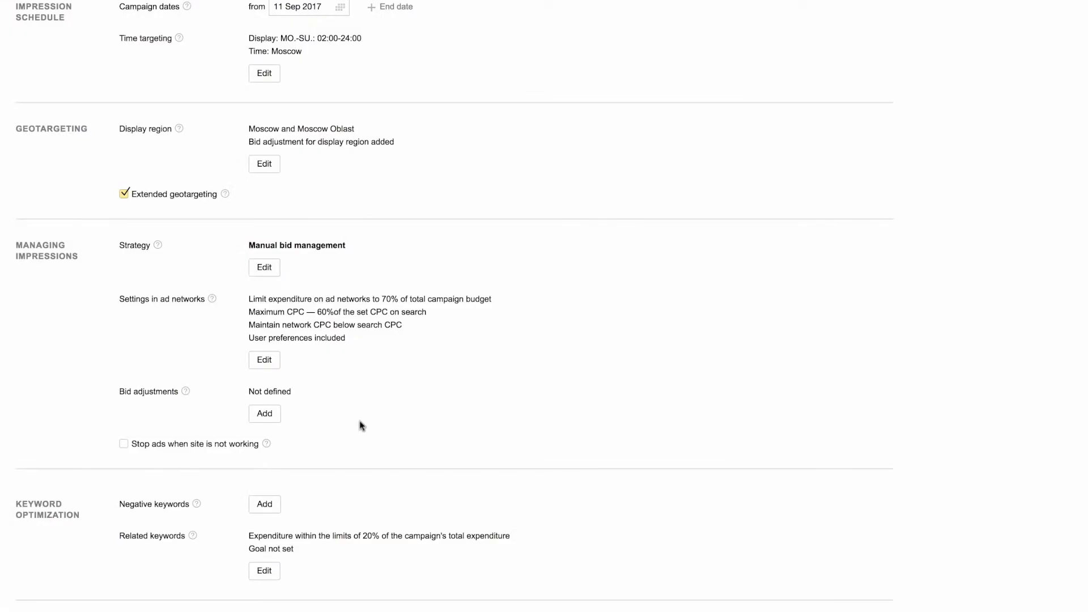
pyautogui.click(264, 413)
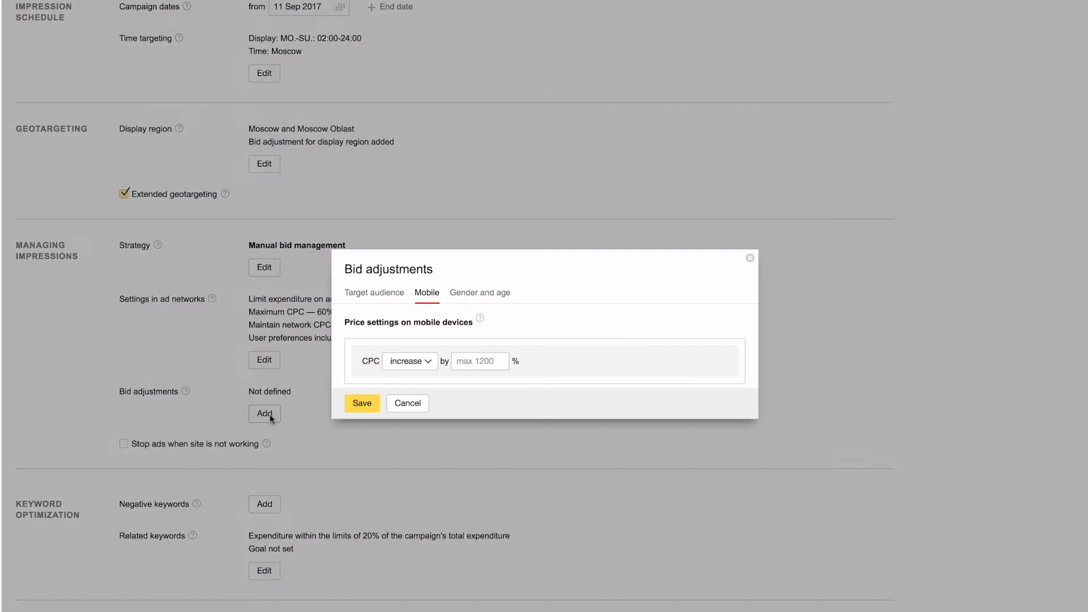
pyautogui.moveTo(450, 319)
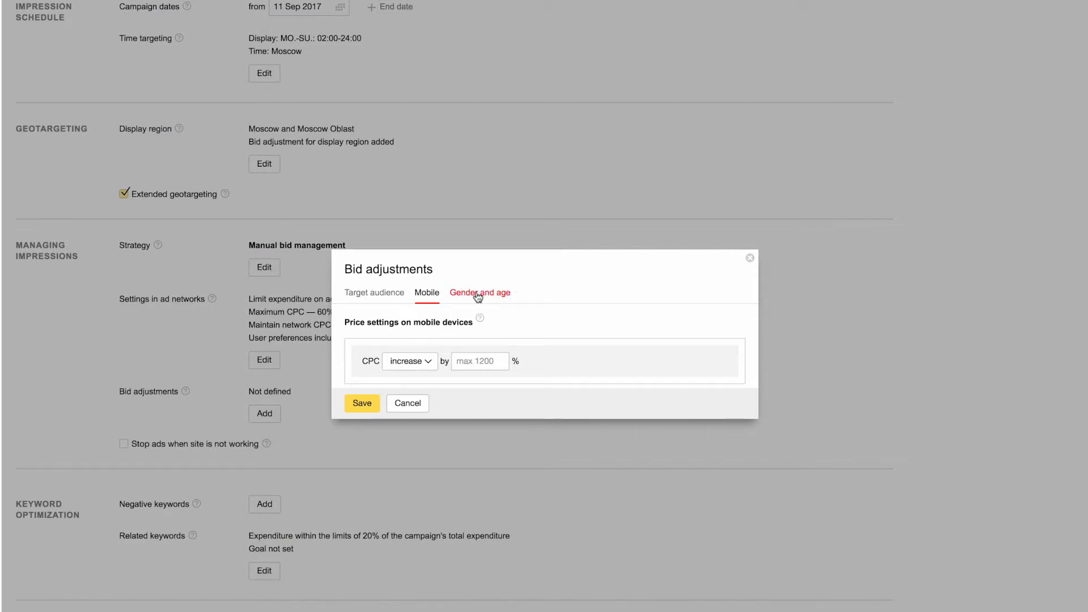
pyautogui.click(479, 293)
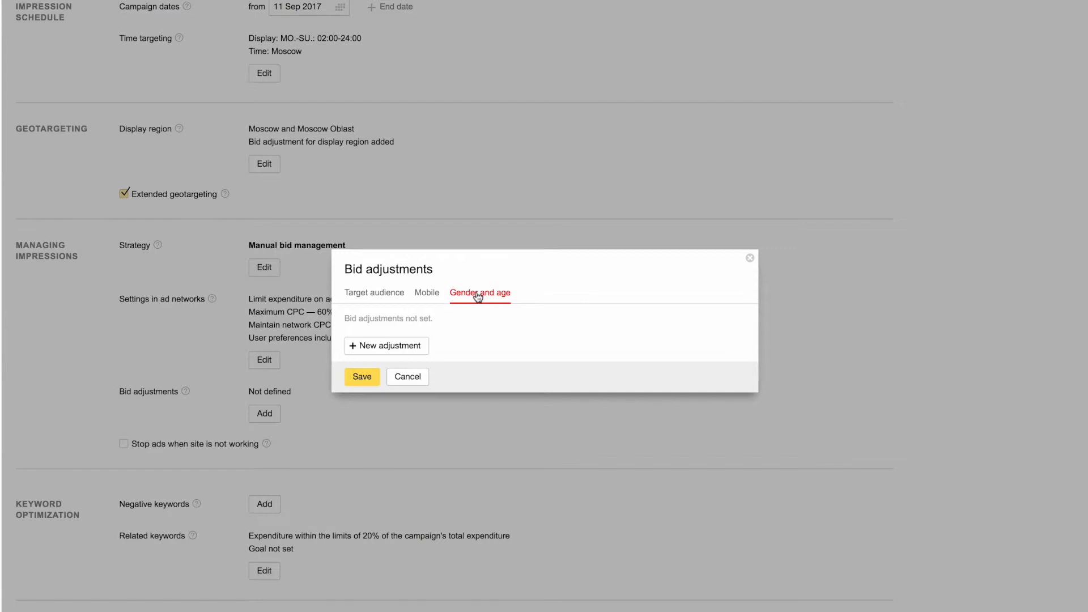
pyautogui.moveTo(427, 304)
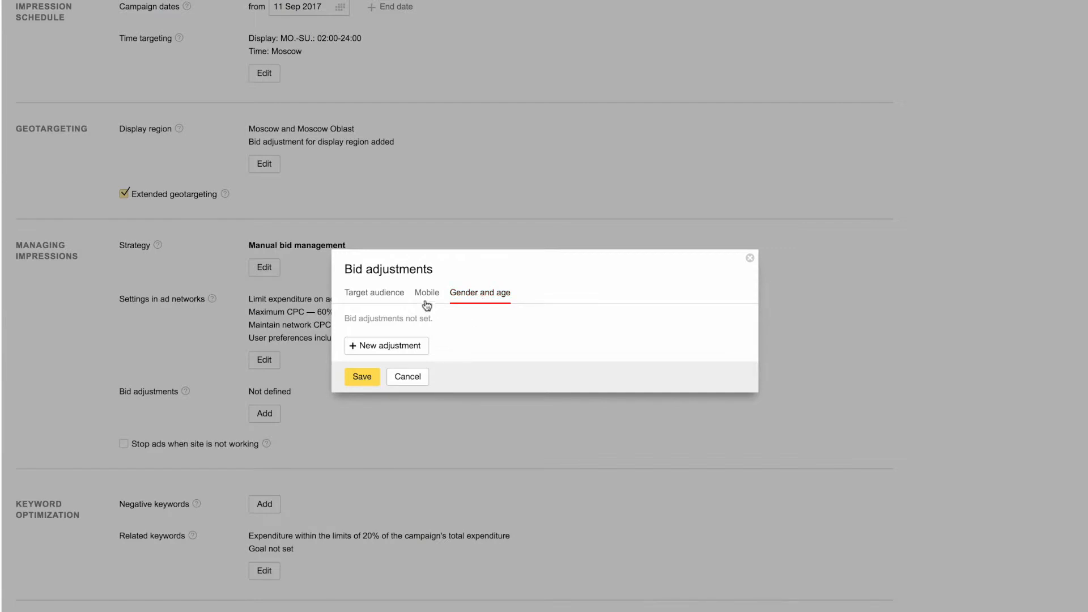
pyautogui.click(427, 292)
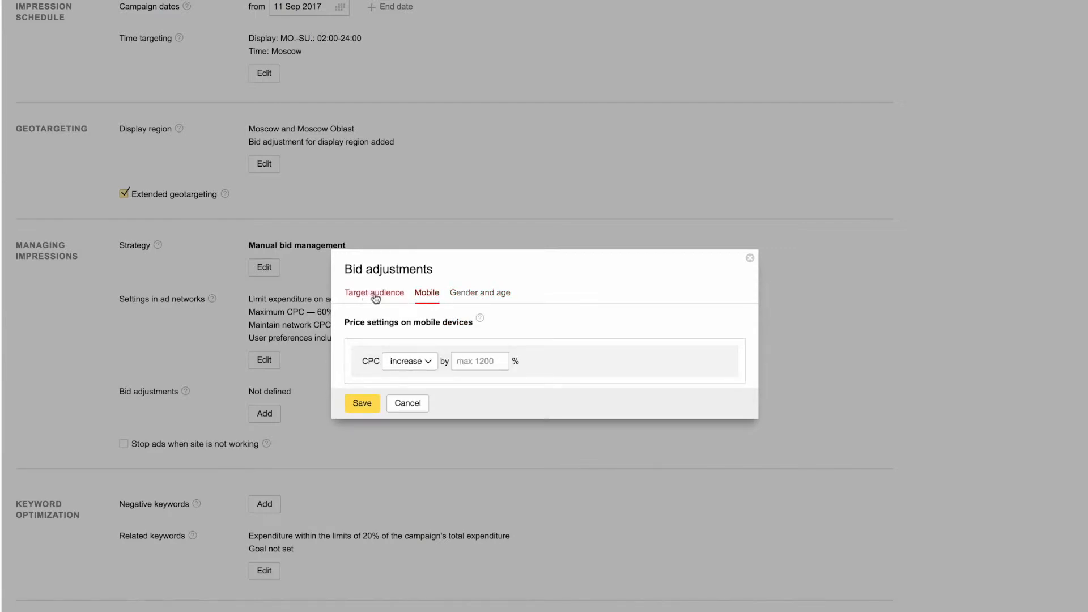
pyautogui.click(373, 293)
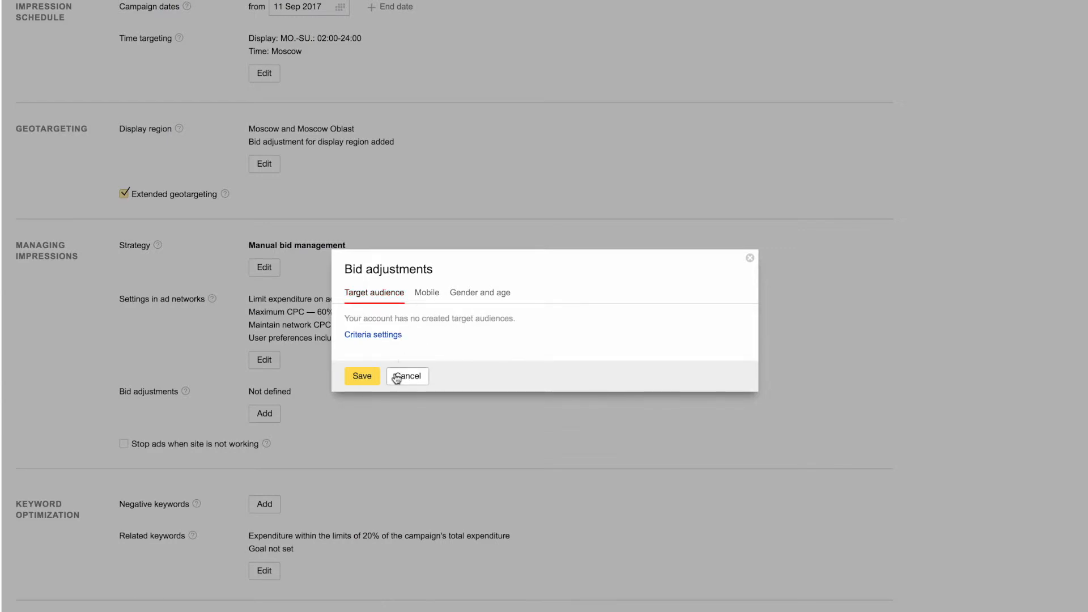
pyautogui.click(406, 376)
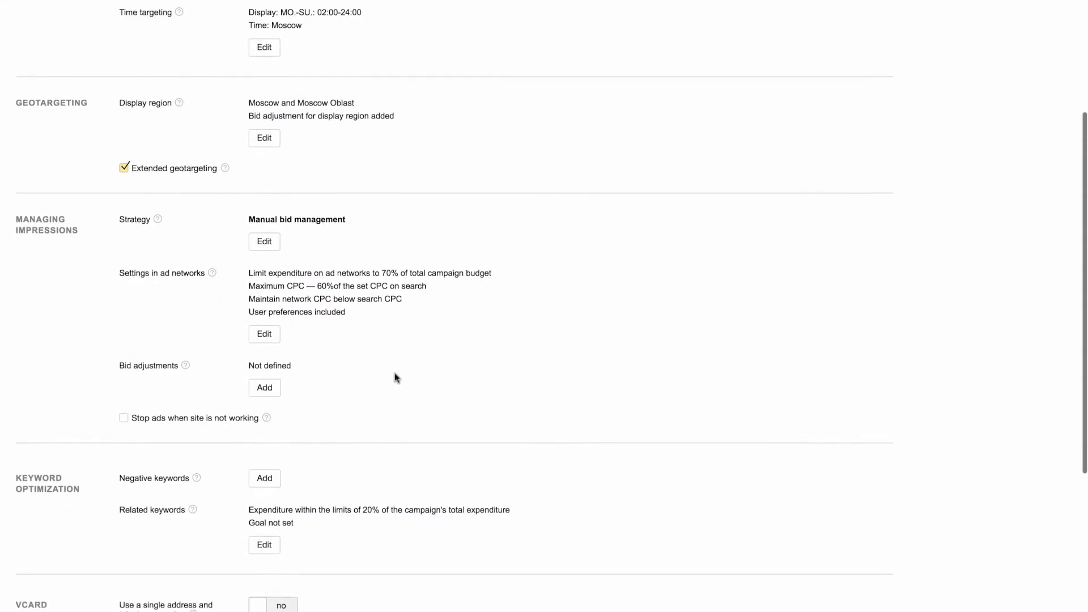
pyautogui.scroll(-3)
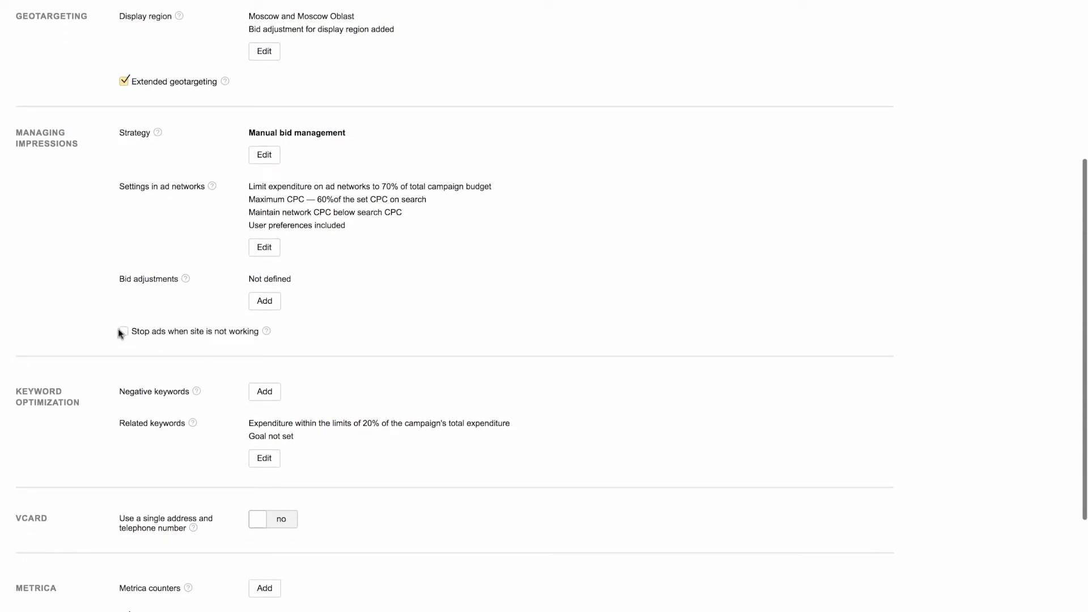
# Step: Enable 'Stop ads when site is not working' and scroll down the campaign settings
pyautogui.click(123, 331)
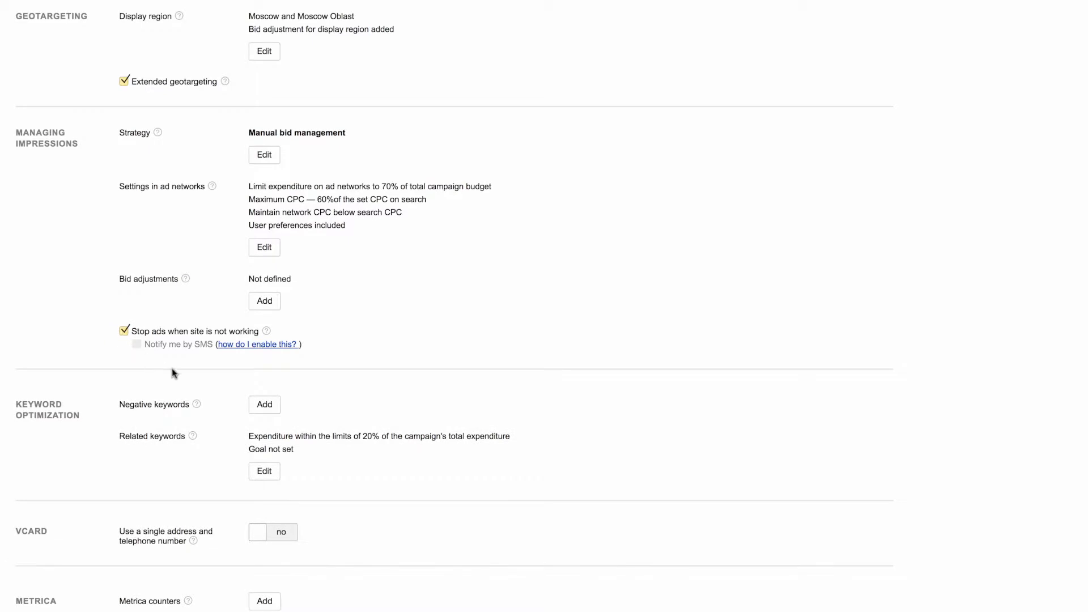
pyautogui.moveTo(177, 375)
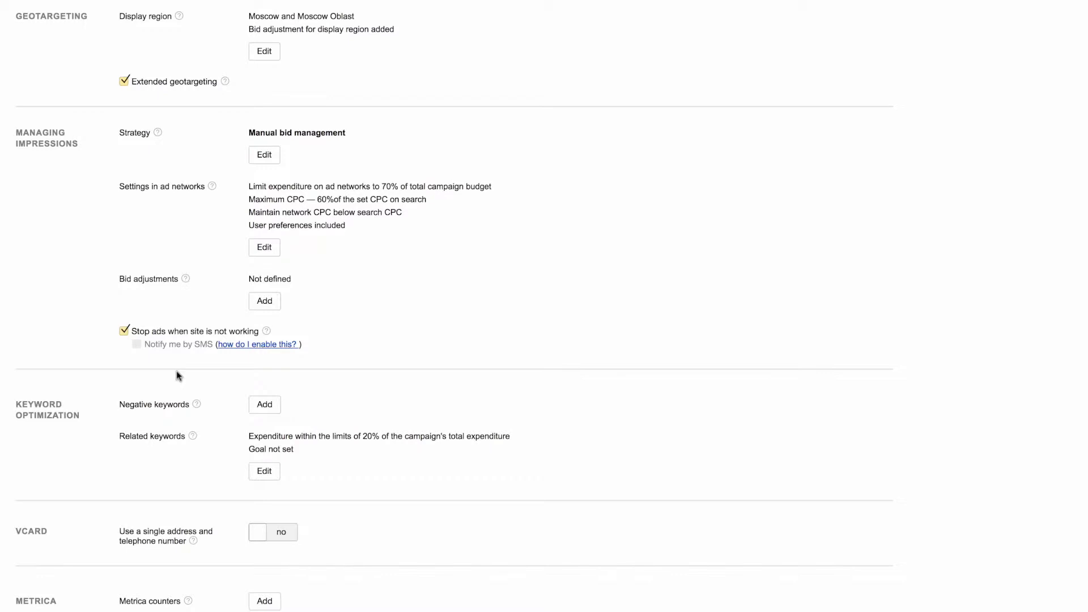
pyautogui.scroll(-3)
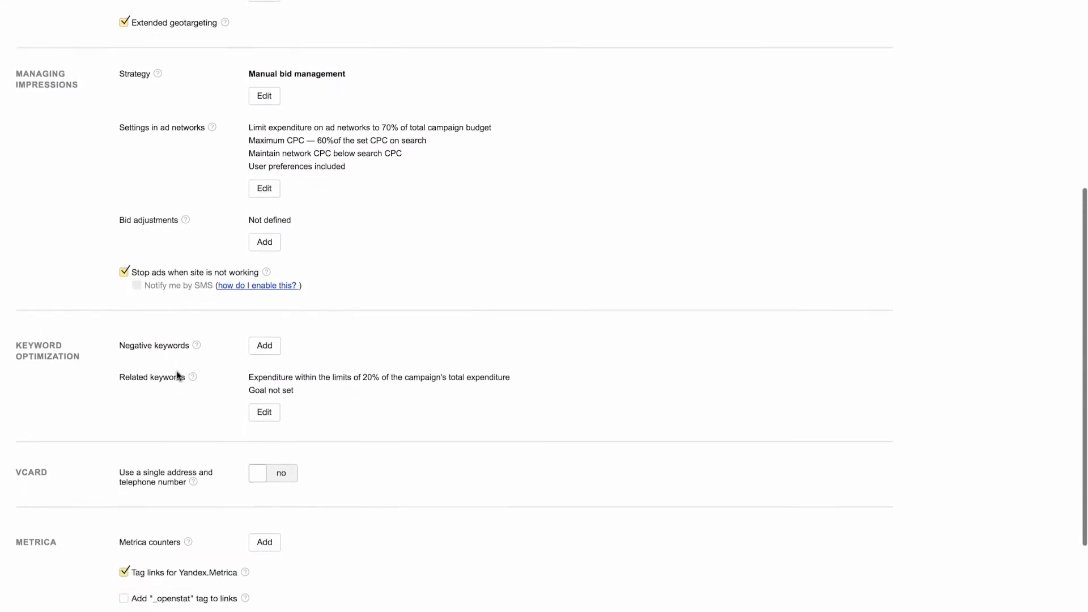
pyautogui.scroll(-3)
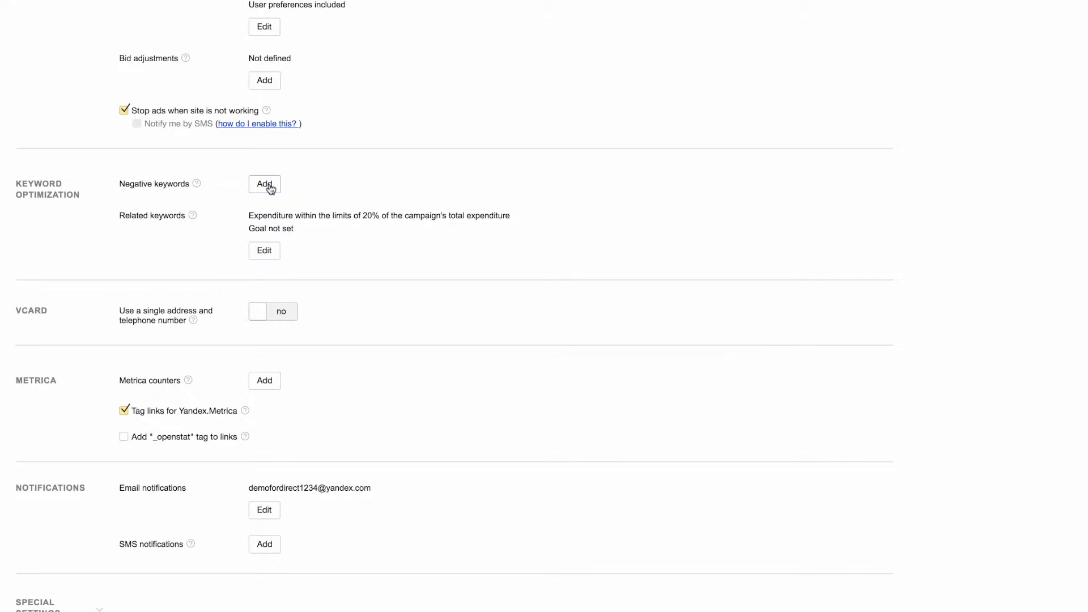
# Step: Enter '-used -second hand -free' as campaign negative keywords and save them
pyautogui.click(264, 184)
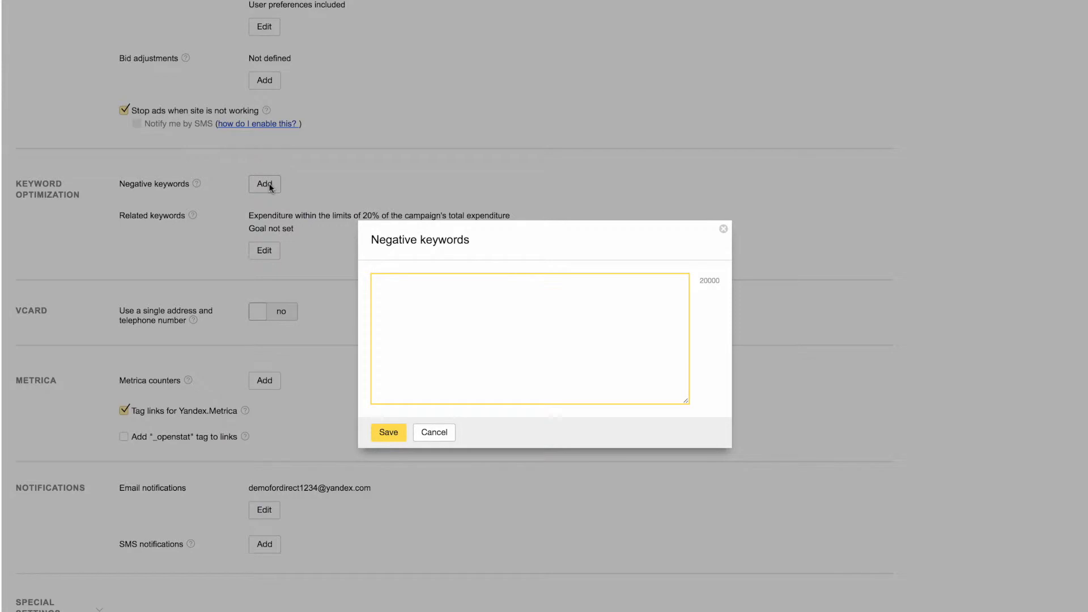
pyautogui.write('-used')
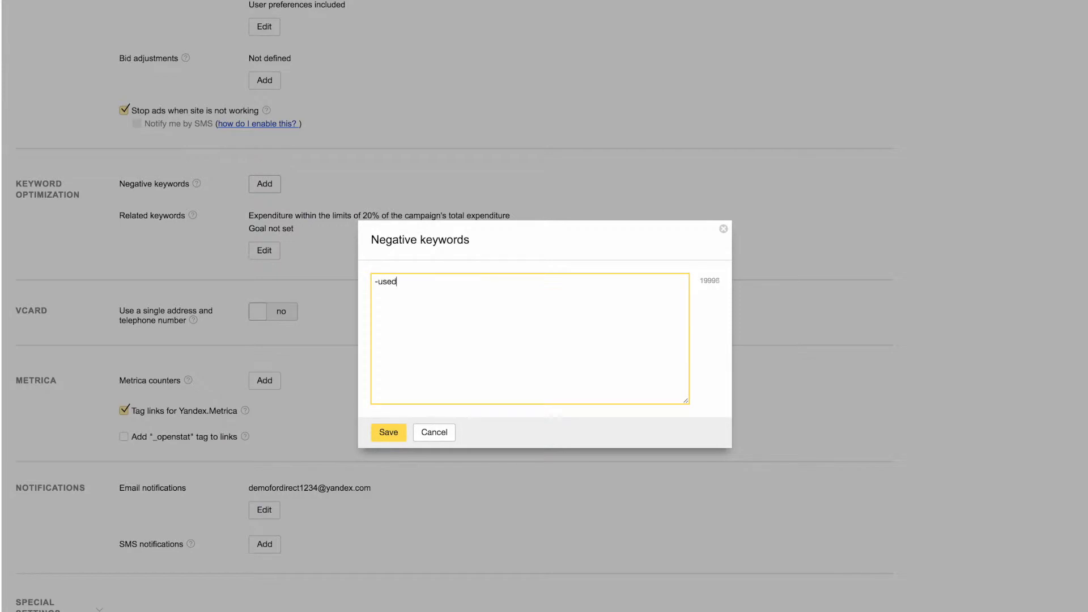
pyautogui.write('- sec')
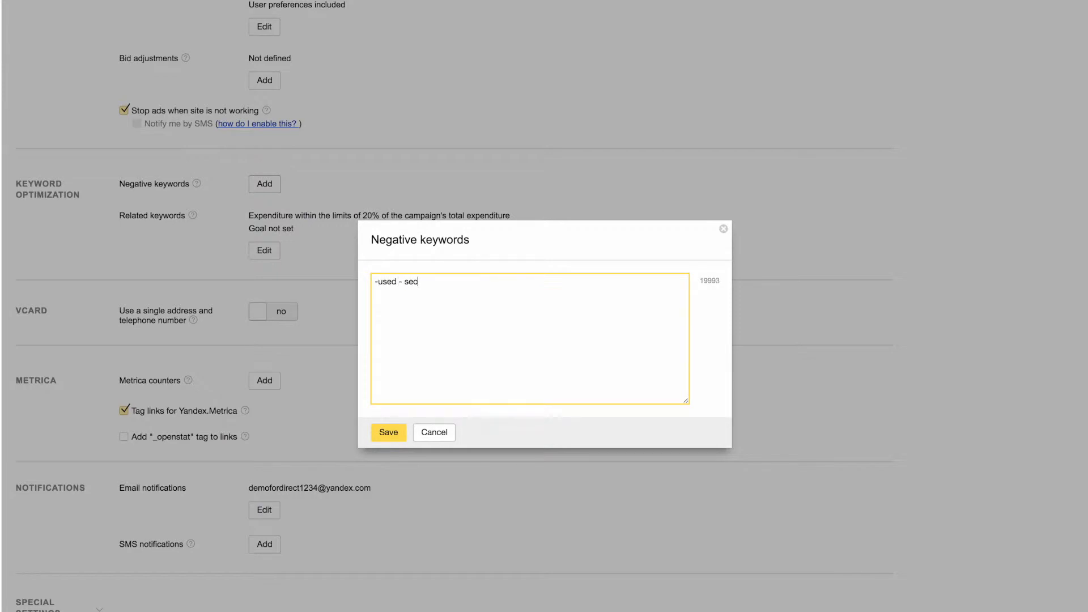
pyautogui.write('ond hand')
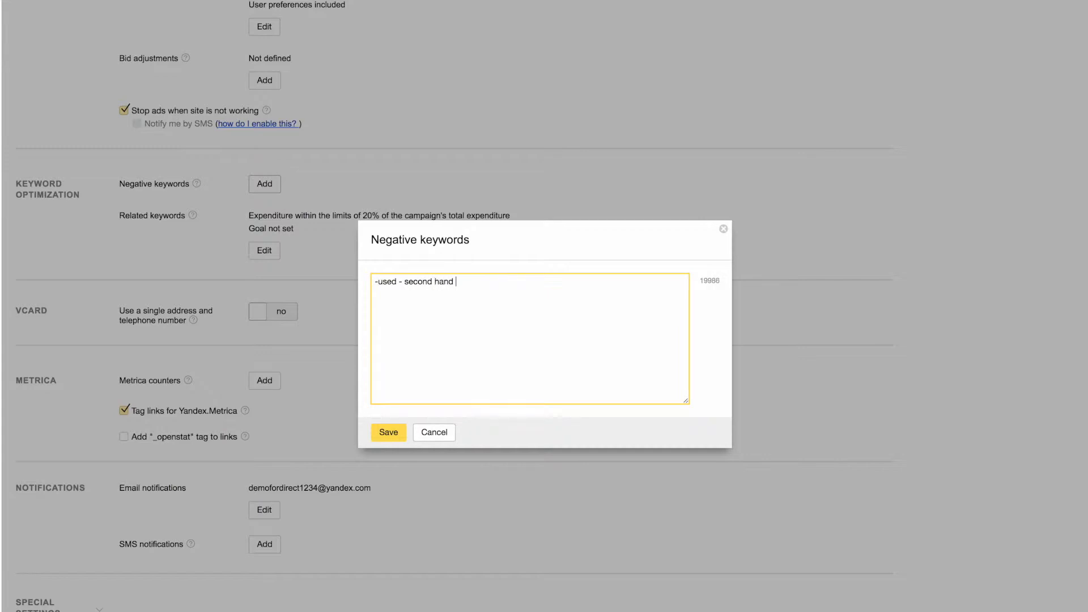
pyautogui.write('- free')
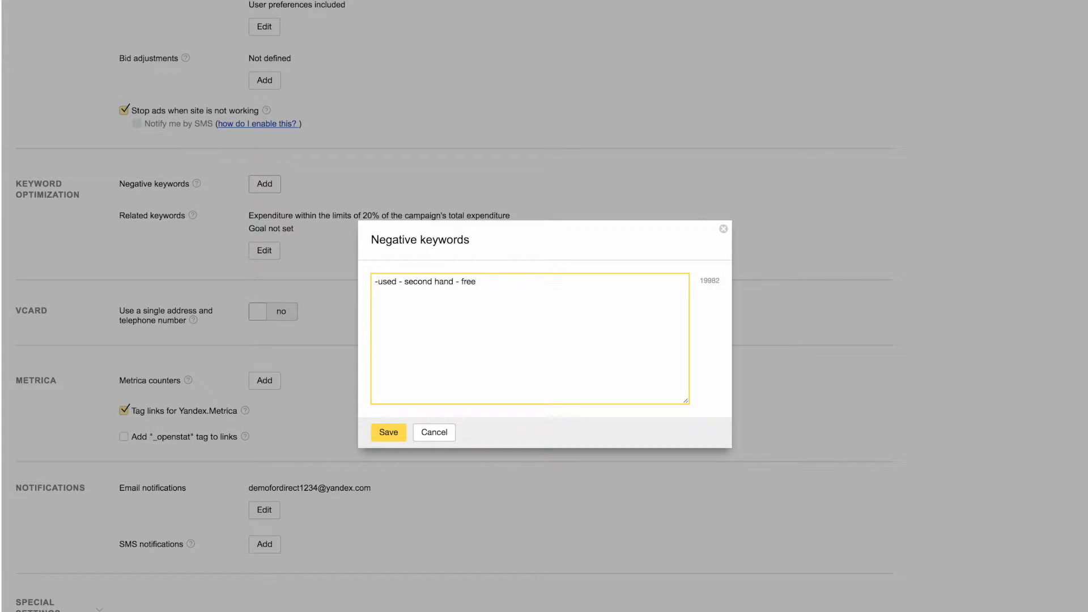
pyautogui.moveTo(389, 437)
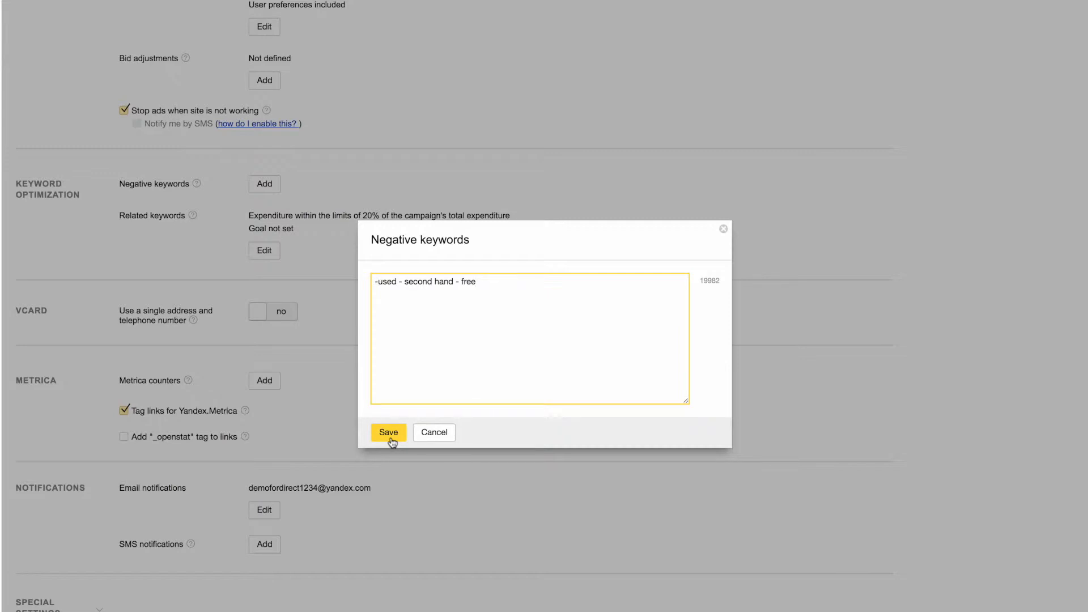
pyautogui.click(388, 432)
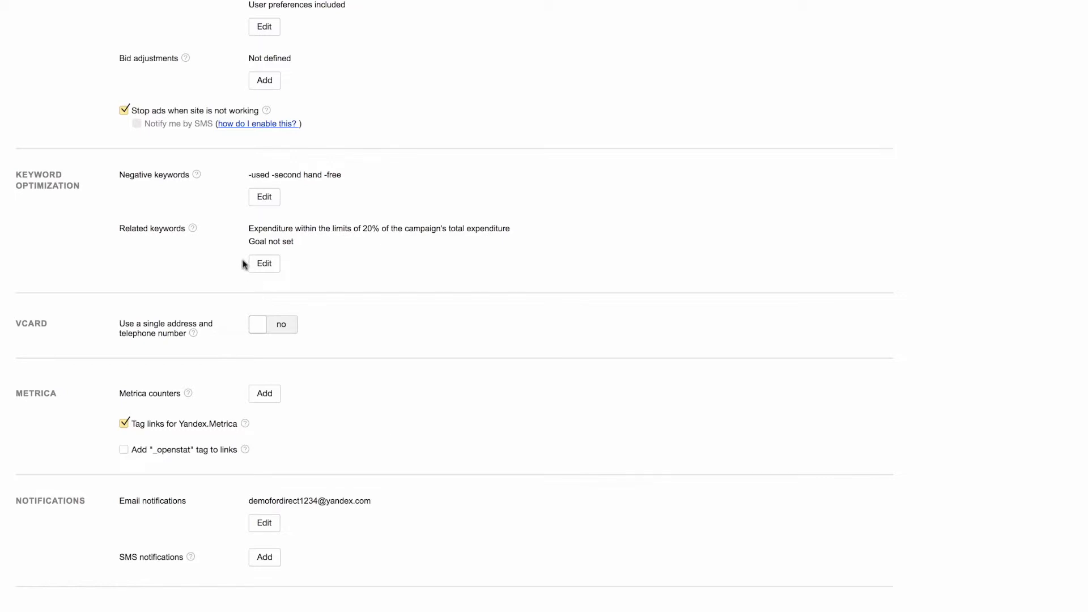
pyautogui.moveTo(270, 271)
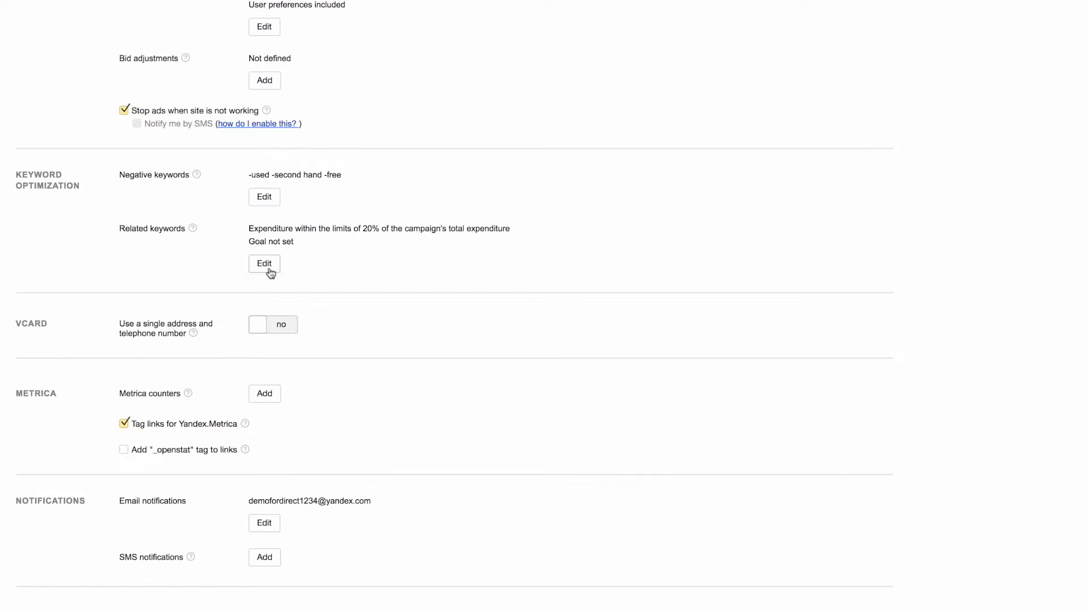
# Step: Raise the related keywords maximum expenditure from 20 to 50% and save
pyautogui.click(264, 264)
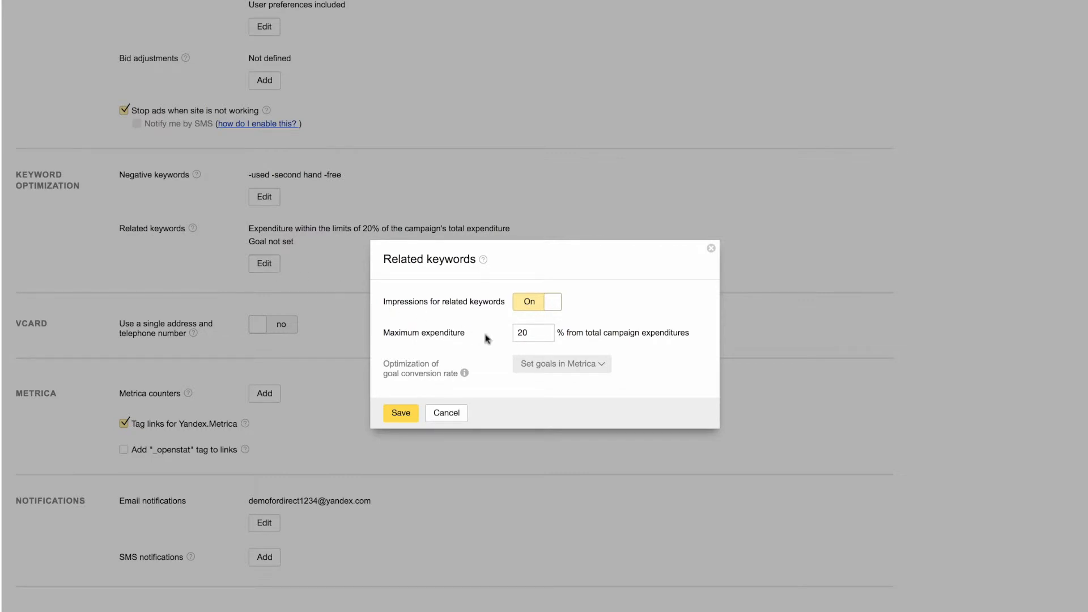
pyautogui.moveTo(555, 318)
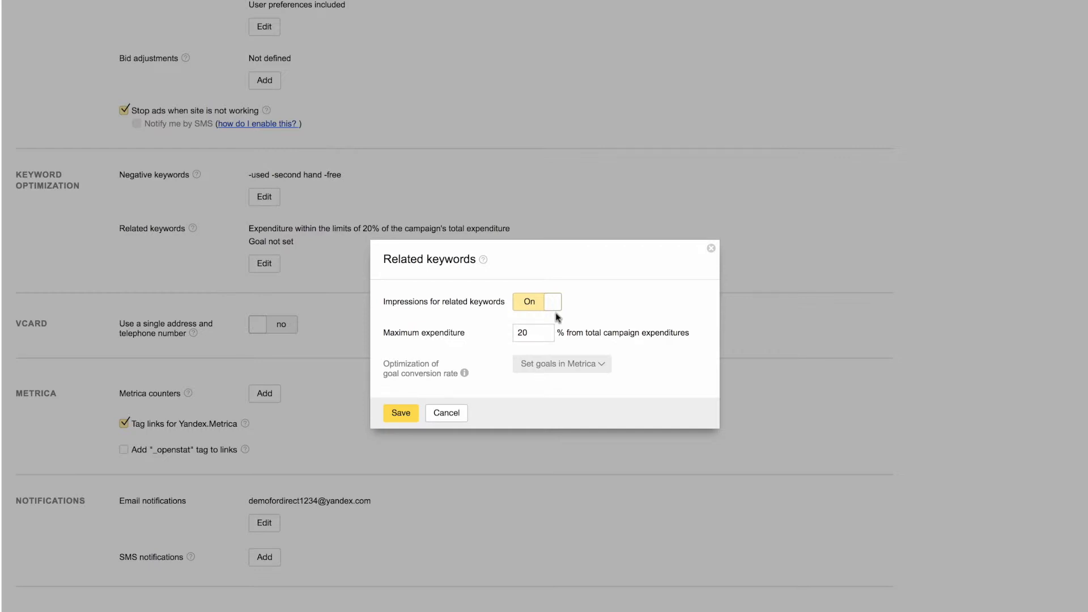
pyautogui.click(533, 332)
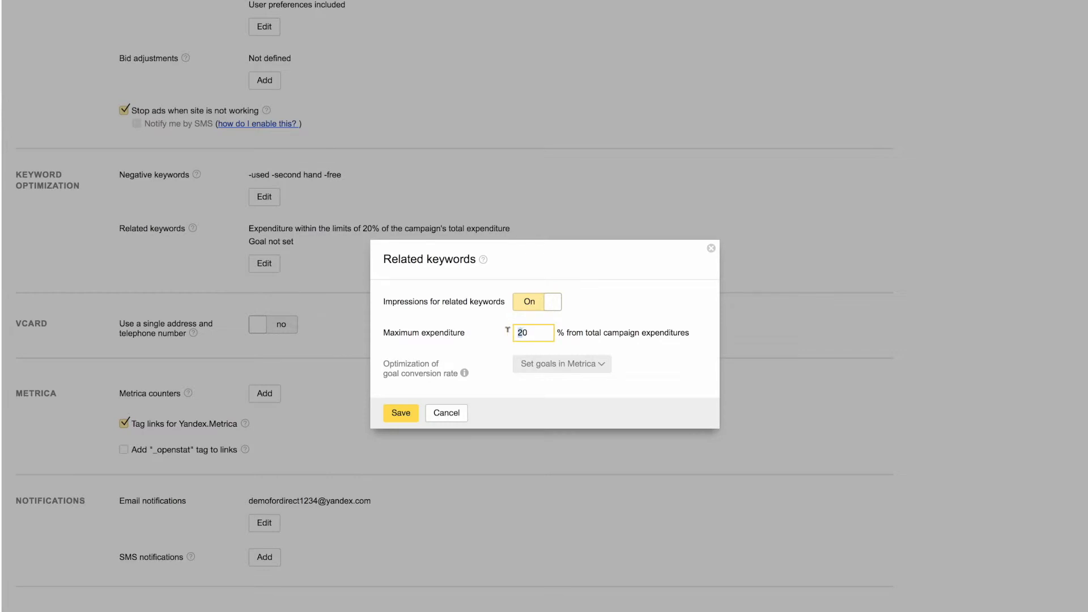
pyautogui.write('50')
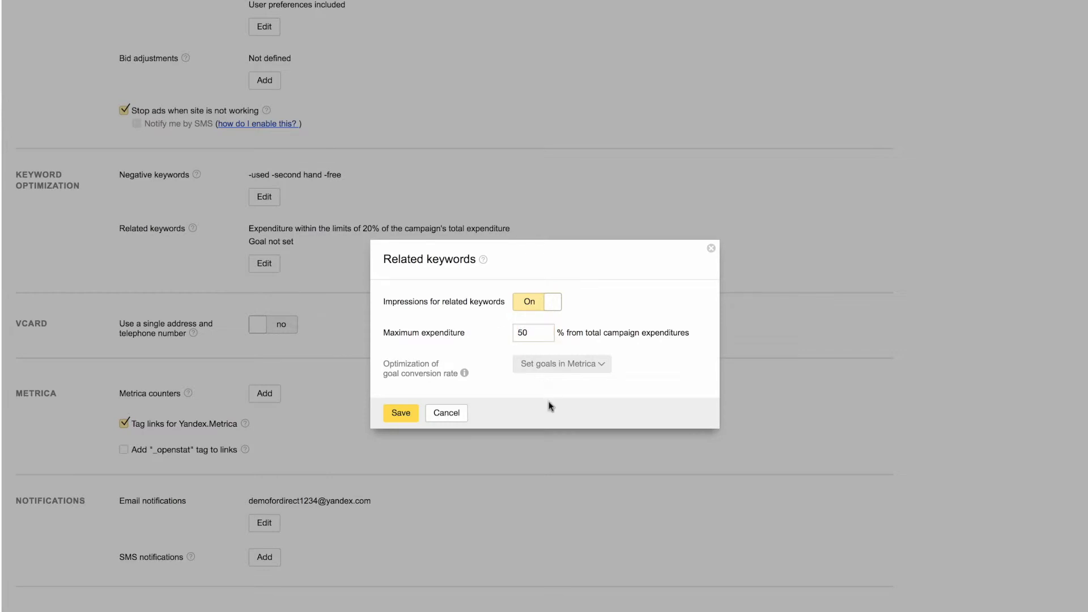
pyautogui.click(400, 413)
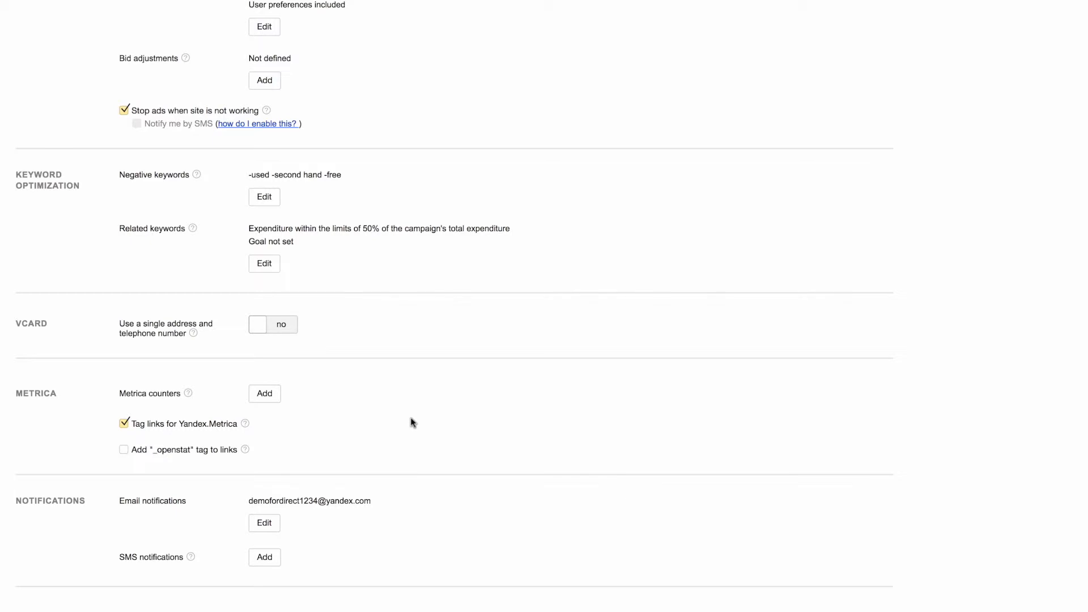
pyautogui.moveTo(234, 357)
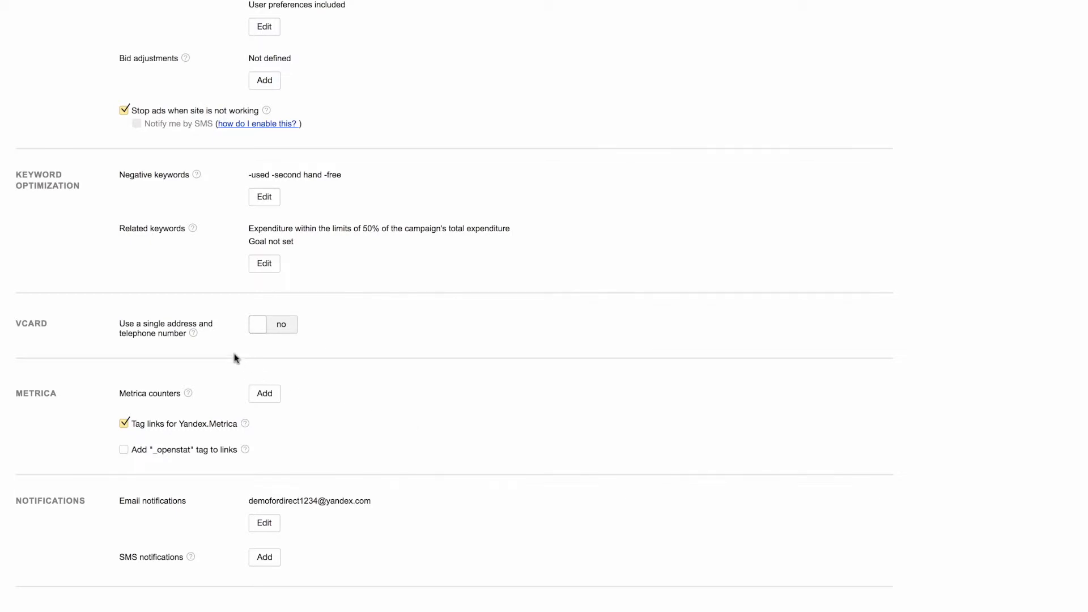
pyautogui.moveTo(277, 351)
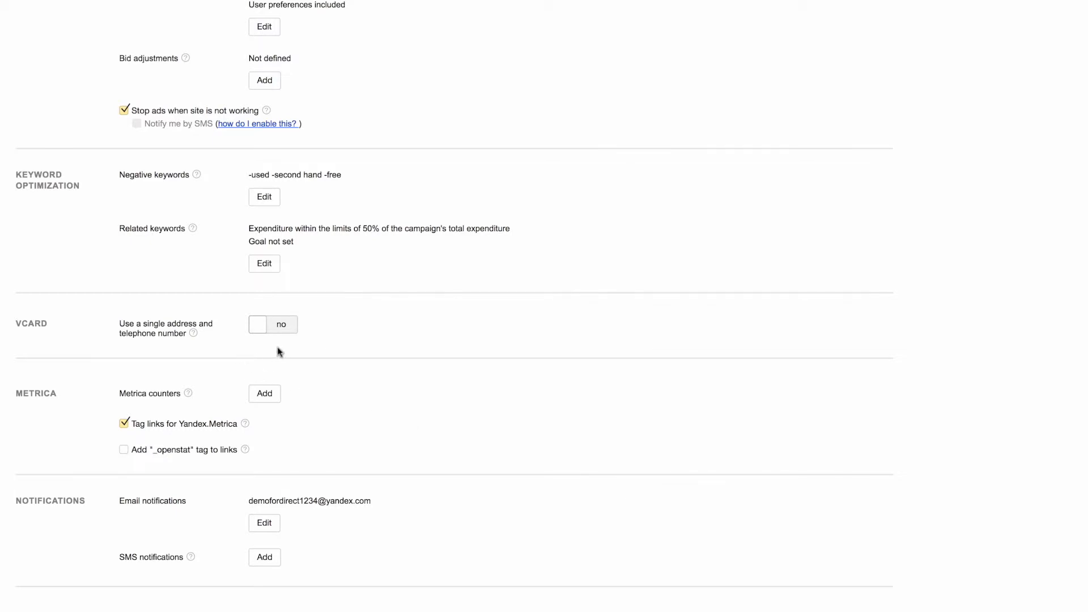
# Step: Switch the VCard single address and telephone option to yes and collapse its form
pyautogui.scroll(-3)
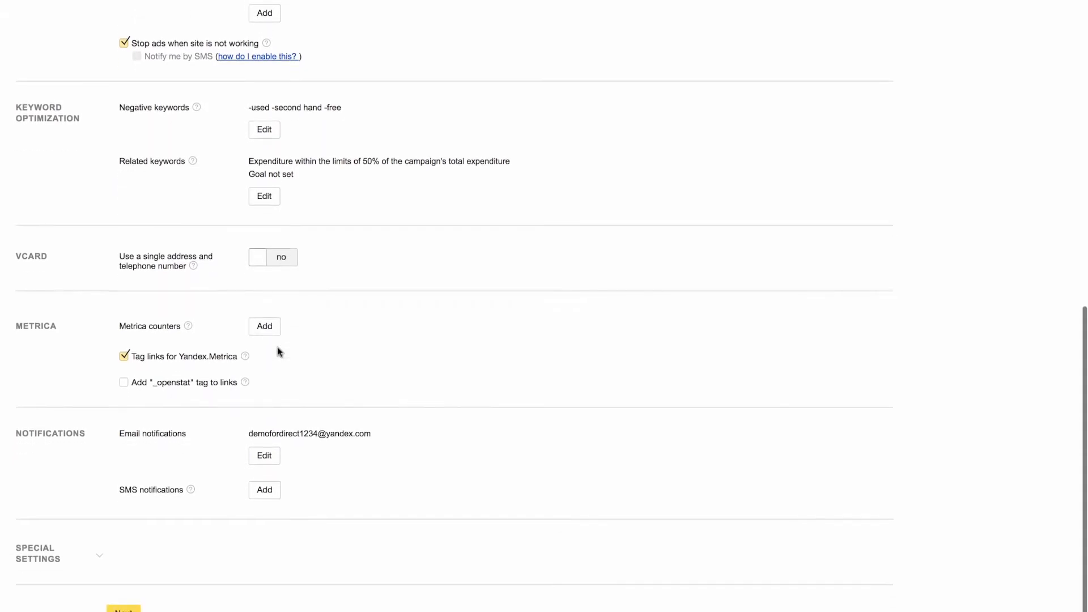
pyautogui.click(264, 257)
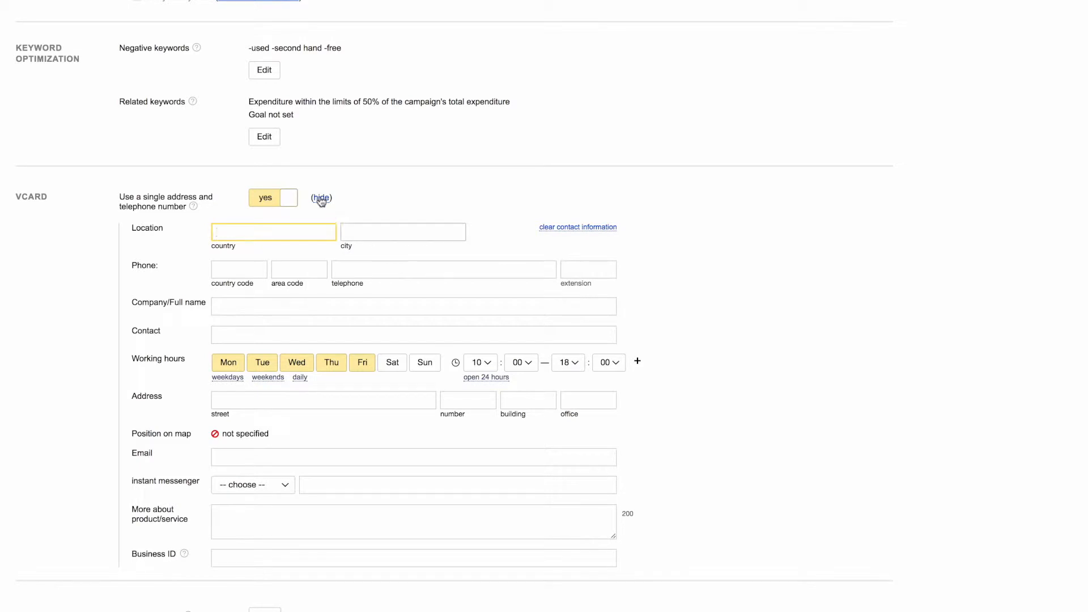
pyautogui.click(321, 197)
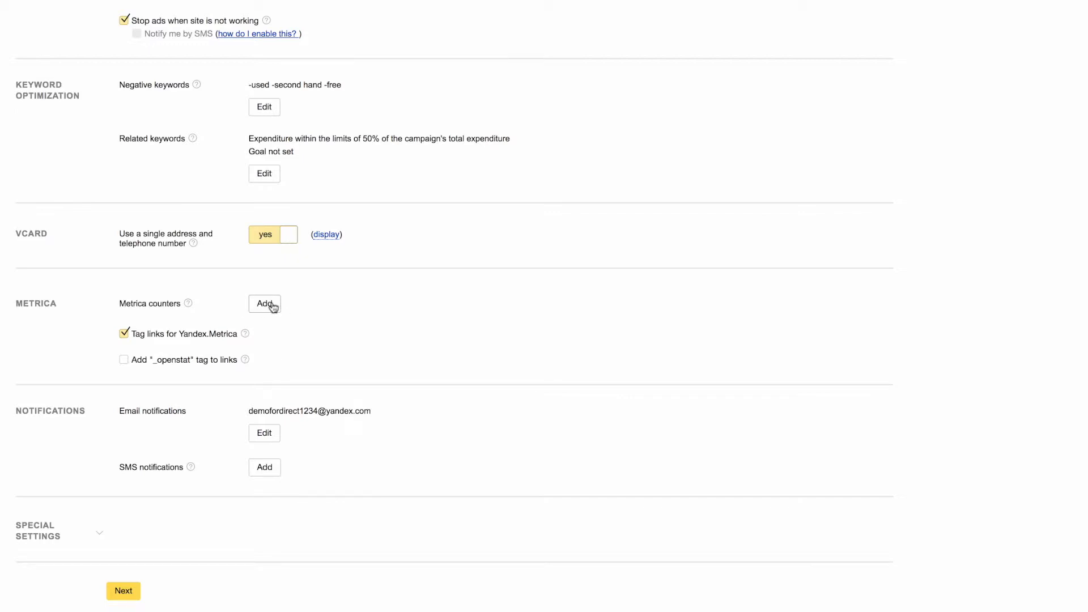
pyautogui.click(264, 304)
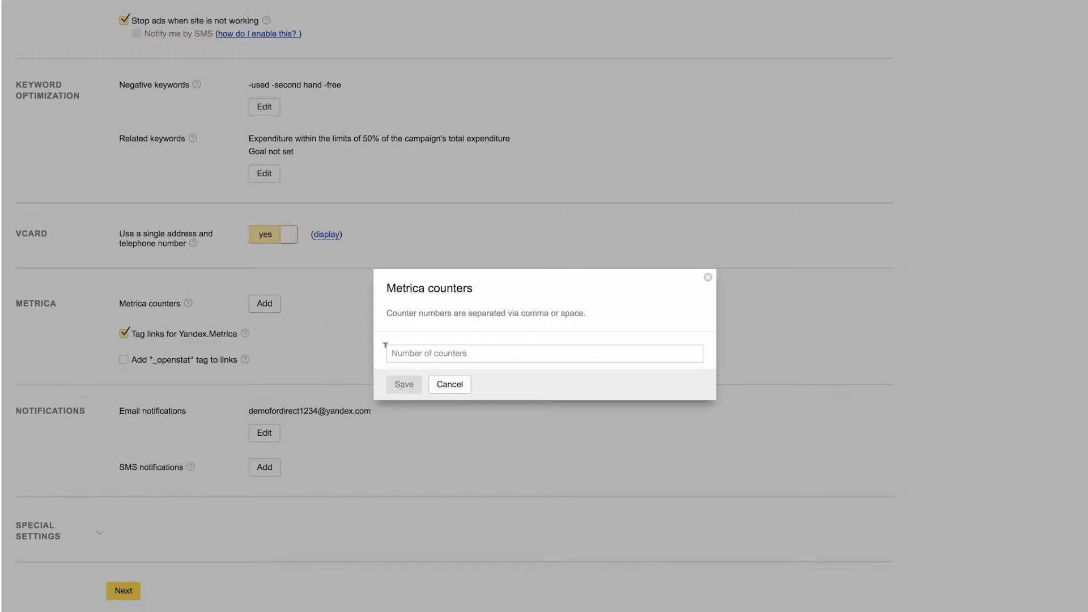
pyautogui.click(544, 354)
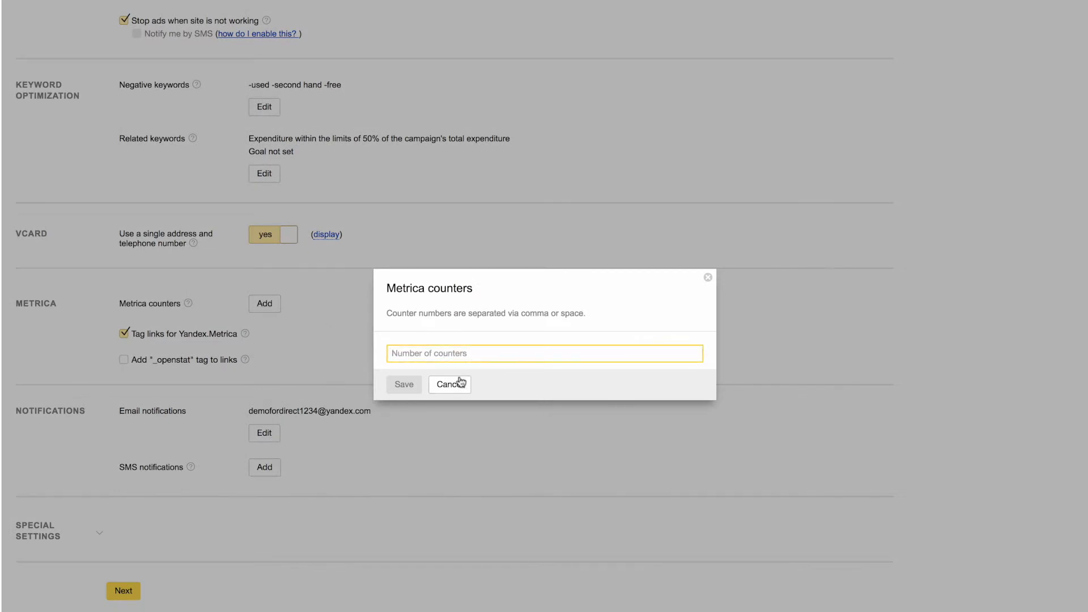
pyautogui.click(450, 384)
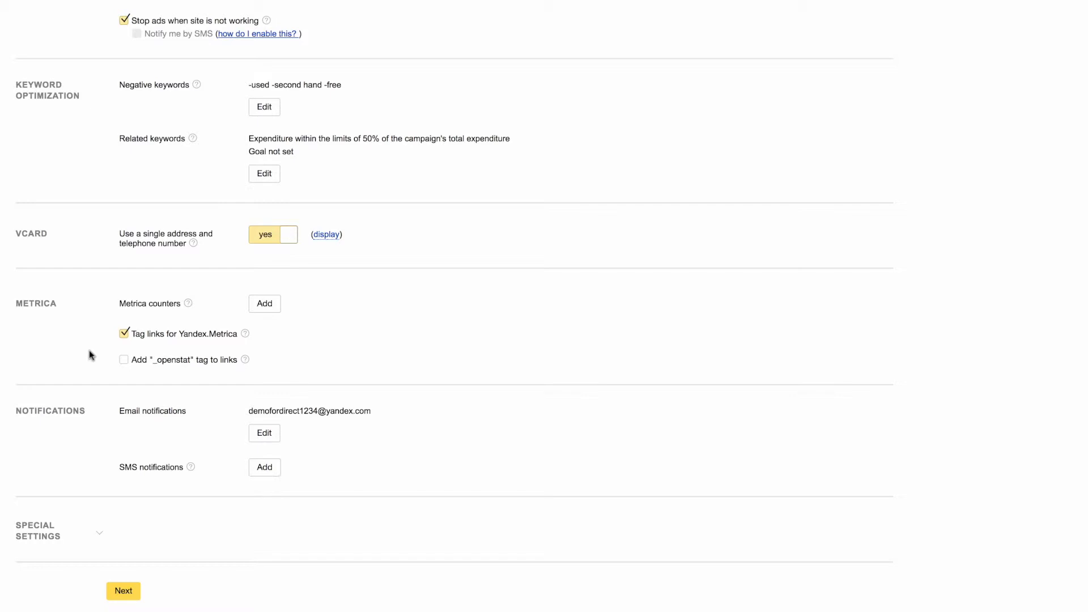
pyautogui.moveTo(134, 376)
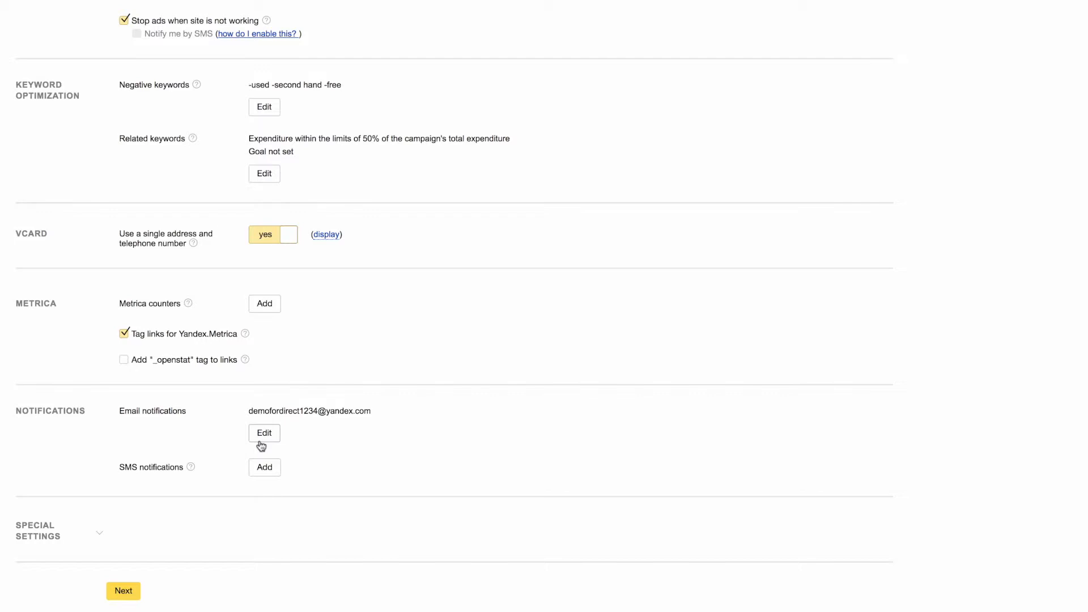
pyautogui.moveTo(254, 478)
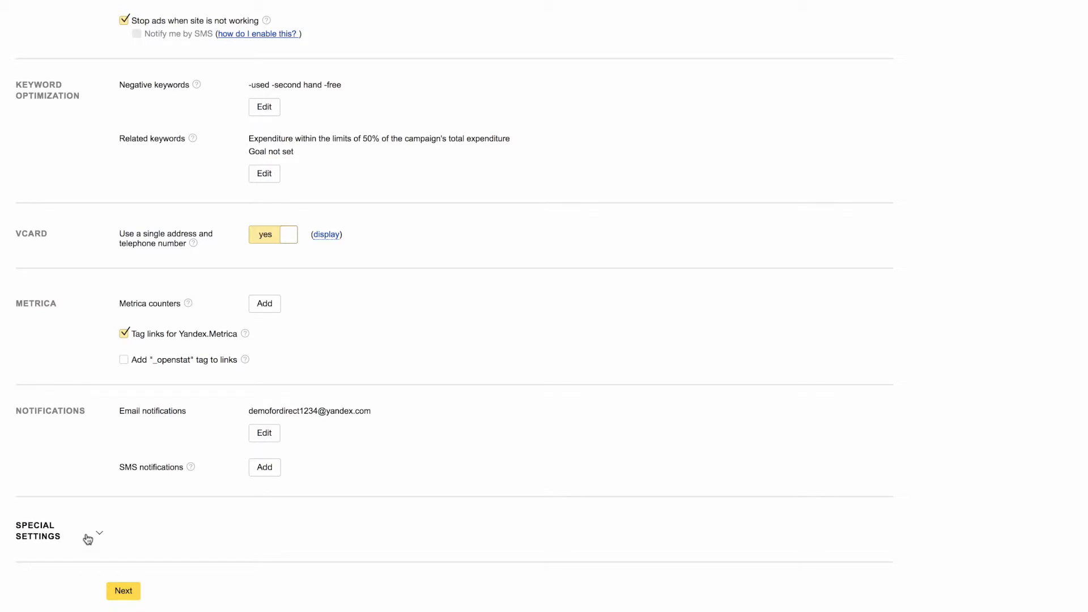
# Step: Expand the Special Settings section and scroll to its blocked sites and groups-per-page options
pyautogui.click(98, 533)
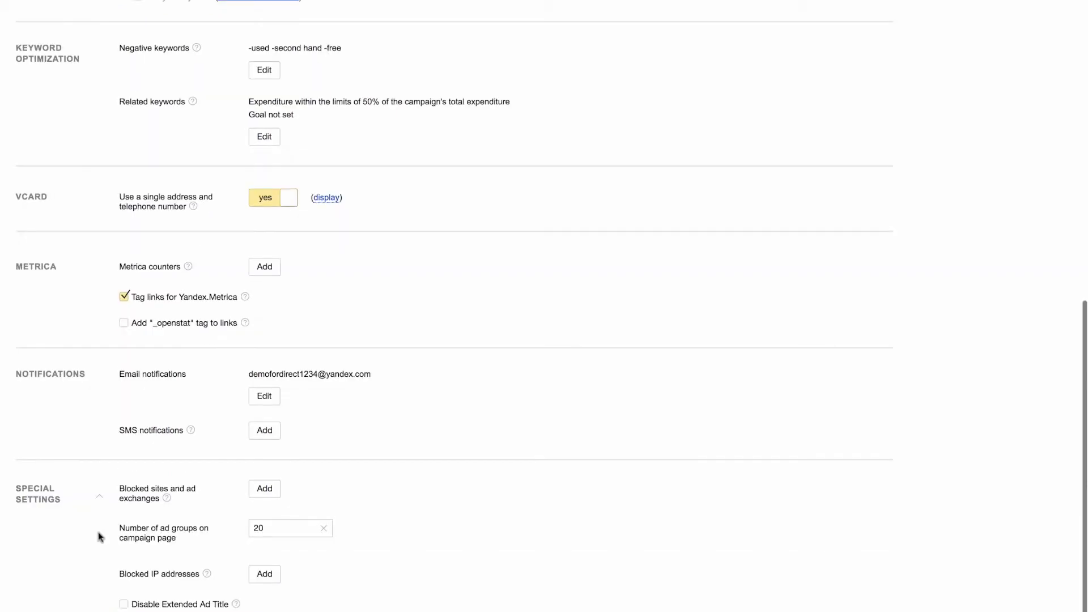
pyautogui.scroll(-3)
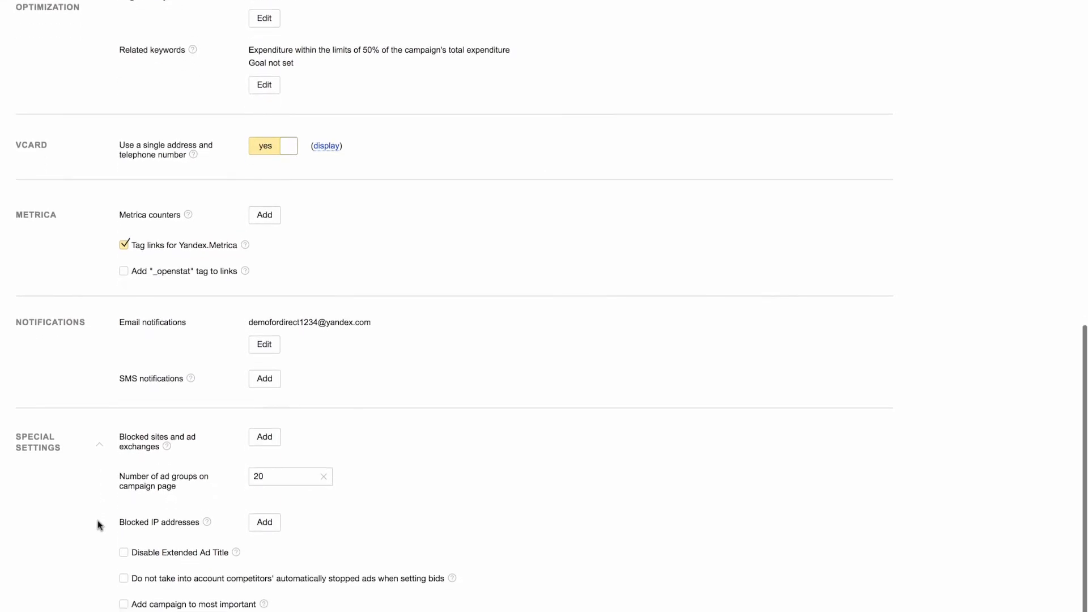
pyautogui.scroll(-3)
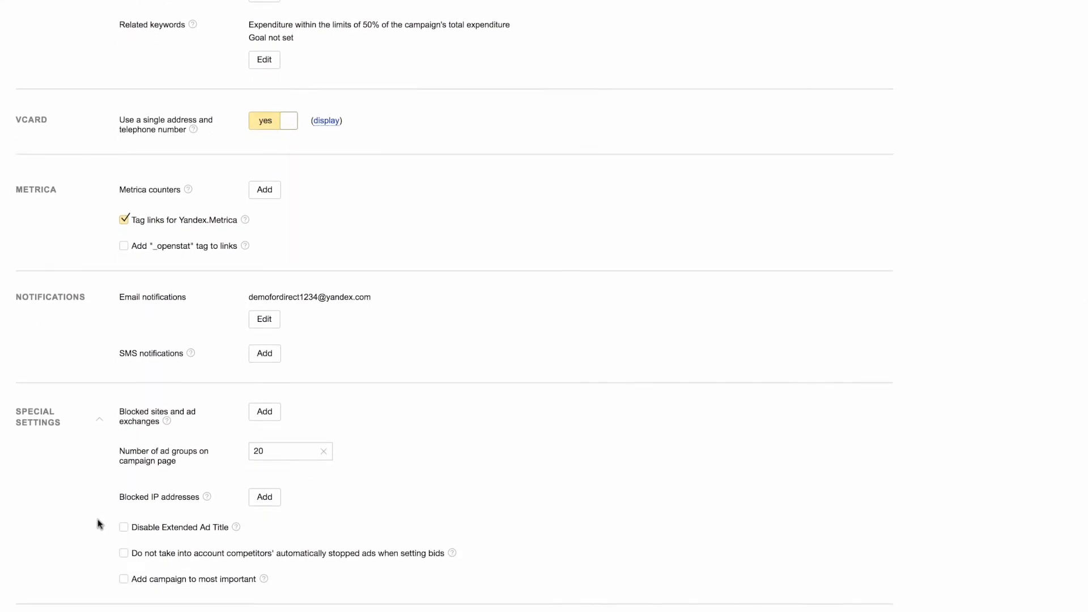
pyautogui.moveTo(225, 424)
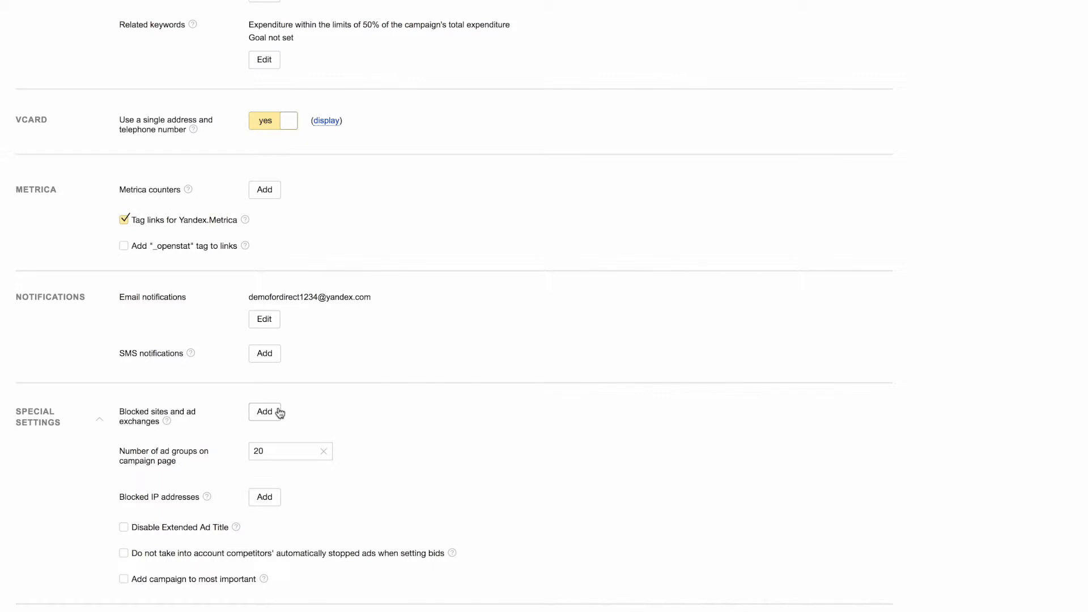
pyautogui.click(264, 412)
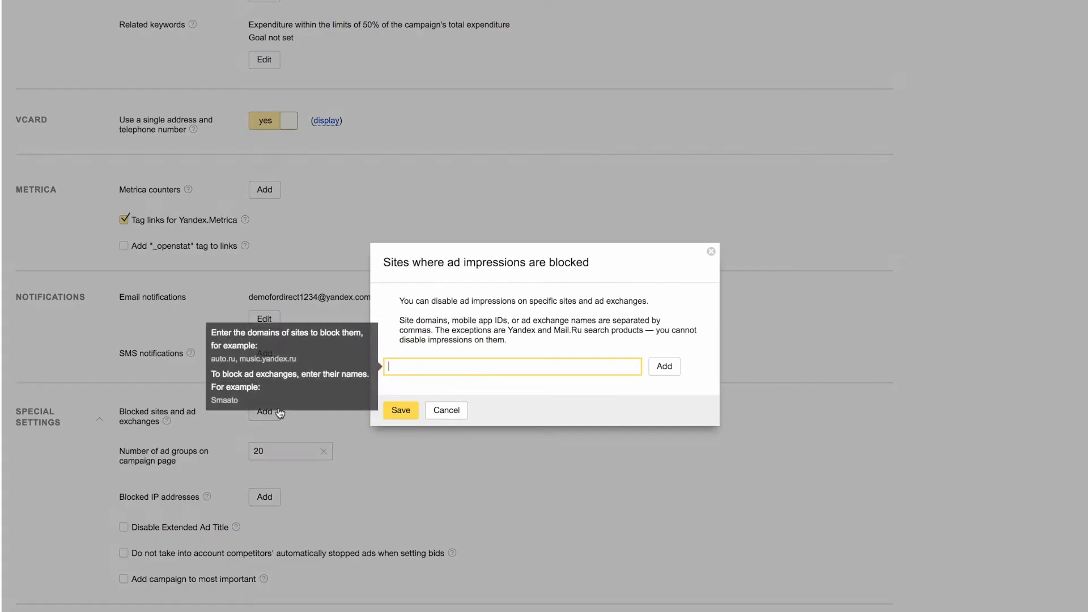
pyautogui.write('badsite.com')
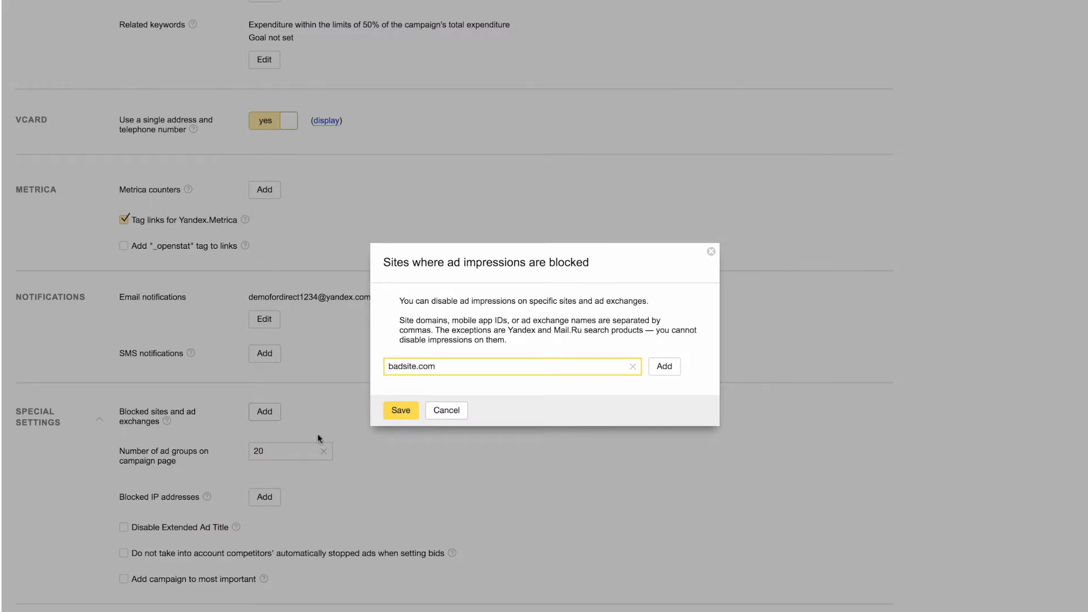
pyautogui.click(400, 410)
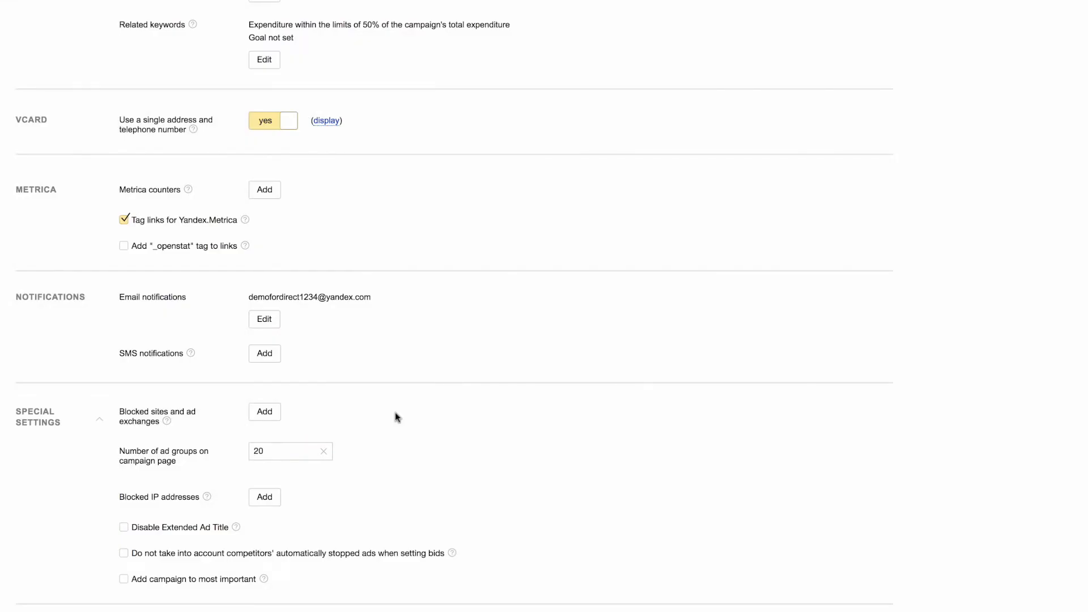
pyautogui.moveTo(310, 486)
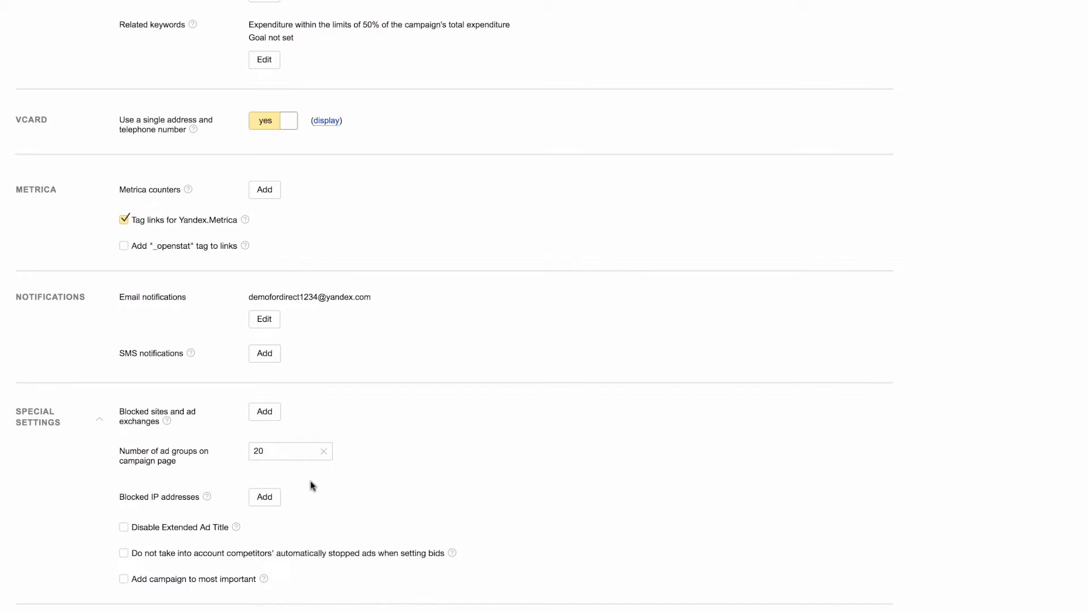
pyautogui.moveTo(292, 483)
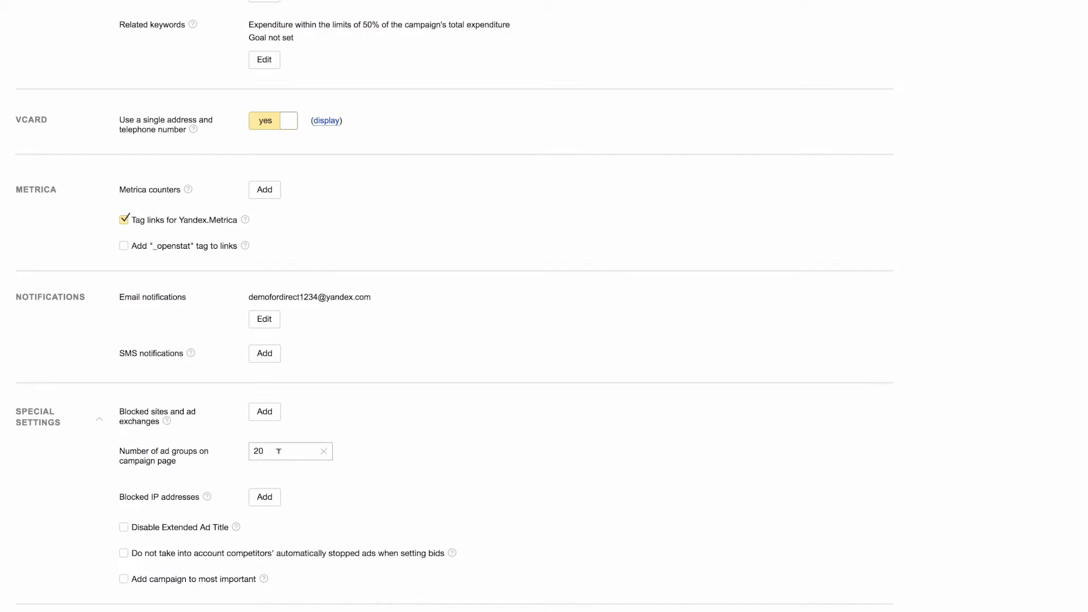
# Step: Change the number of ad groups per campaign page from 20 to 5
pyautogui.click(290, 451)
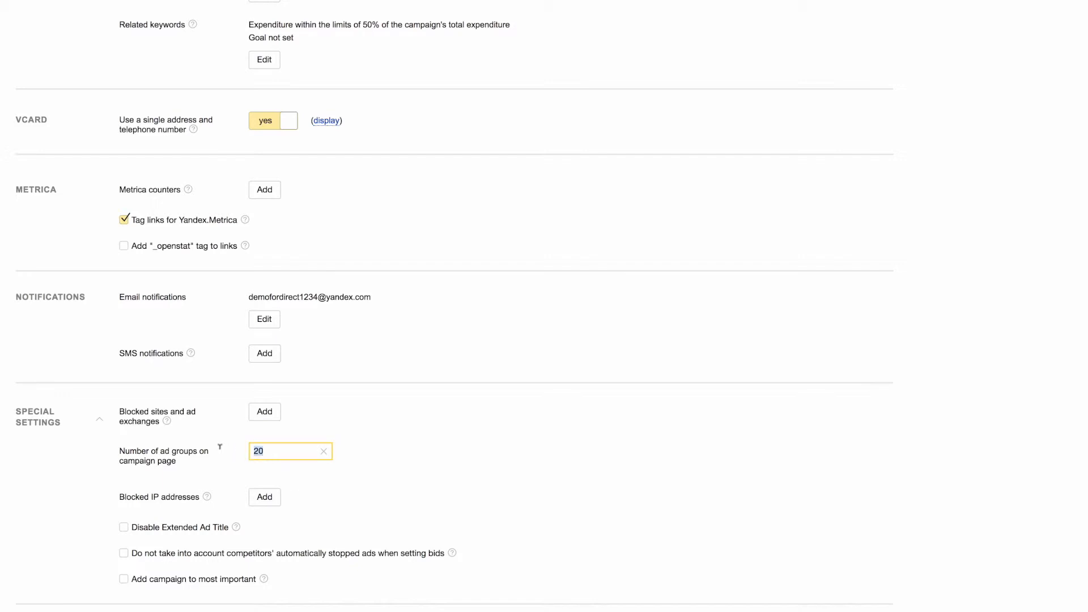
pyautogui.write('5')
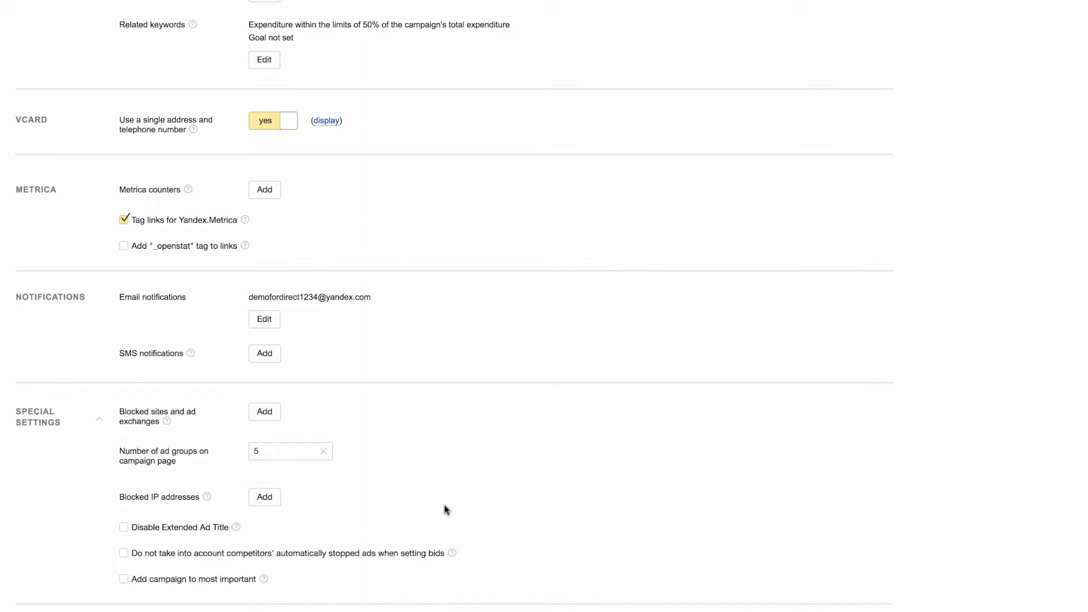
pyautogui.click(264, 497)
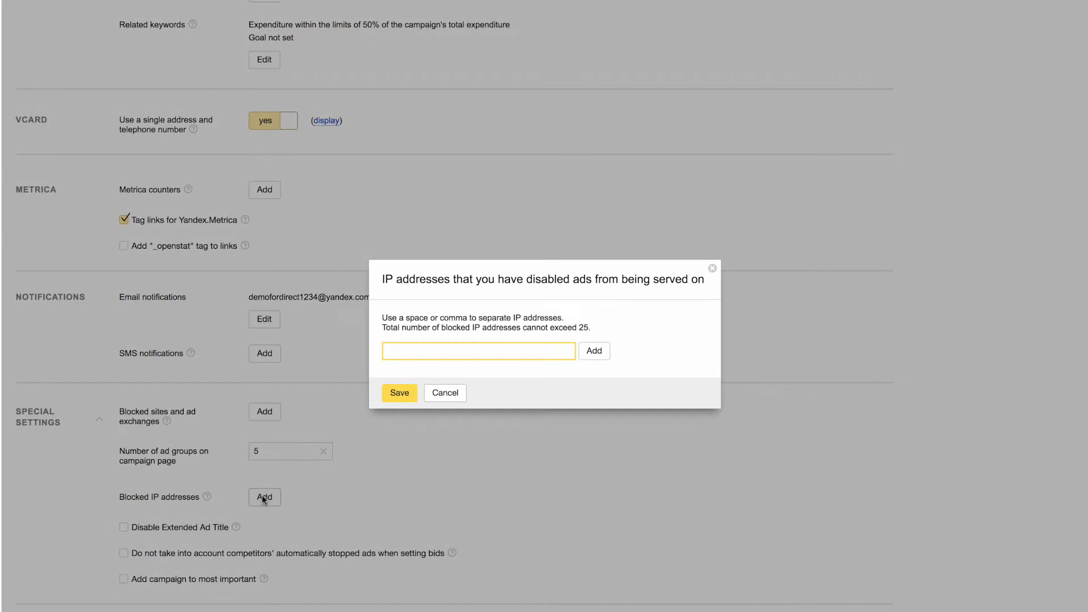
pyautogui.click(477, 350)
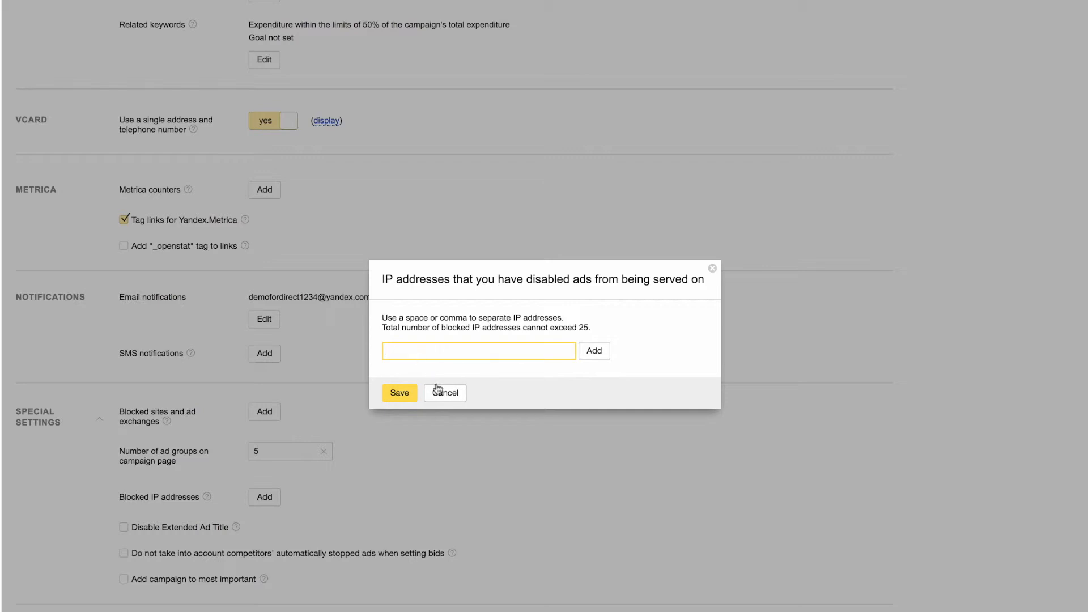
pyautogui.click(445, 393)
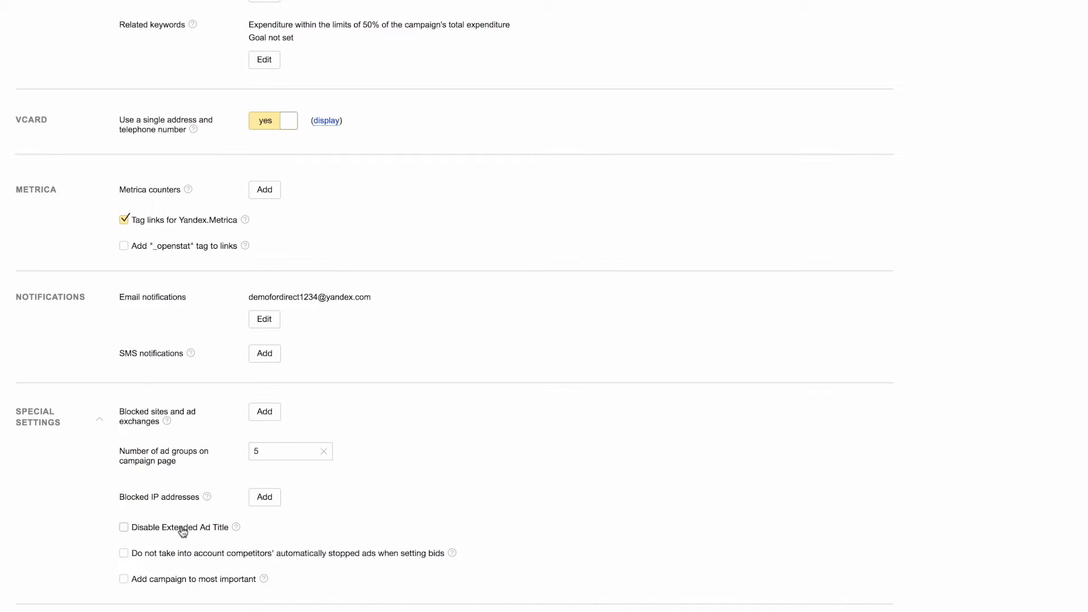
pyautogui.moveTo(146, 517)
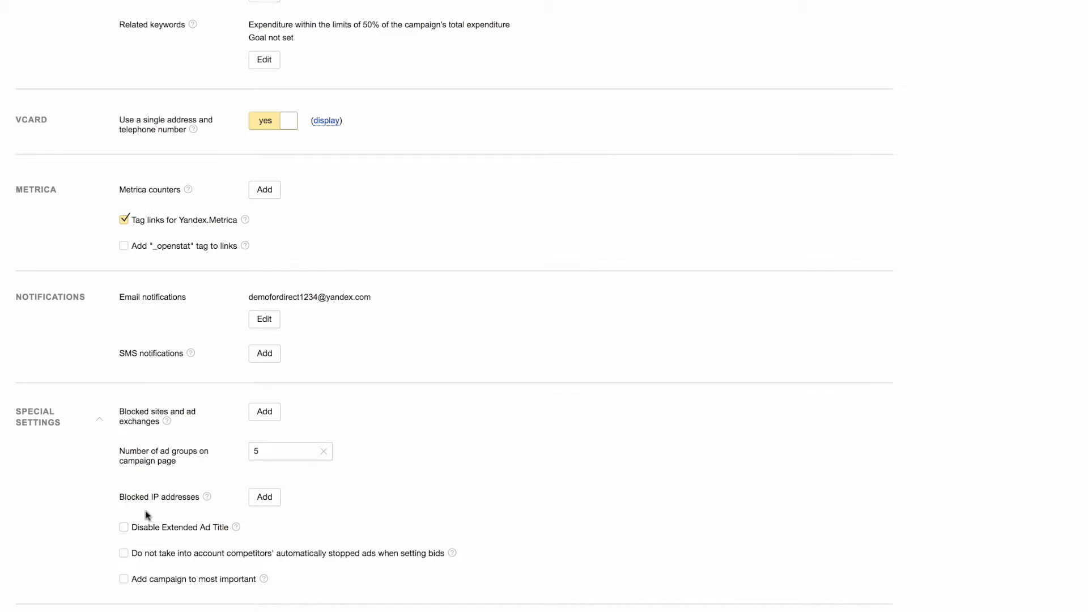
pyautogui.moveTo(137, 522)
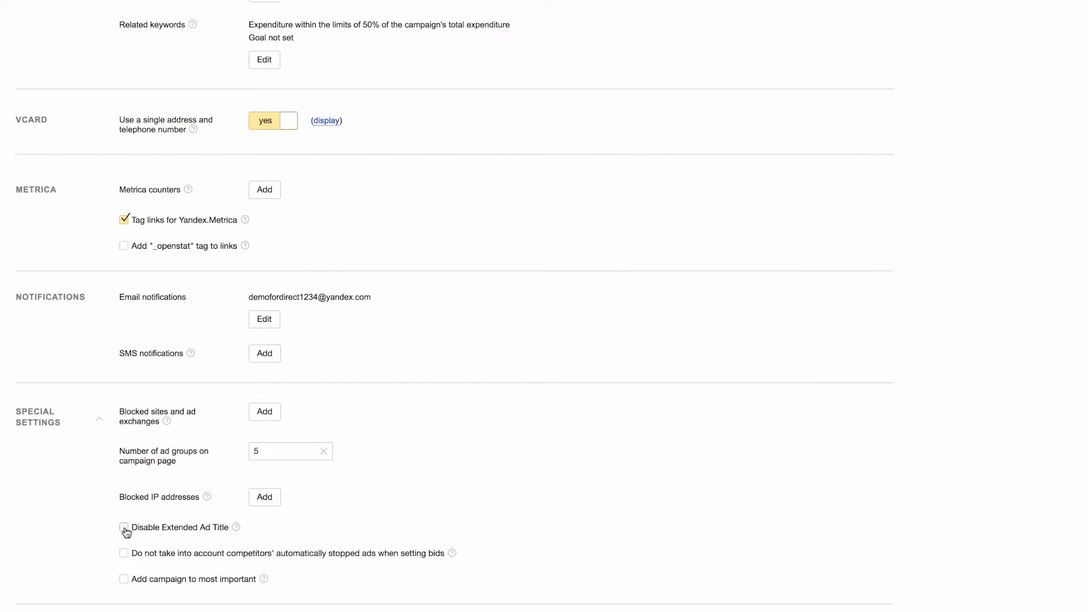
pyautogui.click(124, 527)
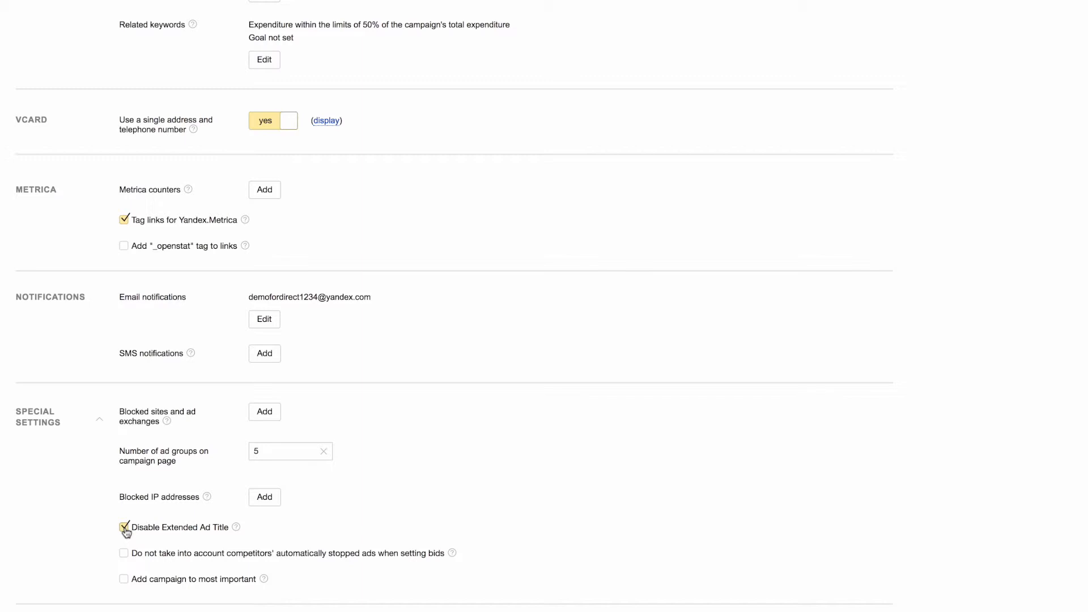
pyautogui.click(124, 527)
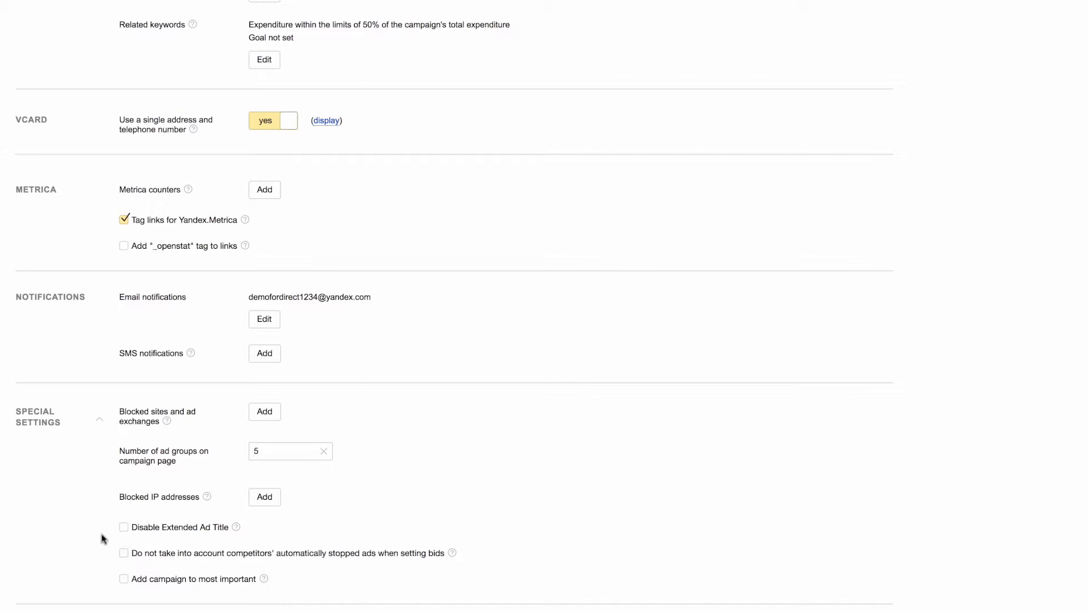
pyautogui.moveTo(123, 553)
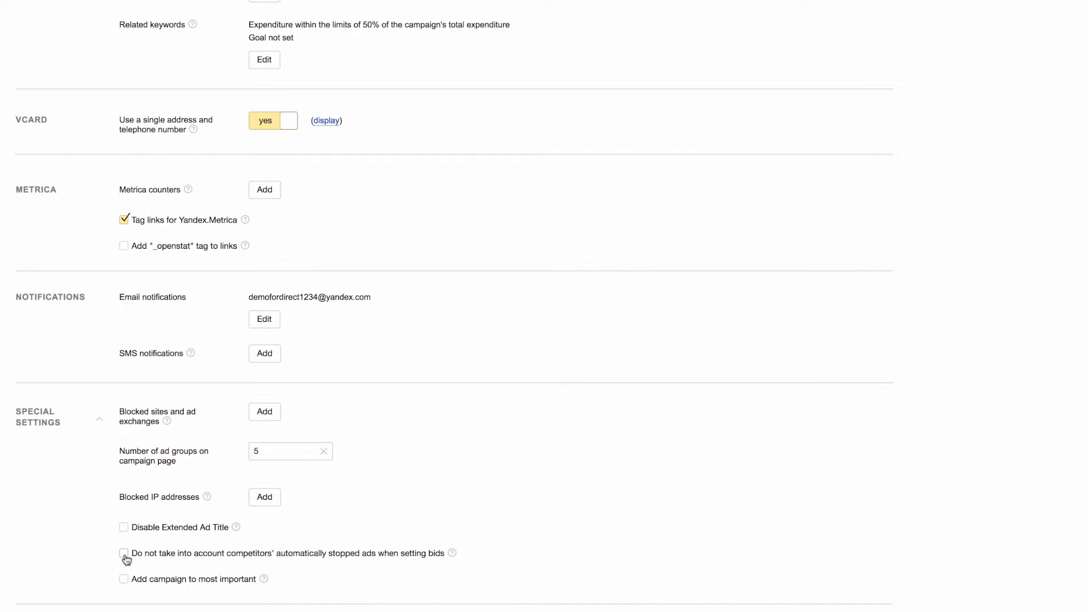
pyautogui.click(124, 553)
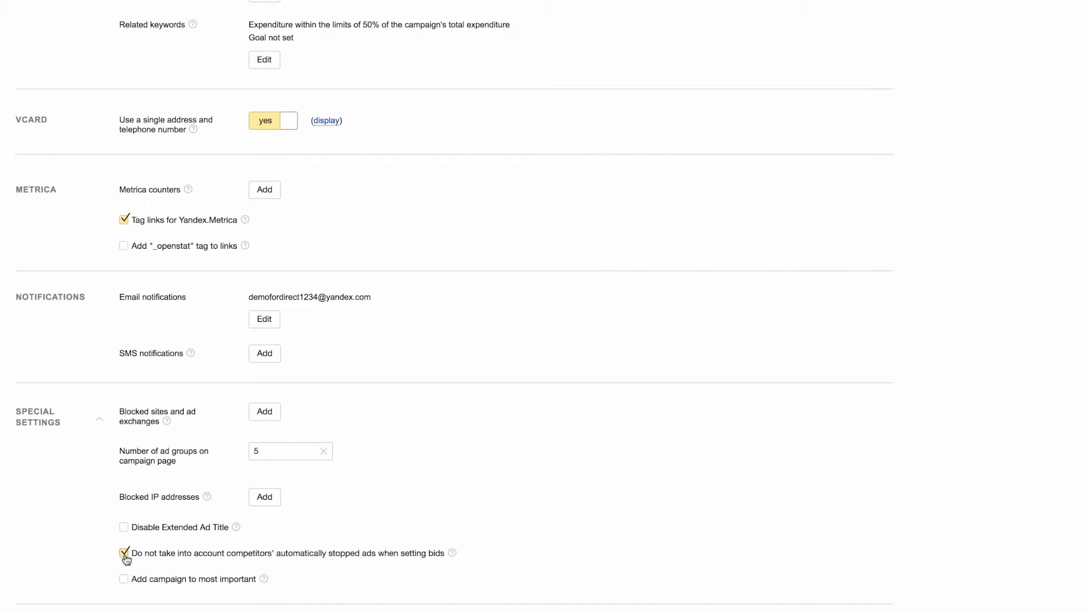
pyautogui.click(123, 553)
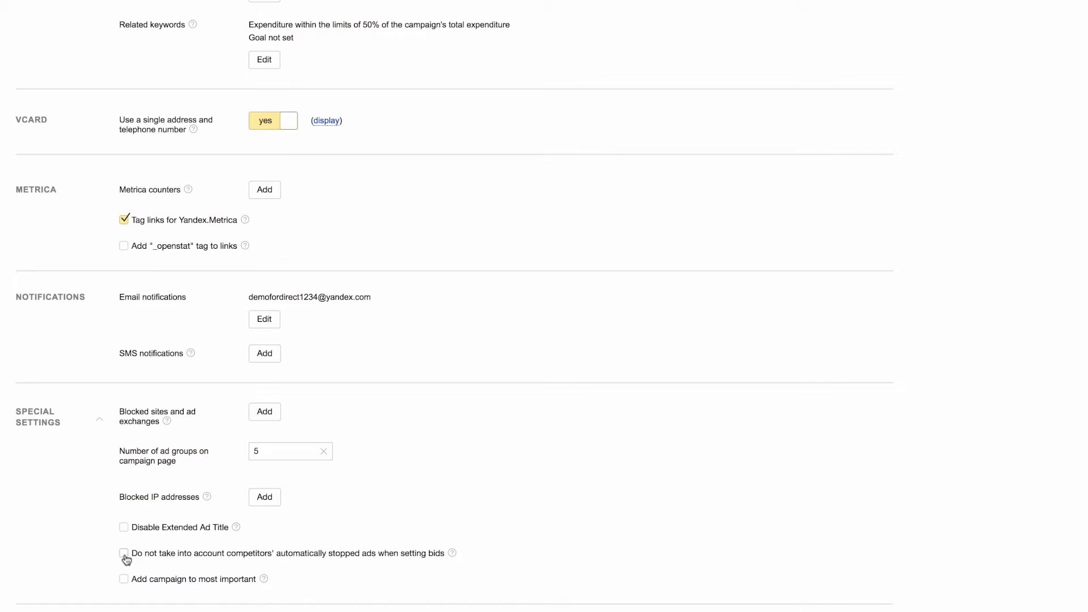
pyautogui.moveTo(100, 588)
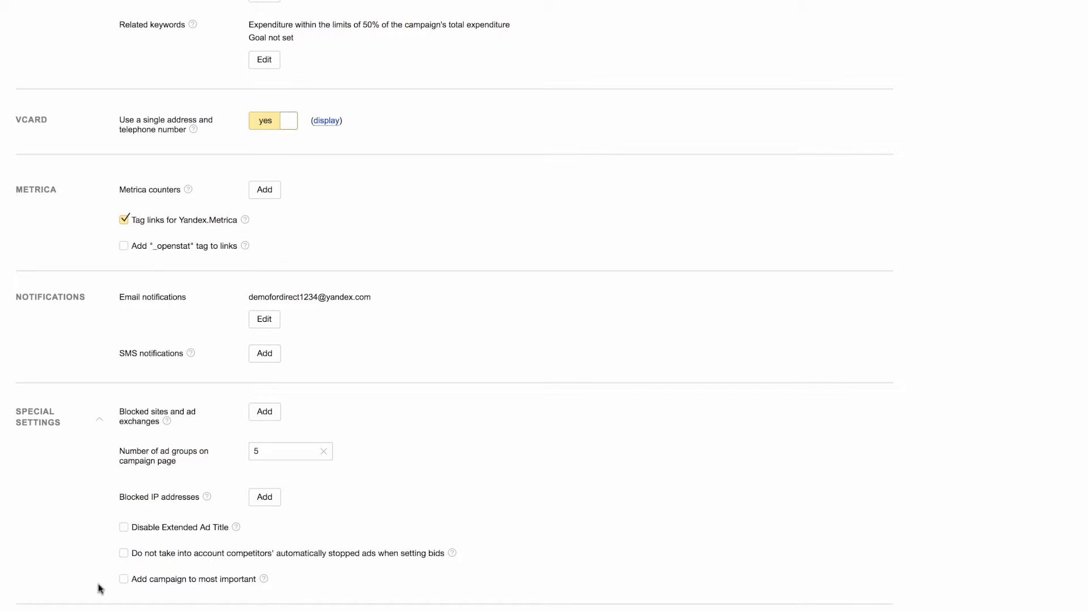
pyautogui.click(124, 579)
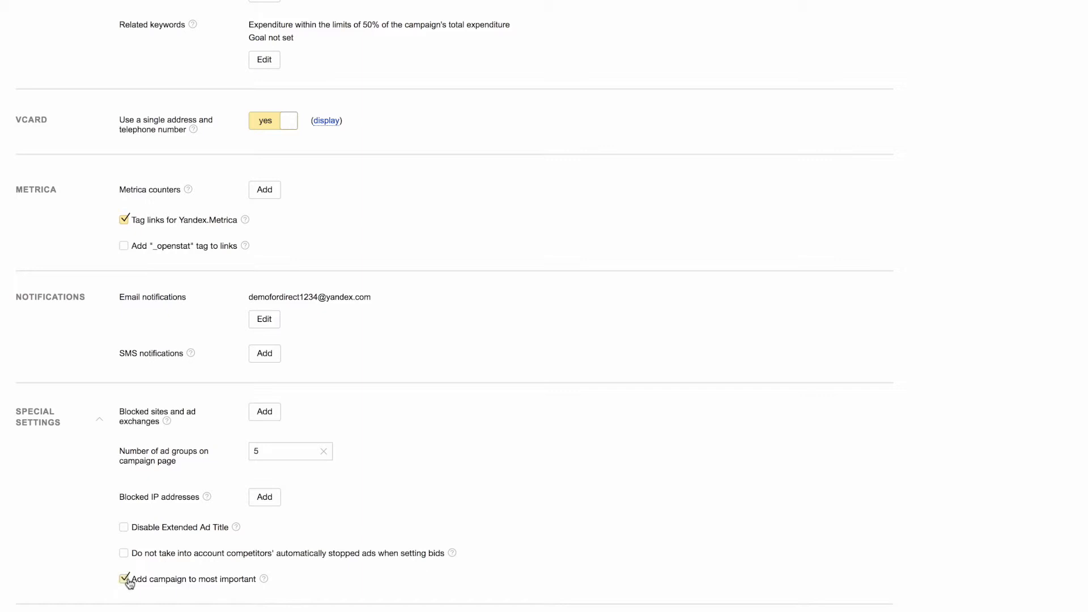
pyautogui.click(123, 579)
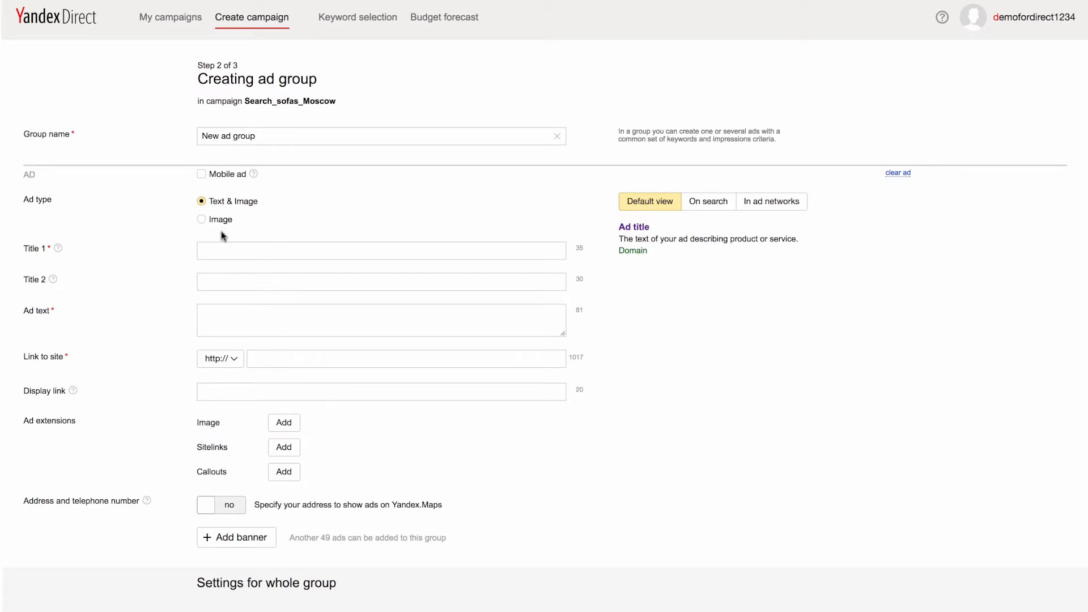
pyautogui.moveTo(172, 233)
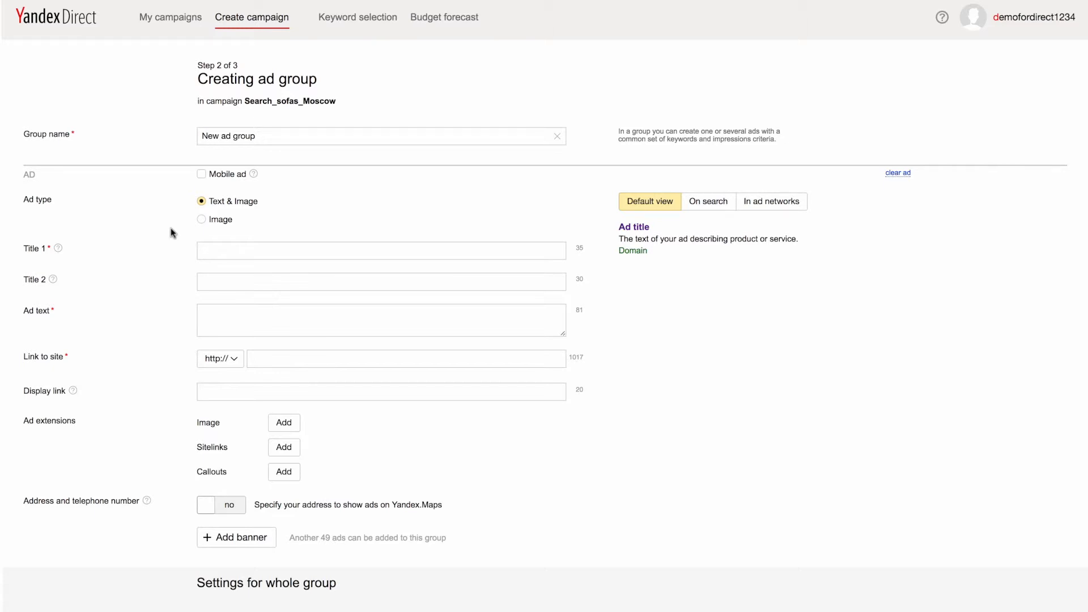
pyautogui.moveTo(174, 227)
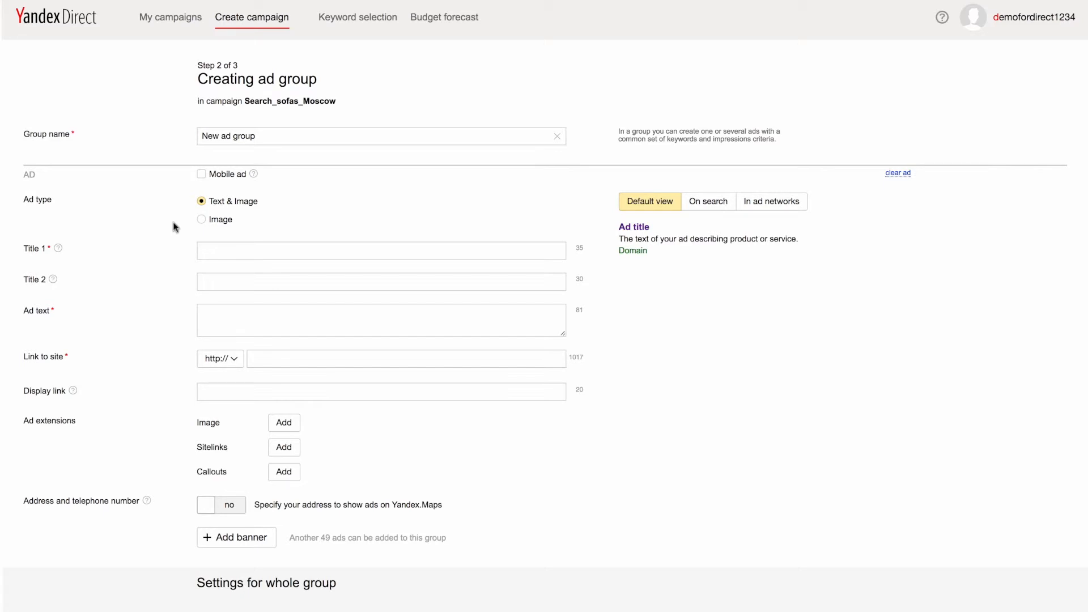
pyautogui.moveTo(208, 182)
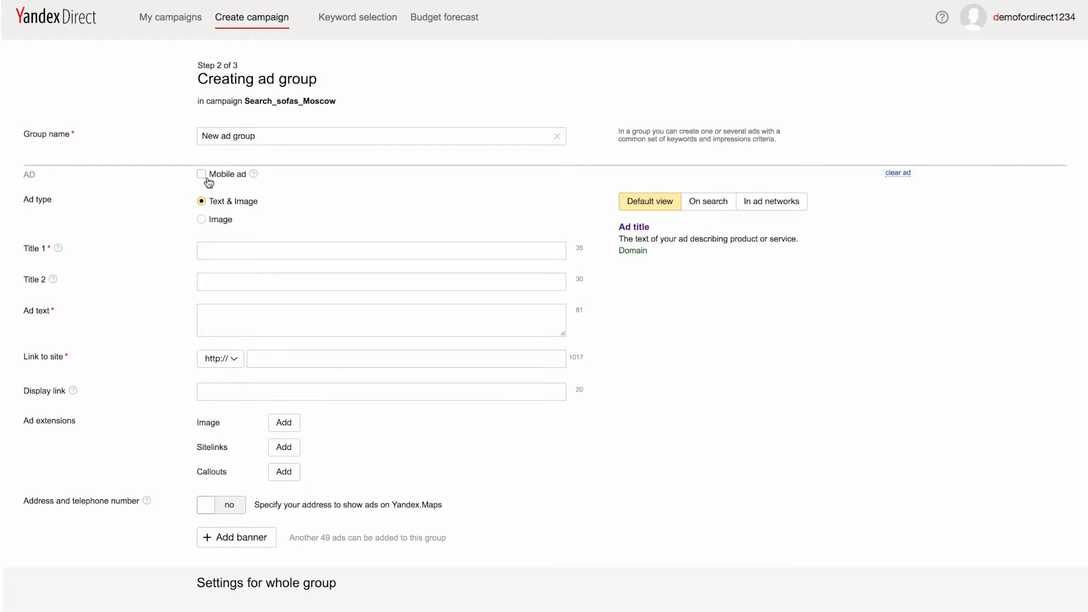
# Step: Enter Title 1 'Red leather sofas in Moscow' and Title 2 'Next day delivery'
pyautogui.click(380, 250)
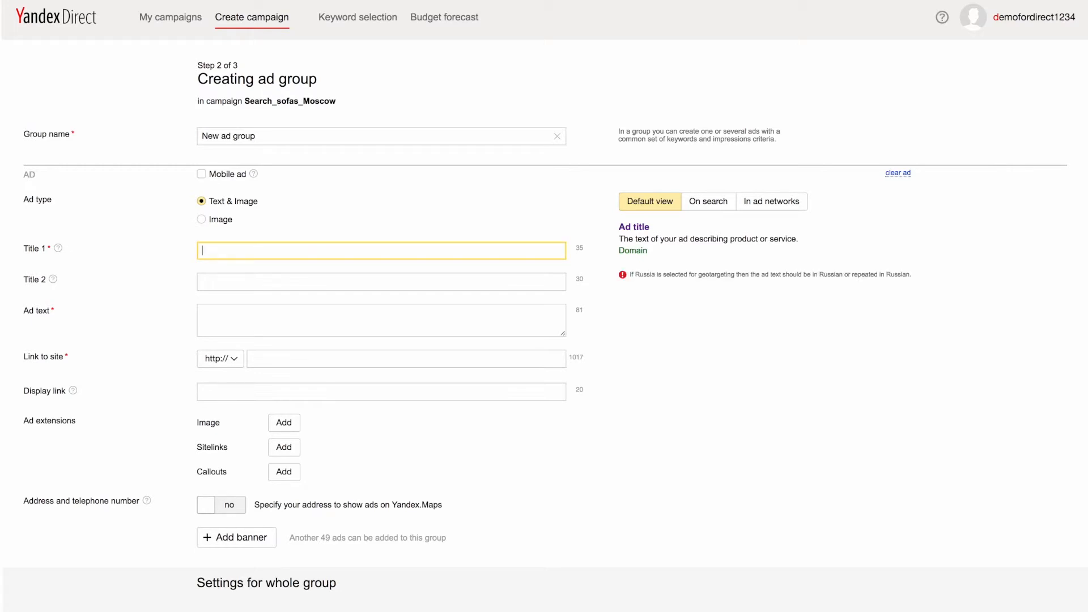
pyautogui.write('Red leather')
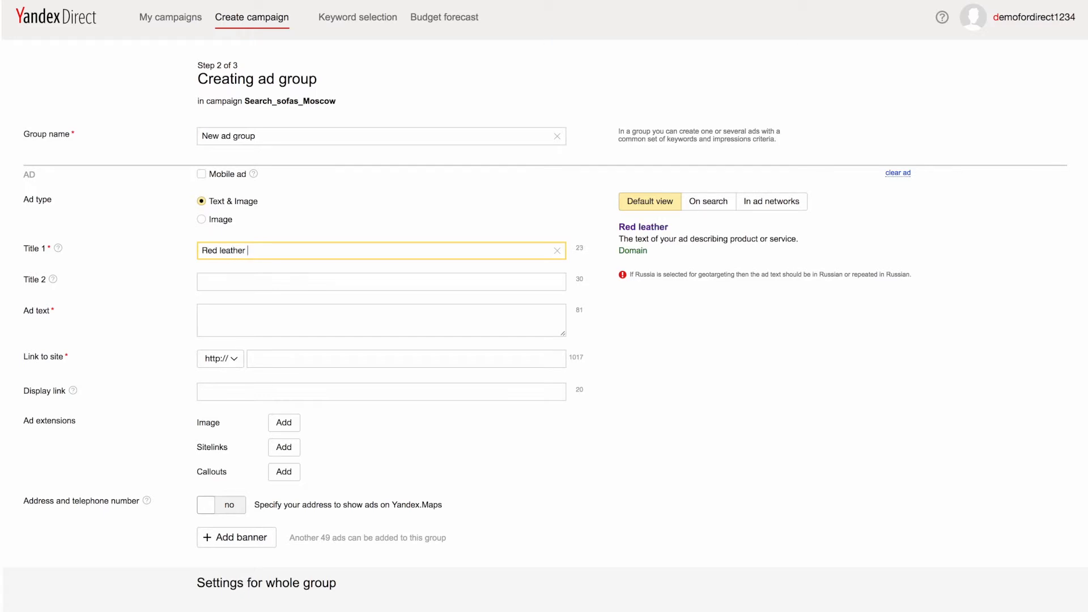
pyautogui.write('so')
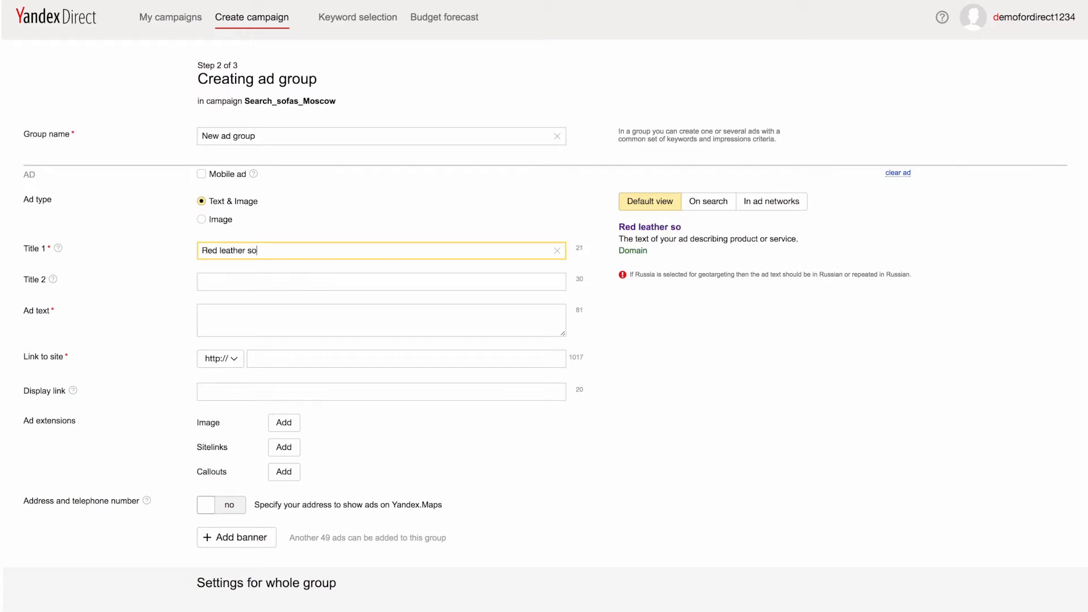
pyautogui.write('fas')
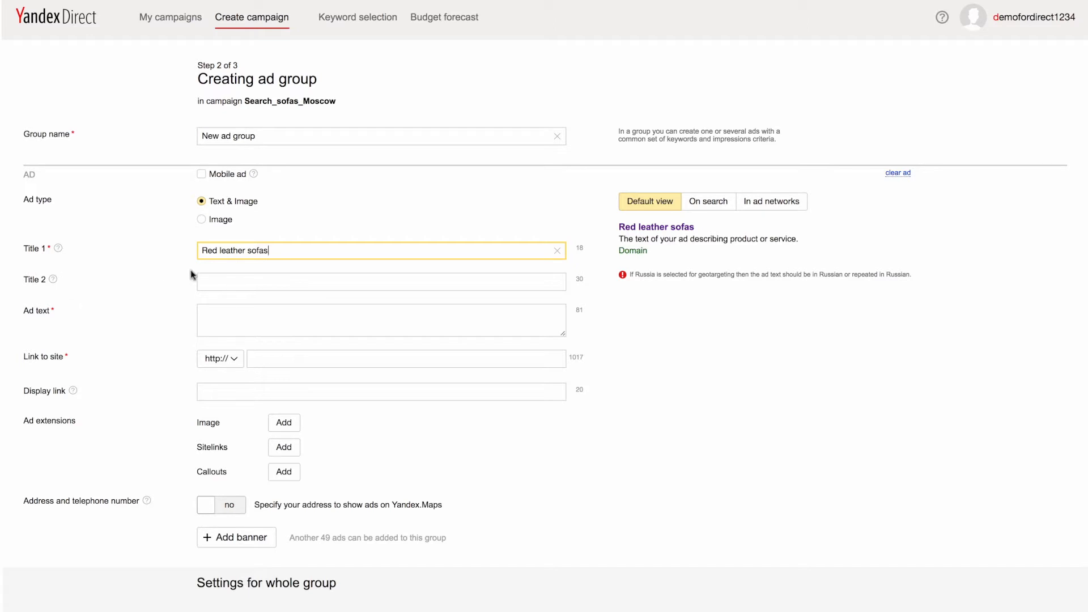
pyautogui.write('in Moscow')
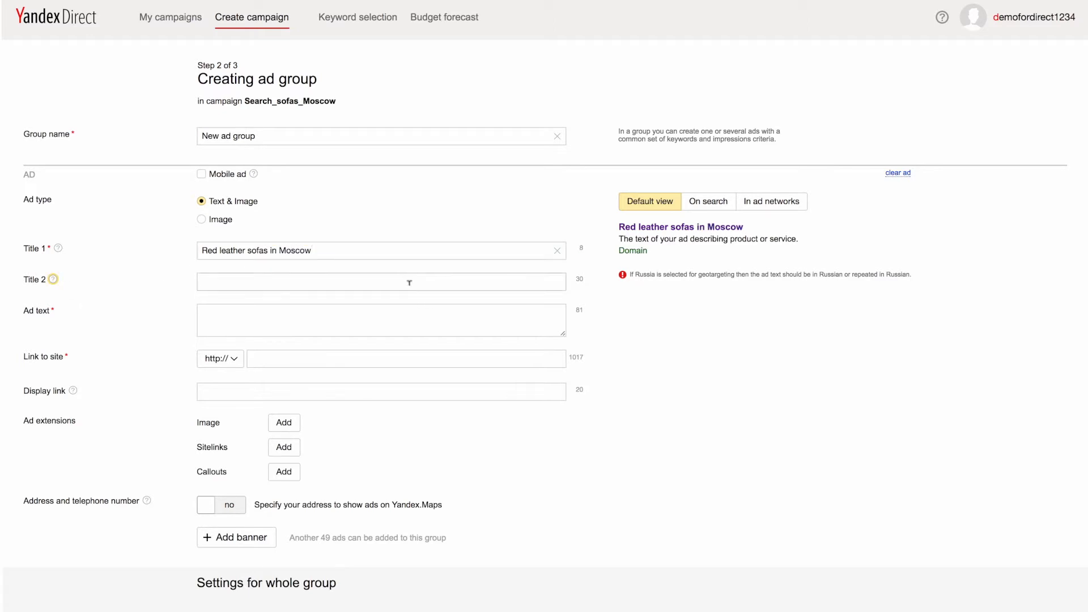
pyautogui.write('Next day de')
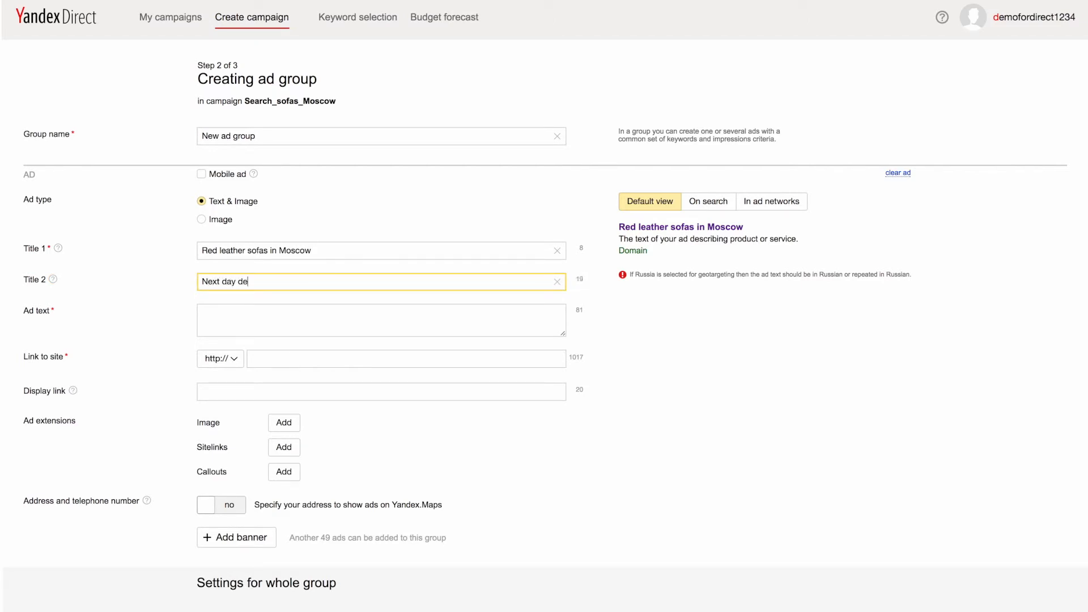
pyautogui.write('livery')
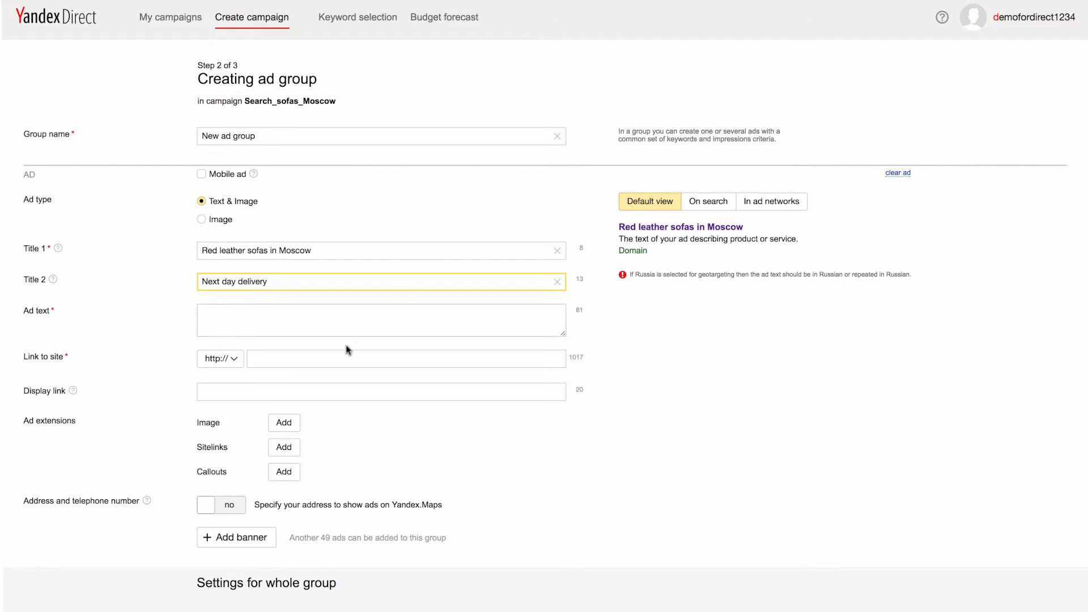
# Step: Enter the ad text 'Five-year warranty.'
pyautogui.click(381, 320)
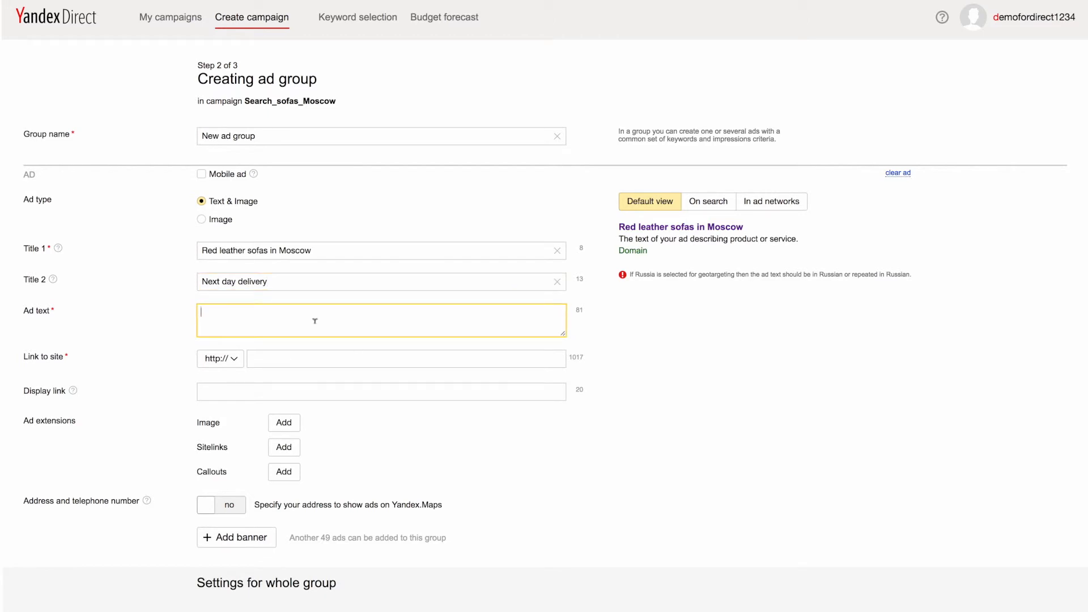
pyautogui.write('Five')
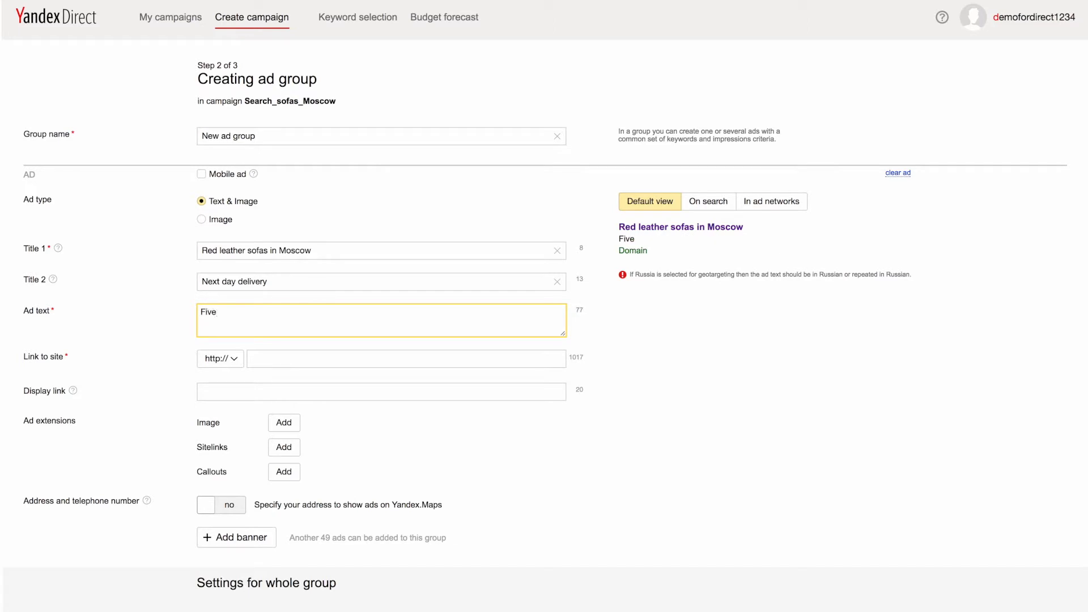
pyautogui.write('-year w')
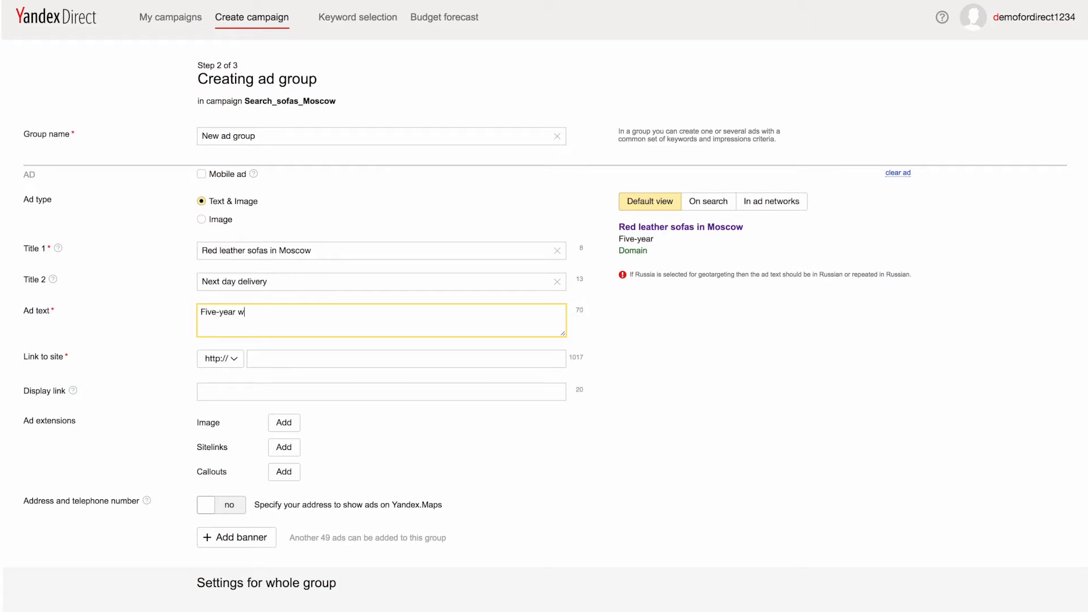
pyautogui.write('arranty')
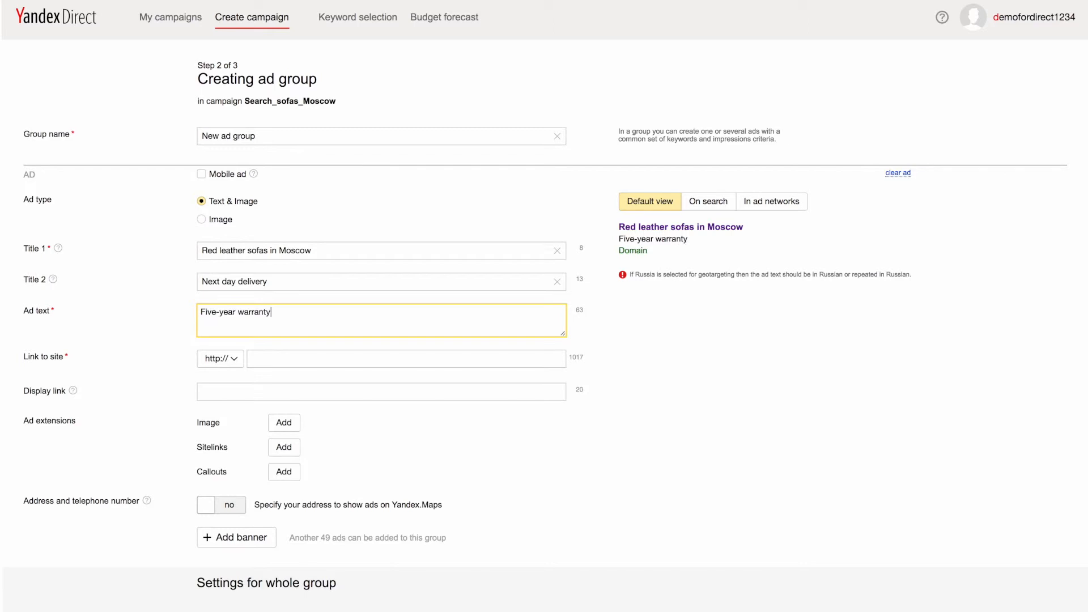
pyautogui.write('.')
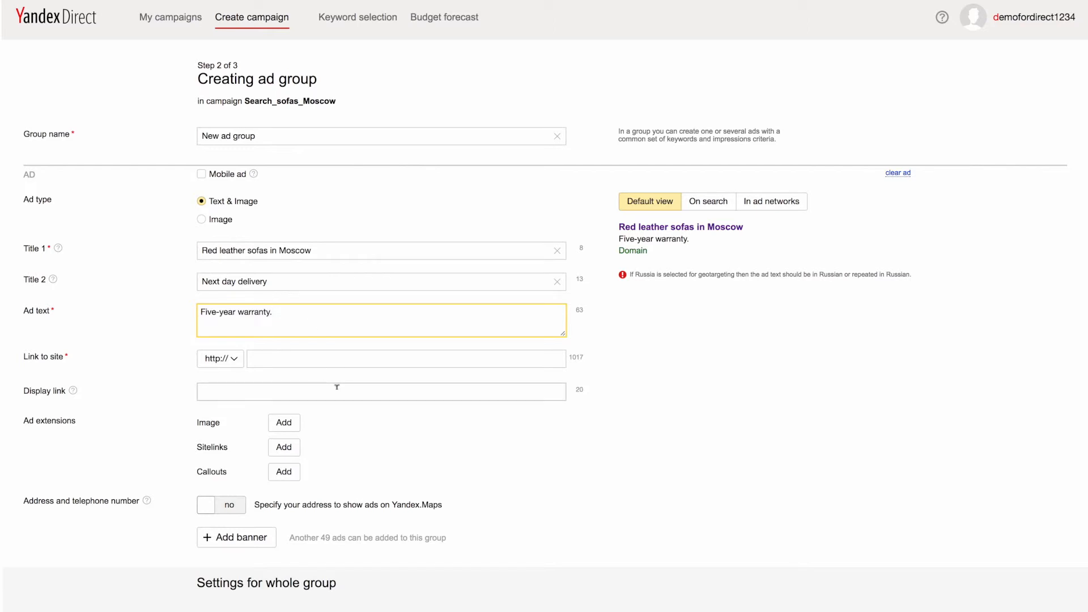
# Step: Set the site link to siteforyandex.com with display link path red-leather-sofas
pyautogui.click(405, 360)
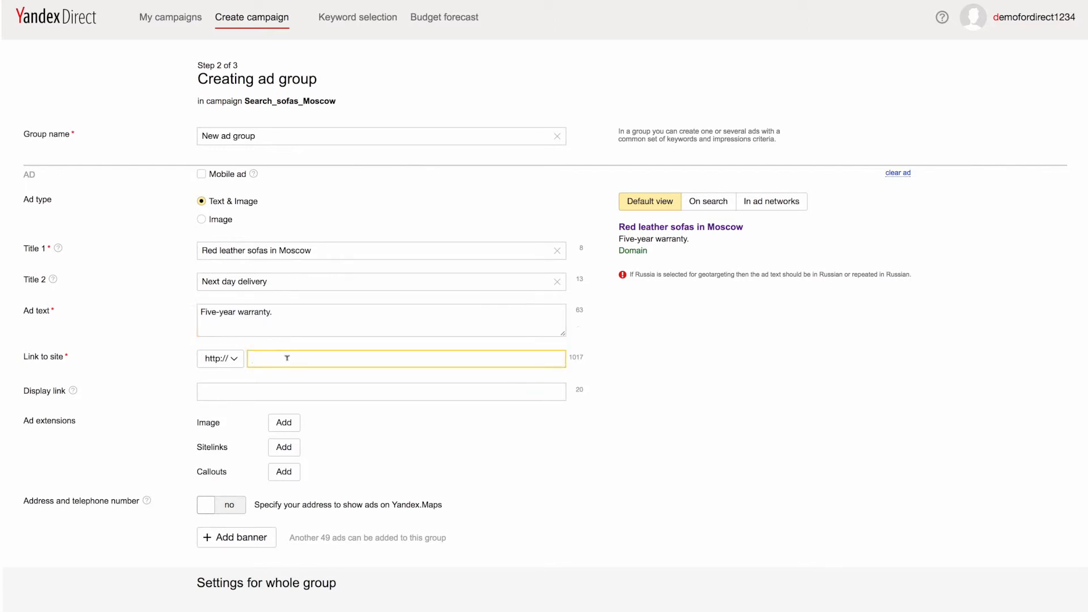
pyautogui.click(406, 359)
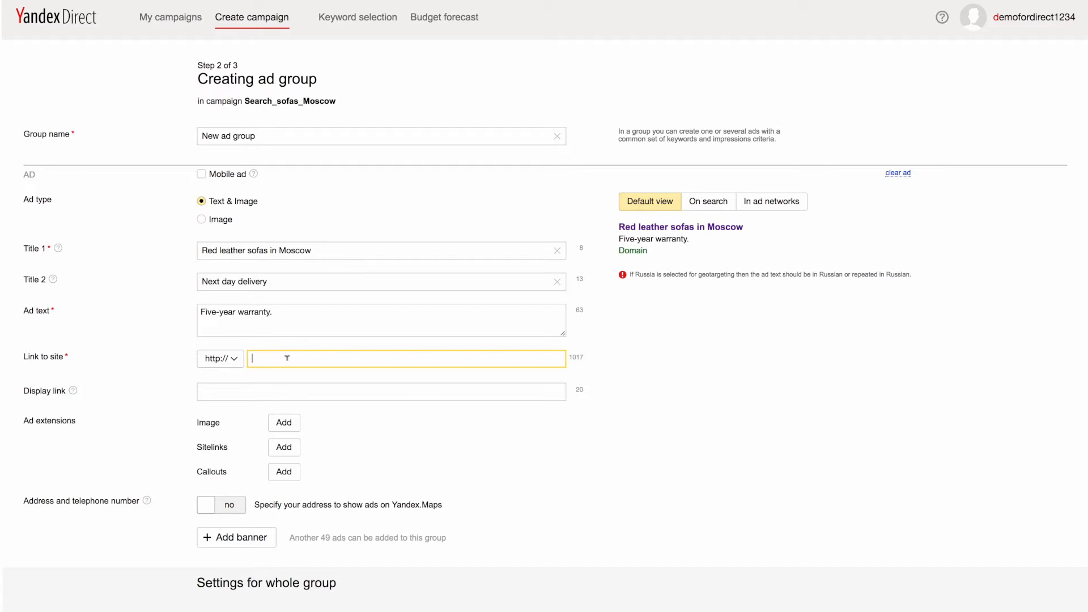
pyautogui.write('siteforyandex.com')
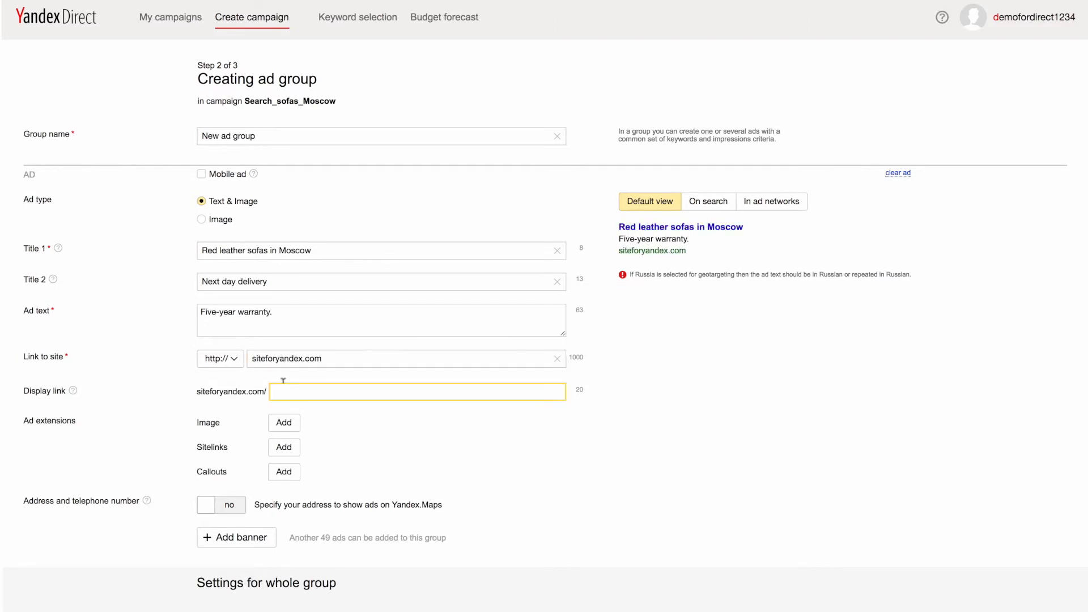
pyautogui.write('red-leather-sofa')
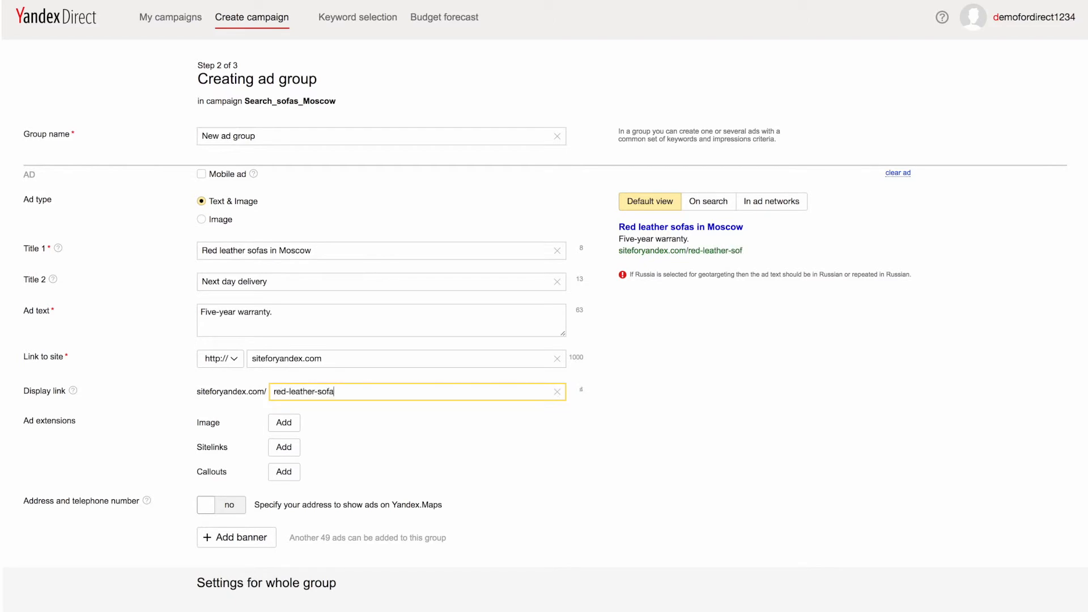
pyautogui.write('s')
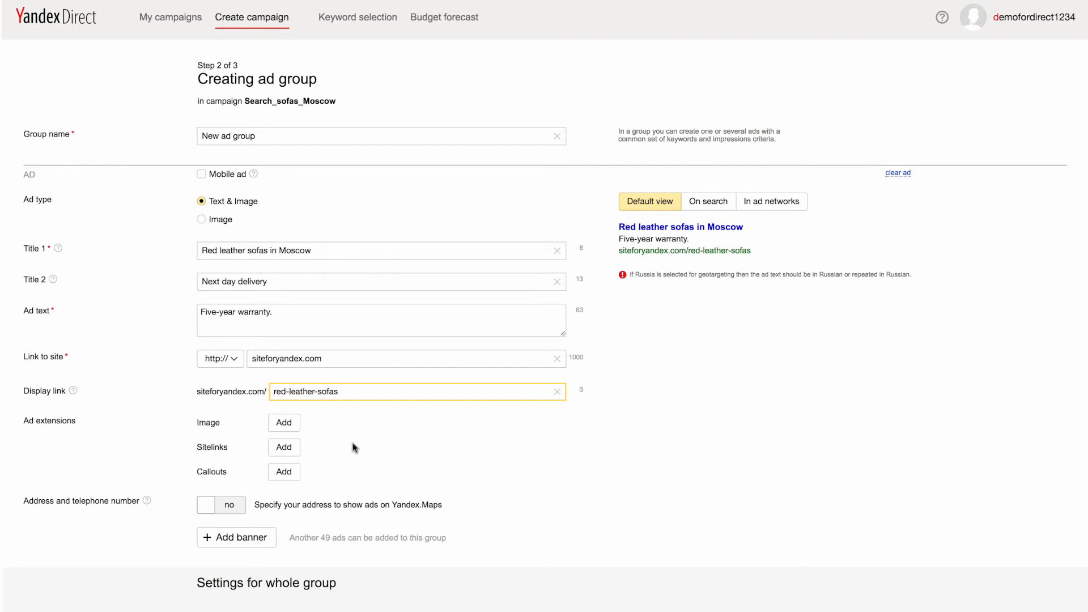
pyautogui.click(284, 423)
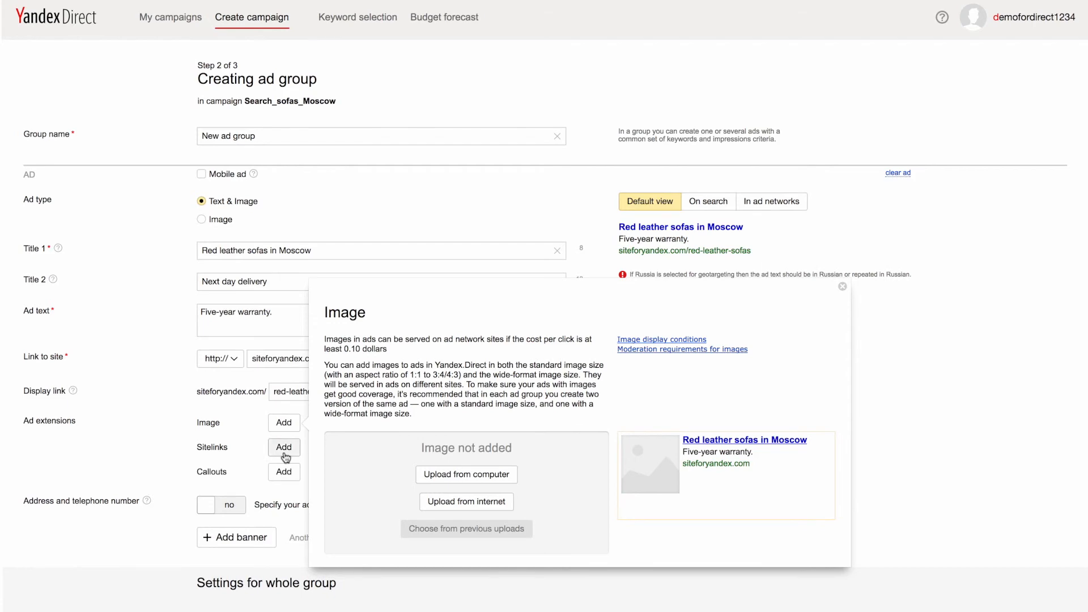
pyautogui.click(283, 471)
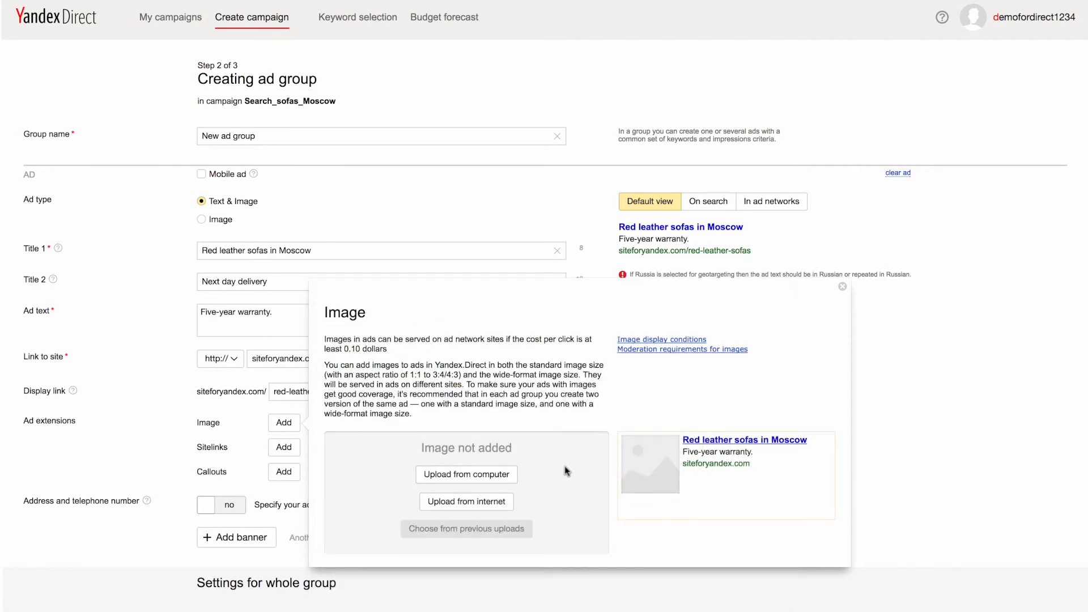
pyautogui.click(283, 447)
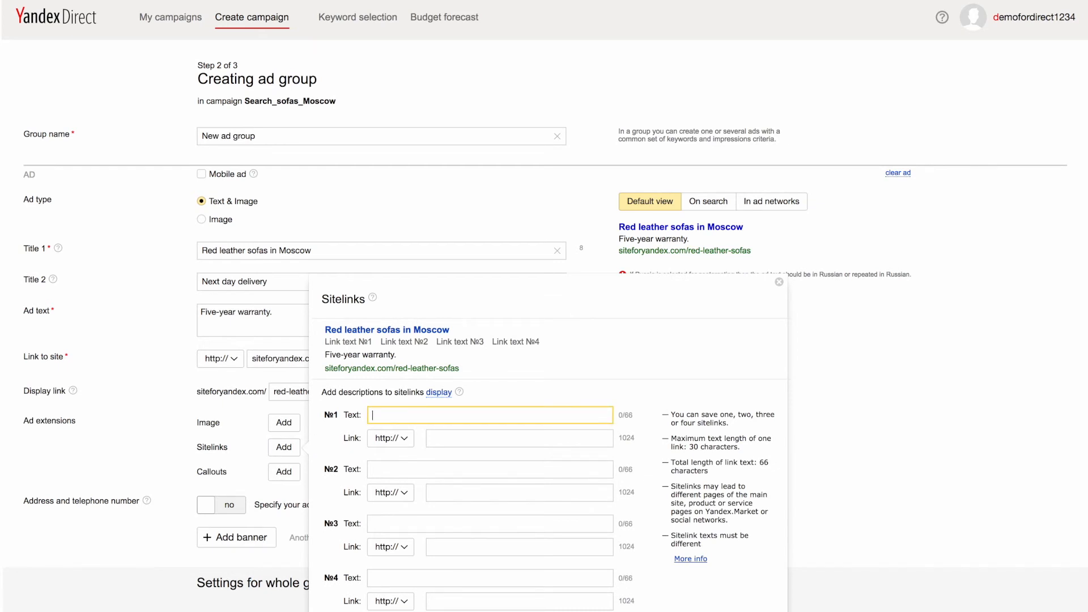
pyautogui.write('Delivery')
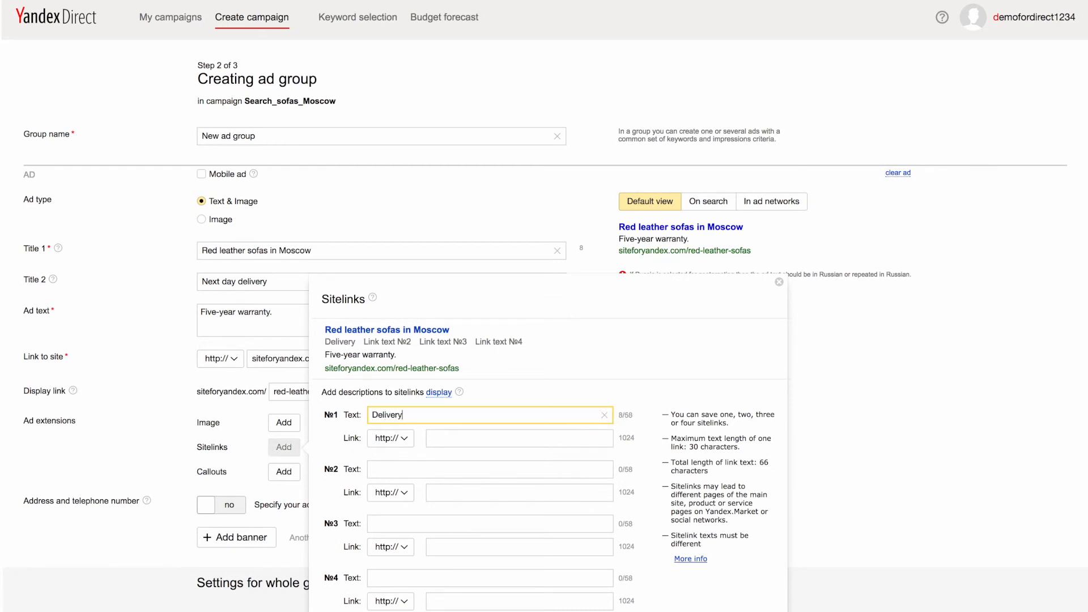
pyautogui.click(519, 437)
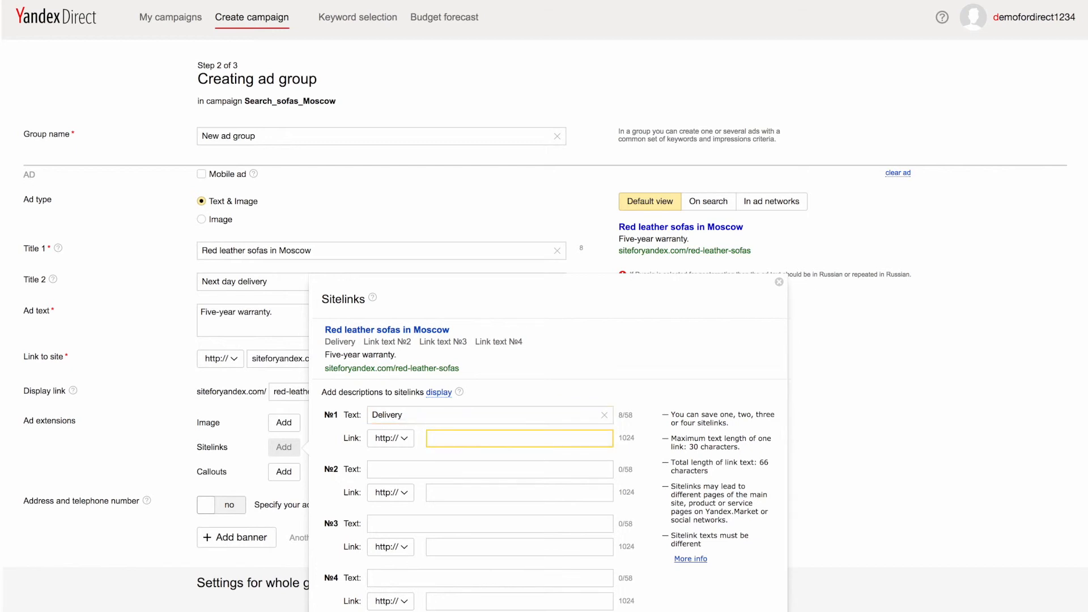
pyautogui.write('siteforyandex.com/')
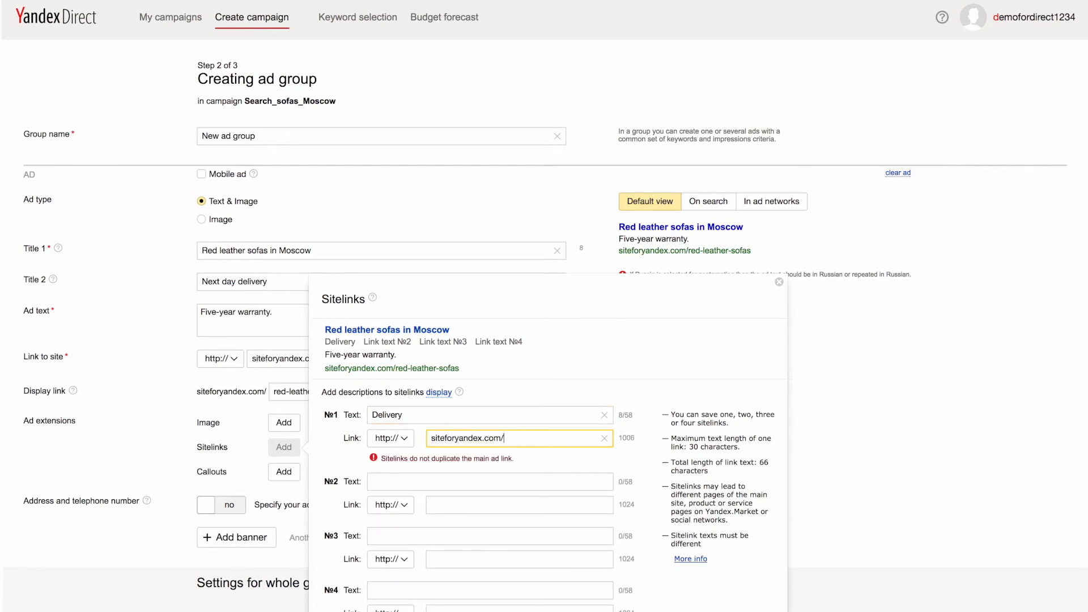
pyautogui.write('delivery')
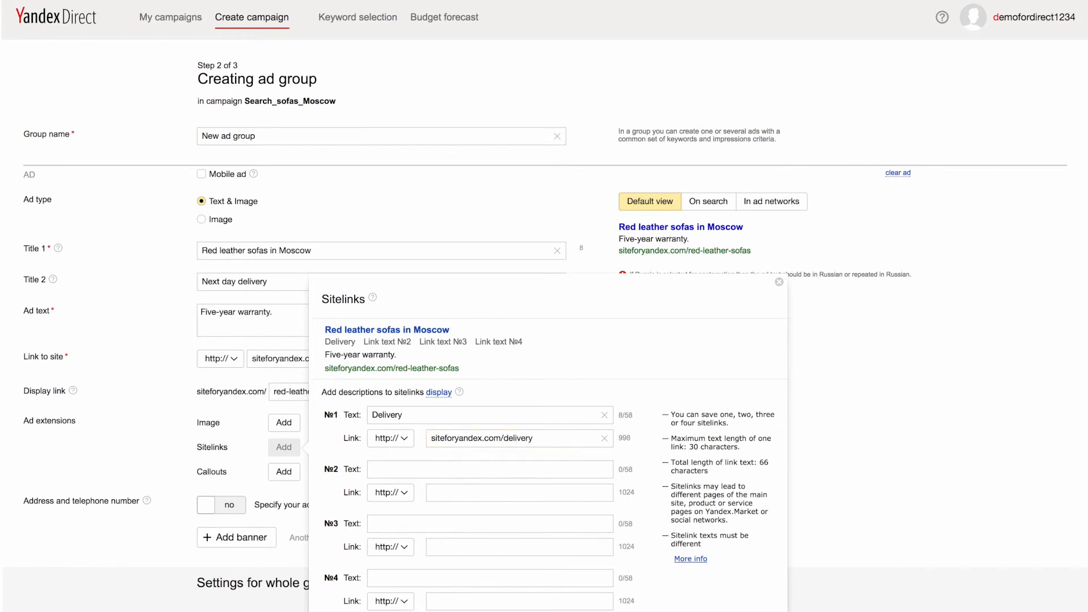
pyautogui.click(778, 282)
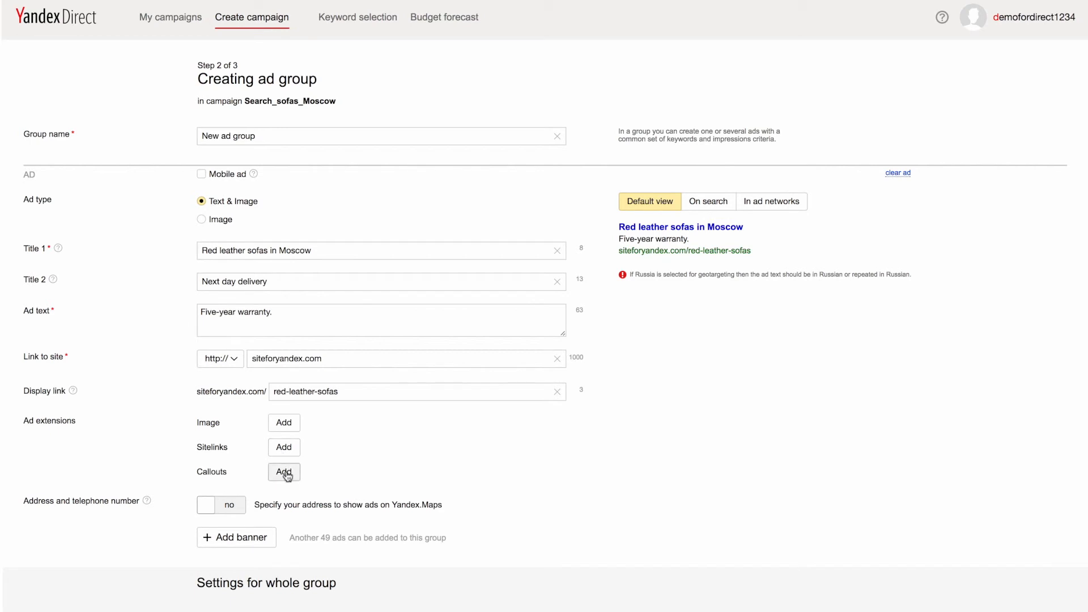
# Step: Add the callout 'Sale 50%' to the red leather sofas ad and save it
pyautogui.click(283, 473)
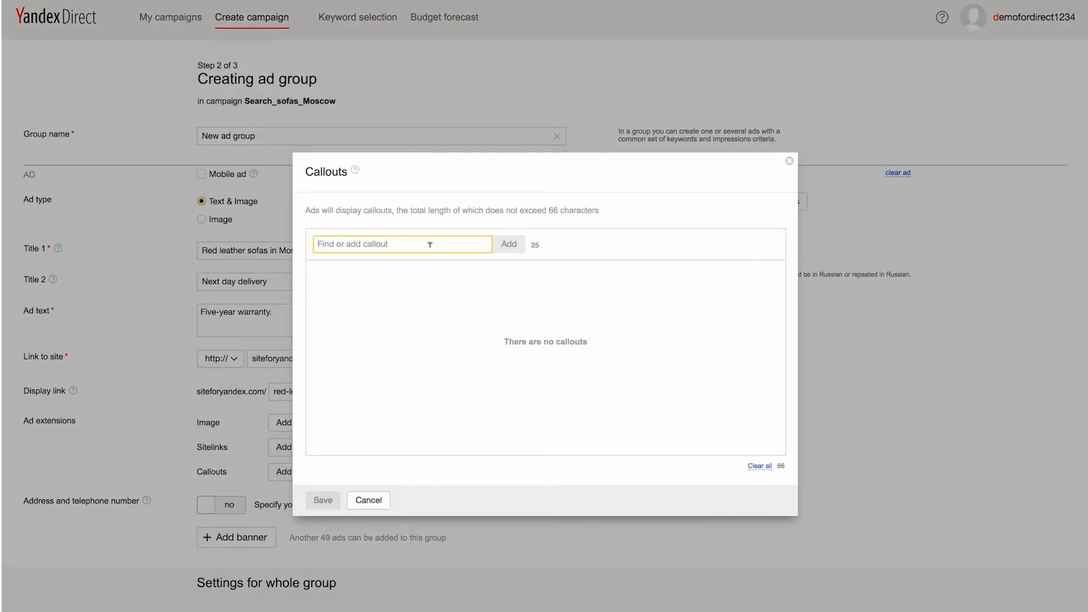
pyautogui.write('Sale 5')
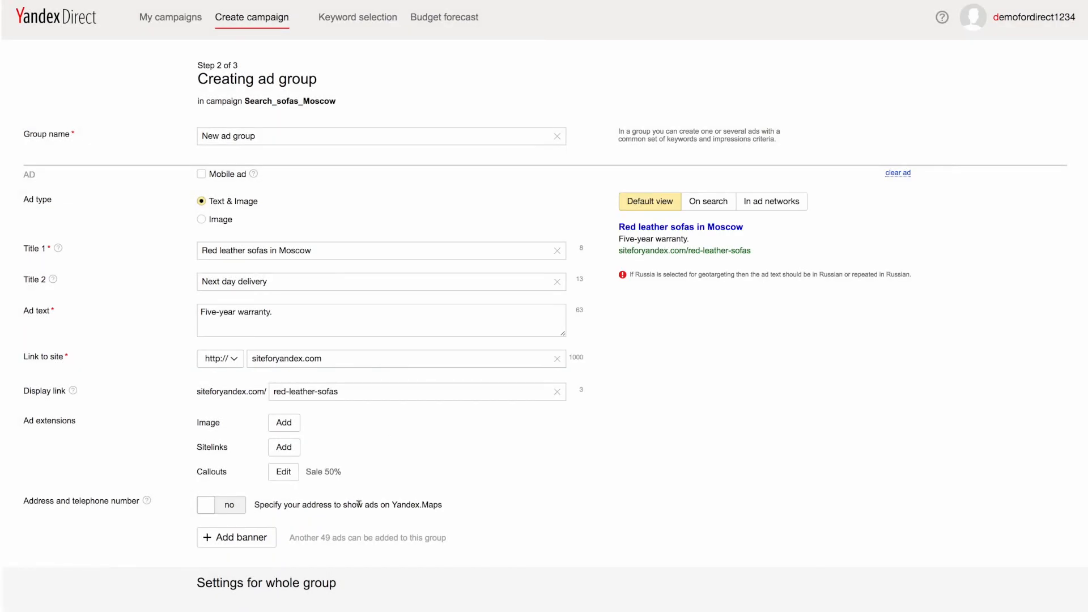
pyautogui.scroll(-3)
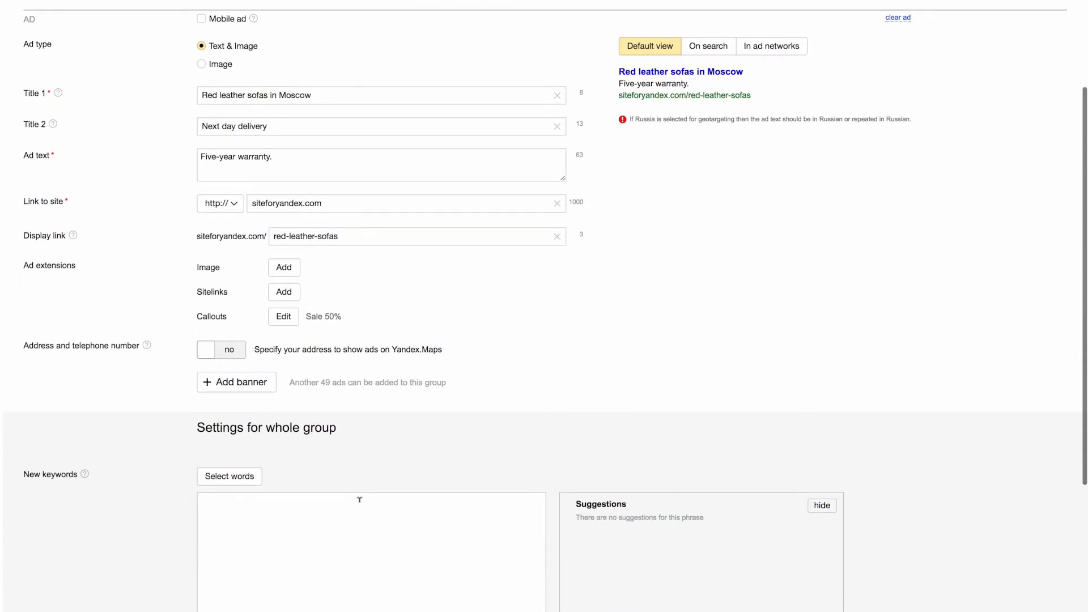
# Step: Add a second ad copied from the first, with Title 2 'Same day delivery'
pyautogui.click(213, 349)
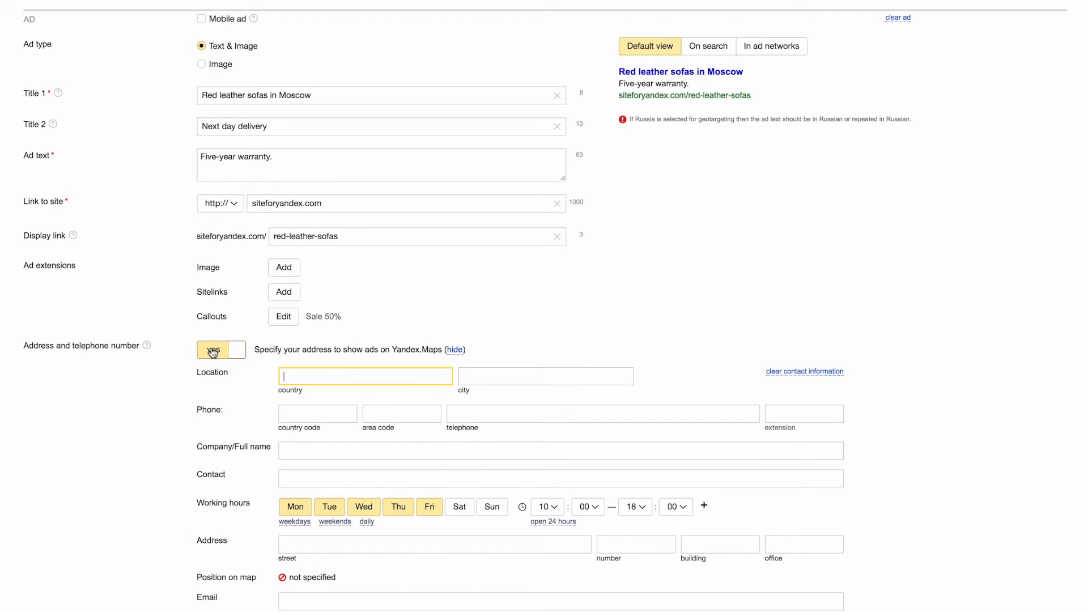
pyautogui.click(231, 349)
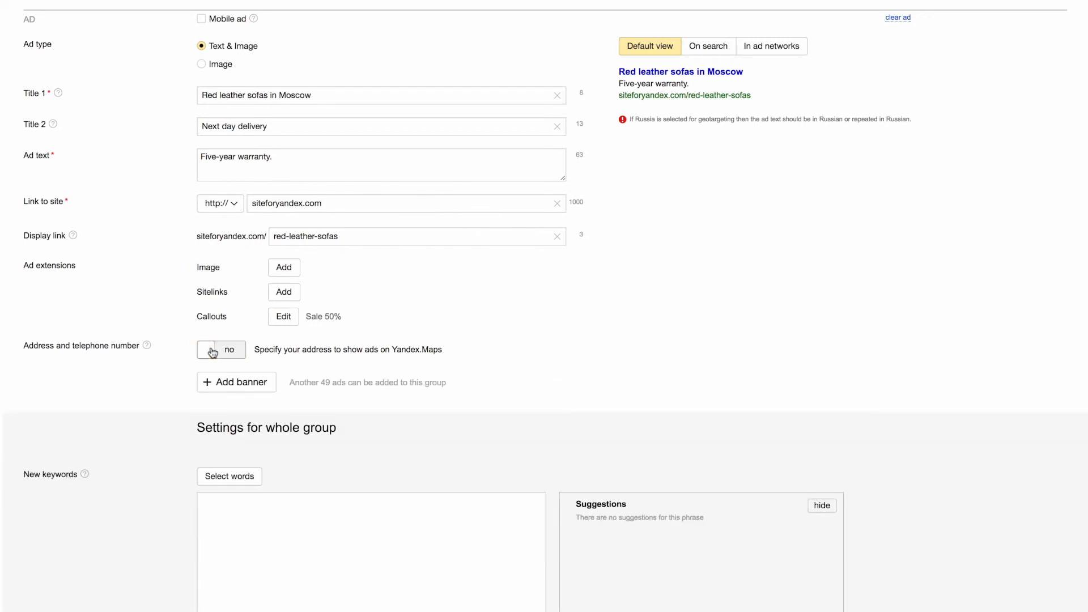
pyautogui.scroll(-3)
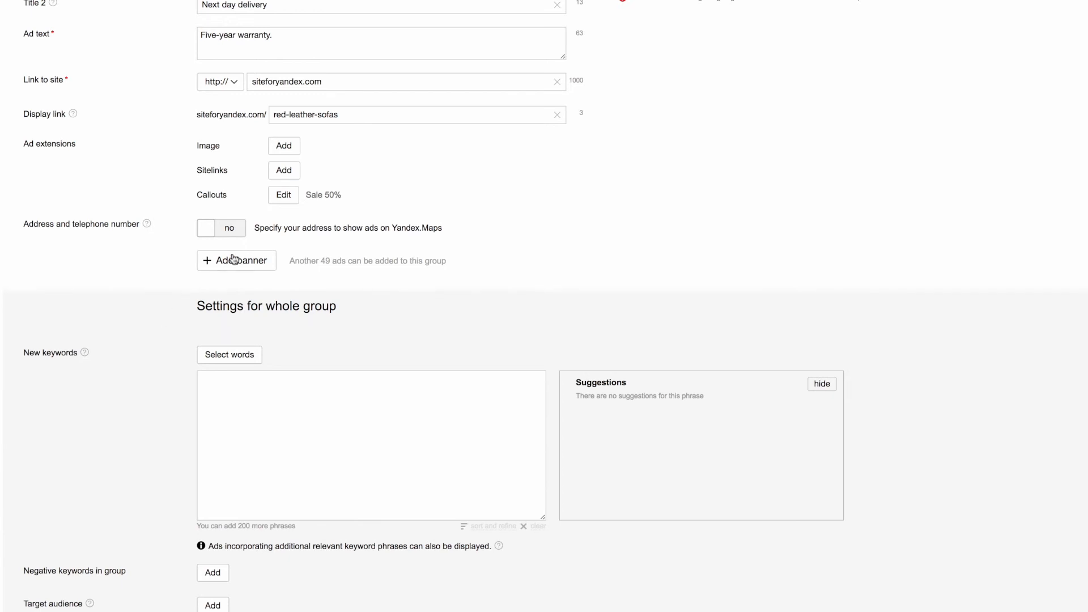
pyautogui.click(236, 261)
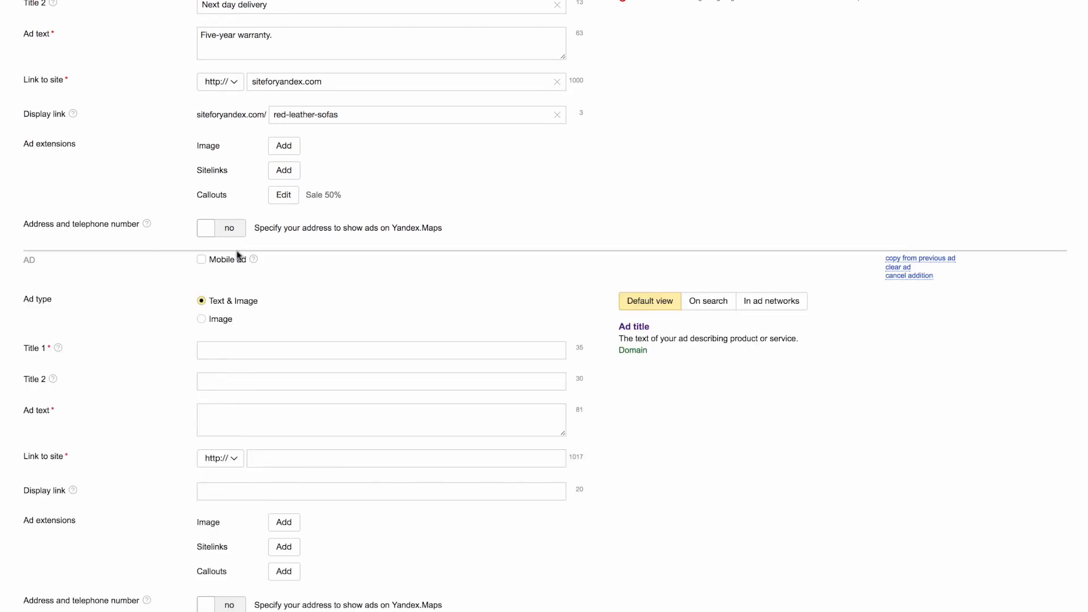
pyautogui.moveTo(527, 255)
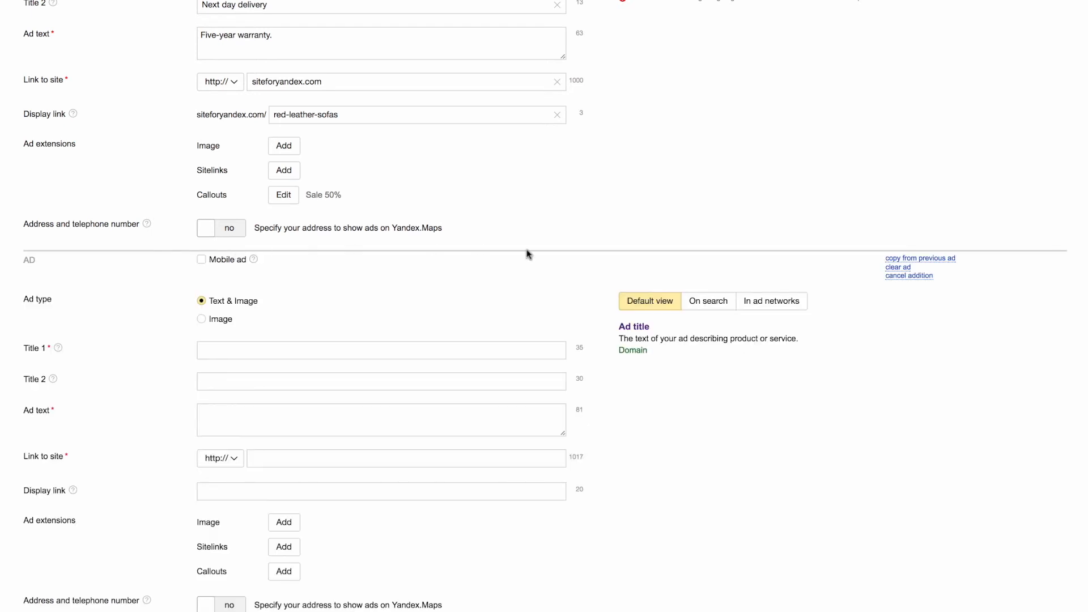
pyautogui.moveTo(910, 252)
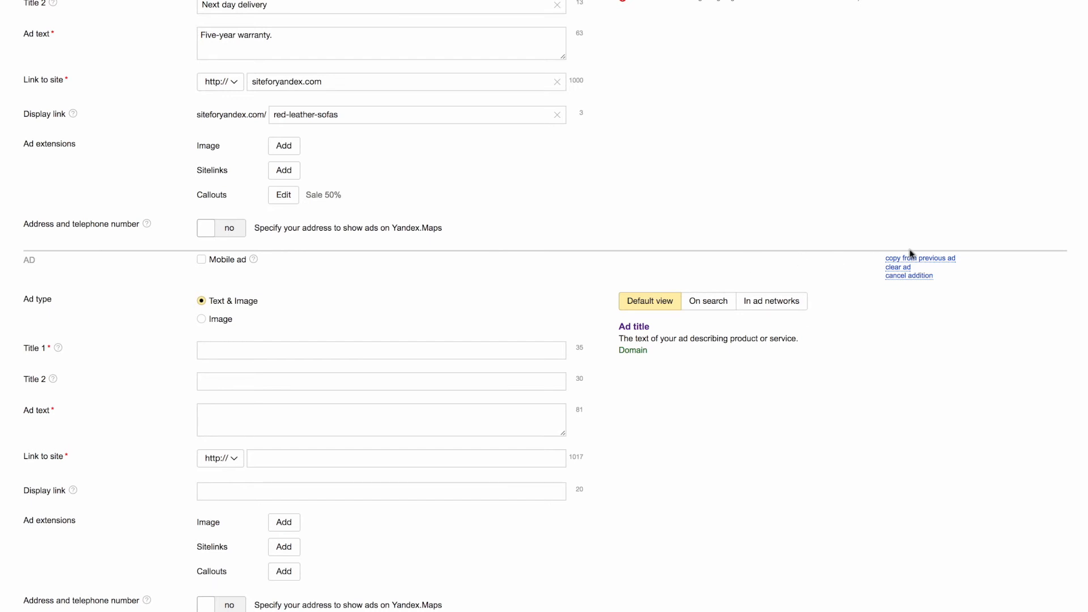
pyautogui.click(921, 259)
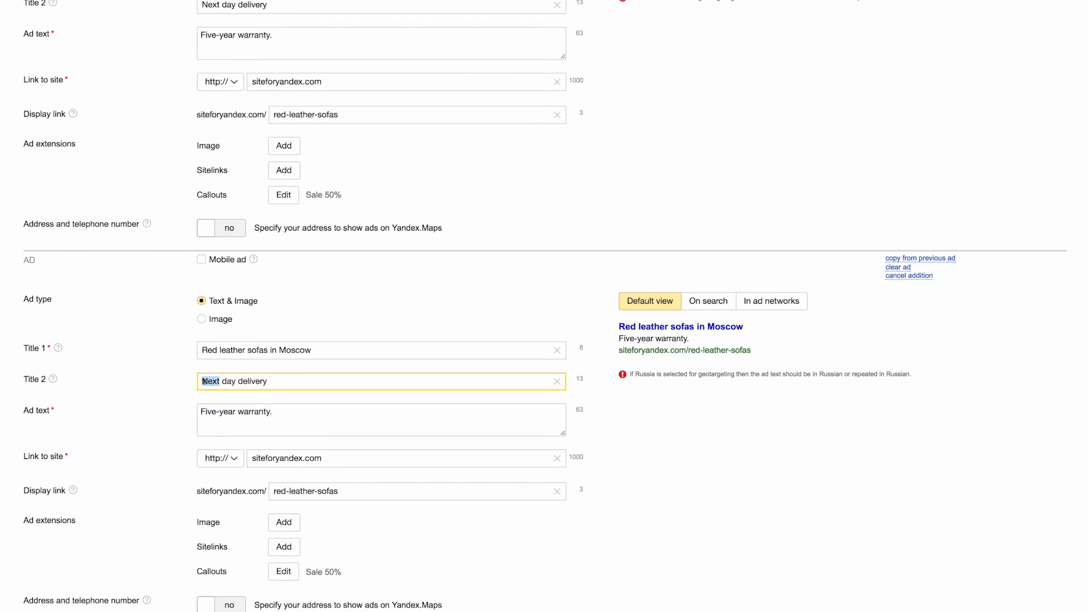
pyautogui.write('Sam')
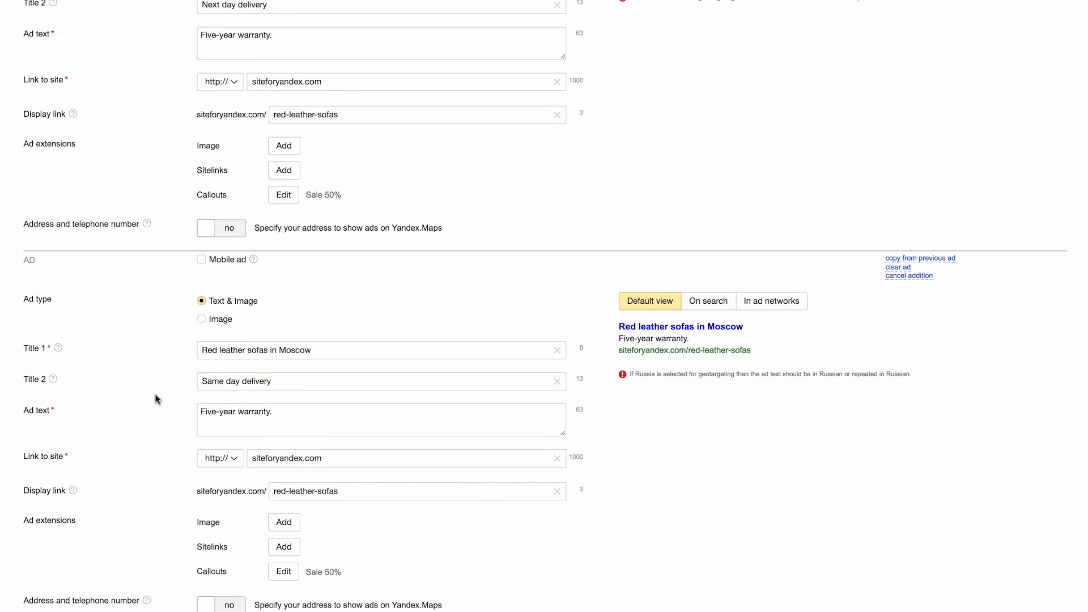
# Step: Remove the extra empty ad so the group holds two ads
pyautogui.scroll(-3)
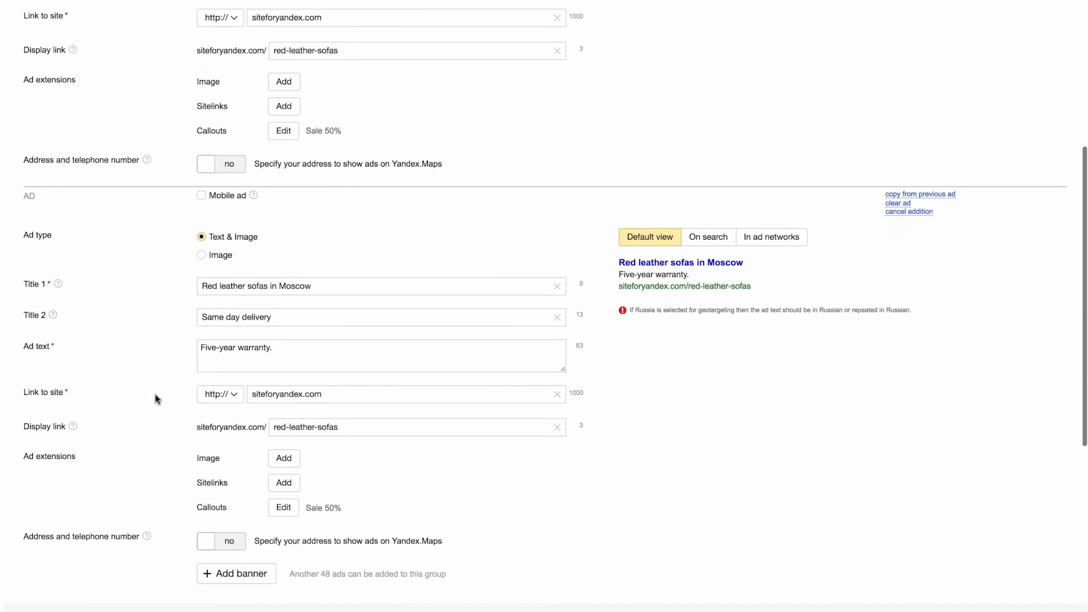
pyautogui.scroll(-3)
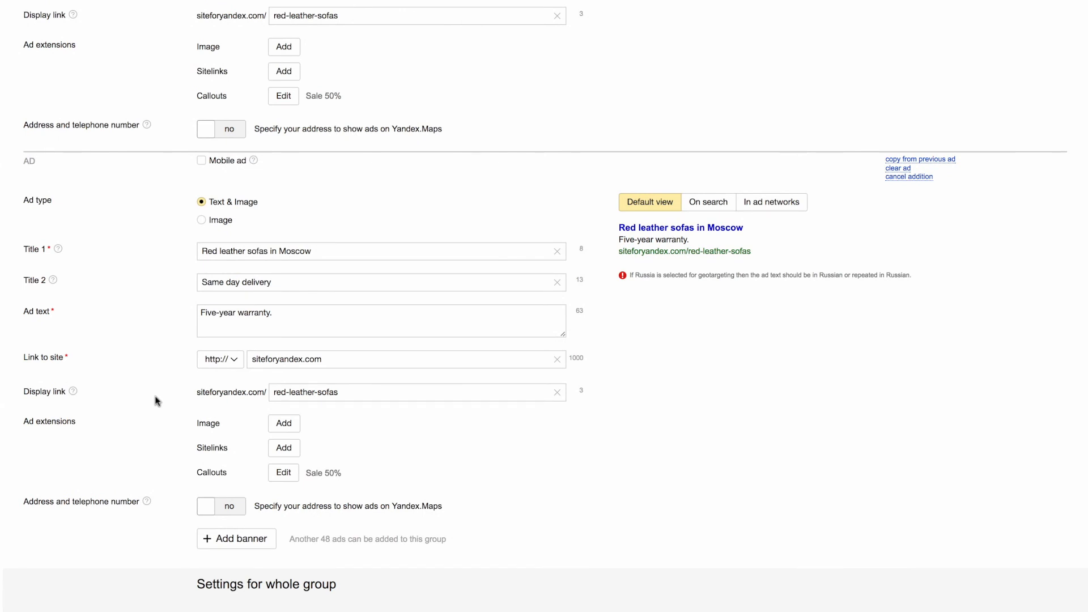
pyautogui.click(236, 538)
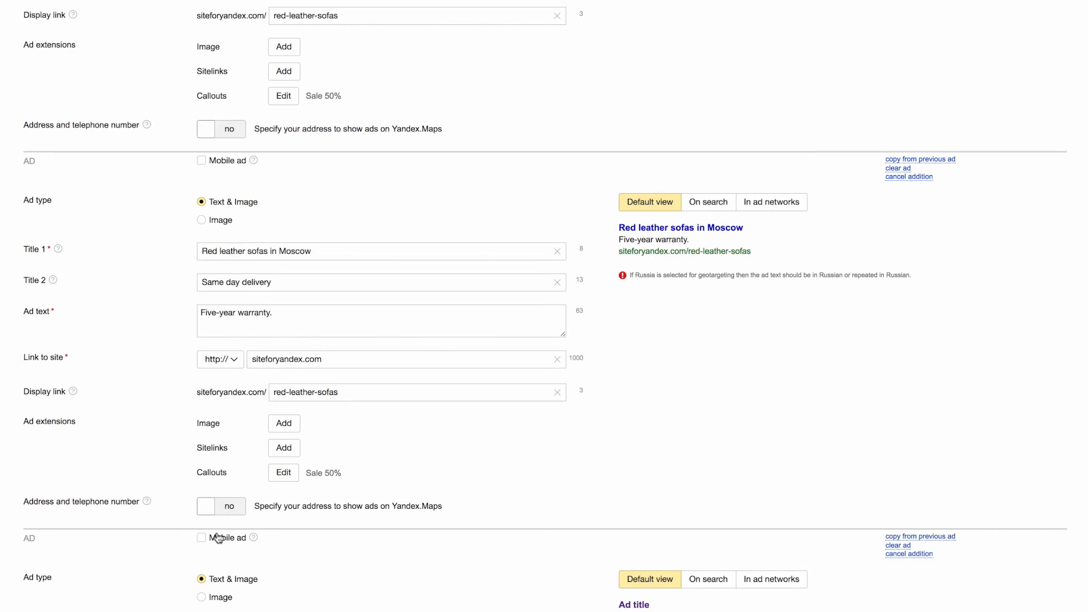
pyautogui.scroll(-3)
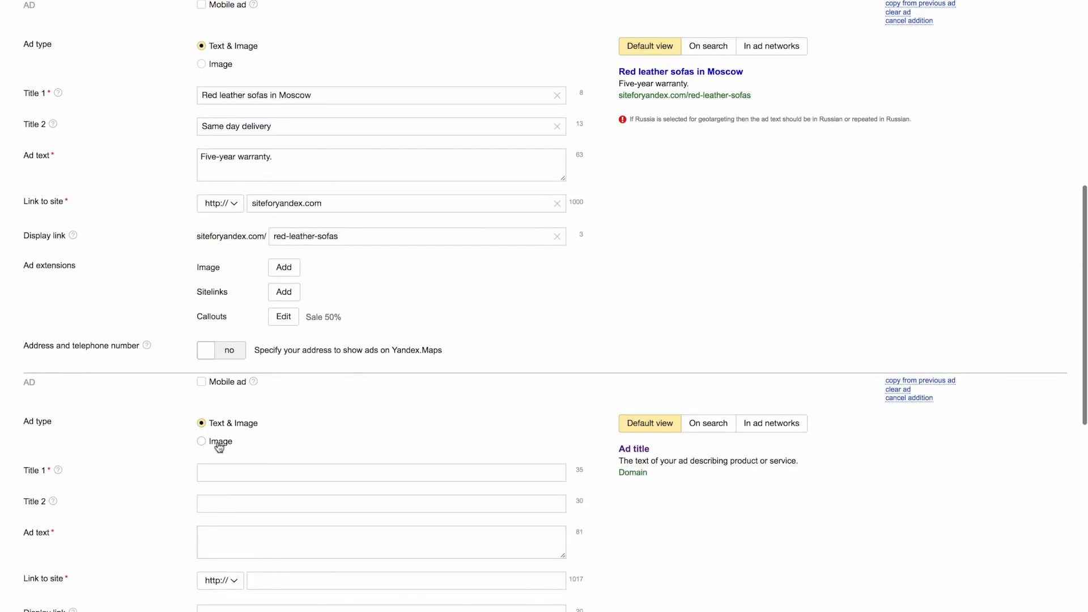
pyautogui.click(201, 440)
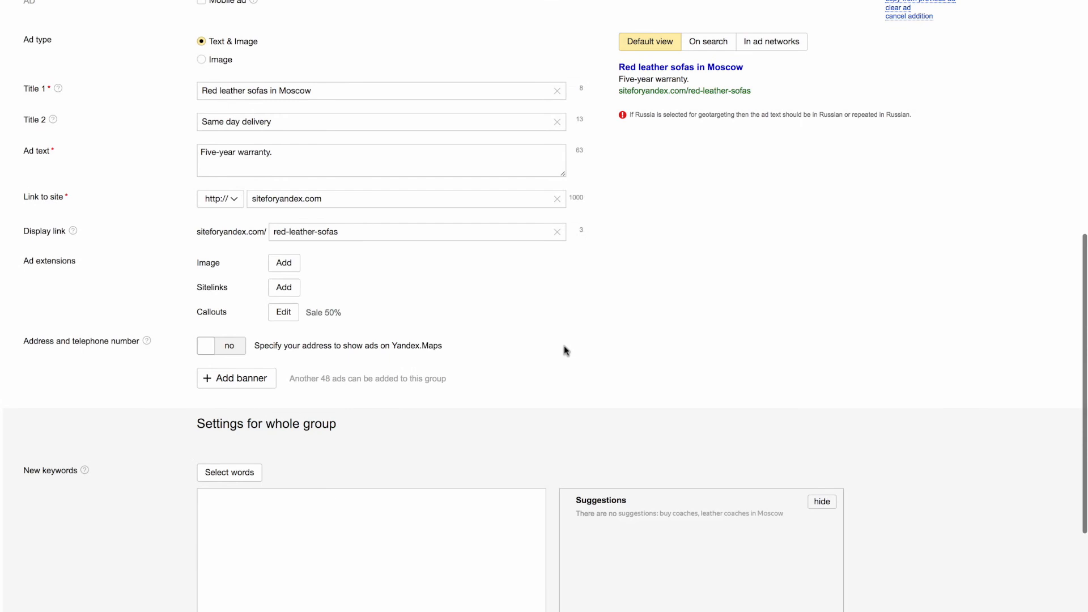
# Step: Enter the new keywords 'Buy sofas' and 'Buy sofas Moscow' for the ad group
pyautogui.scroll(-3)
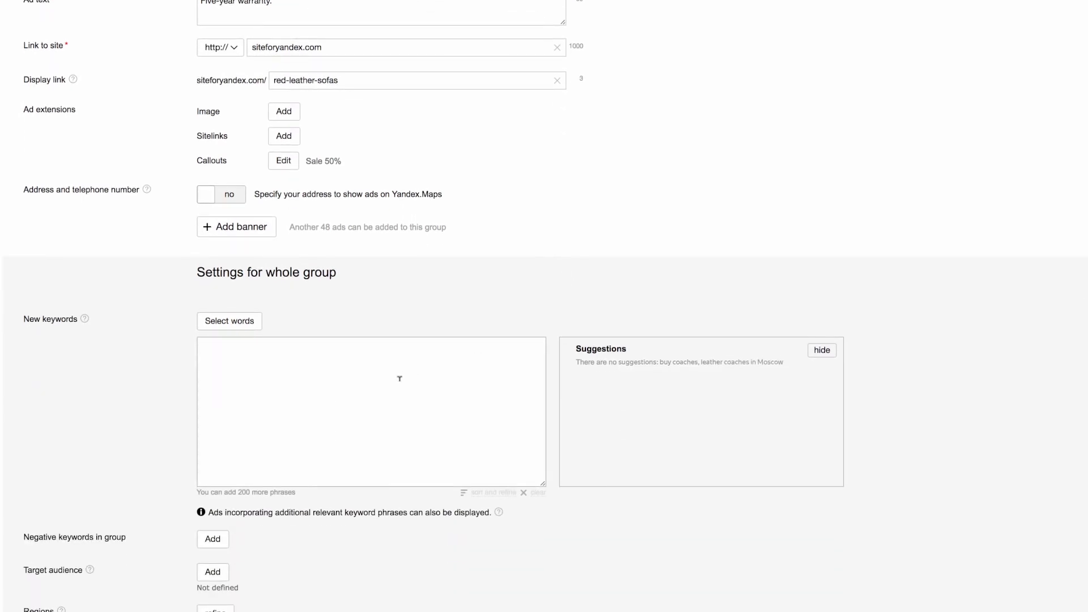
pyautogui.write('B')
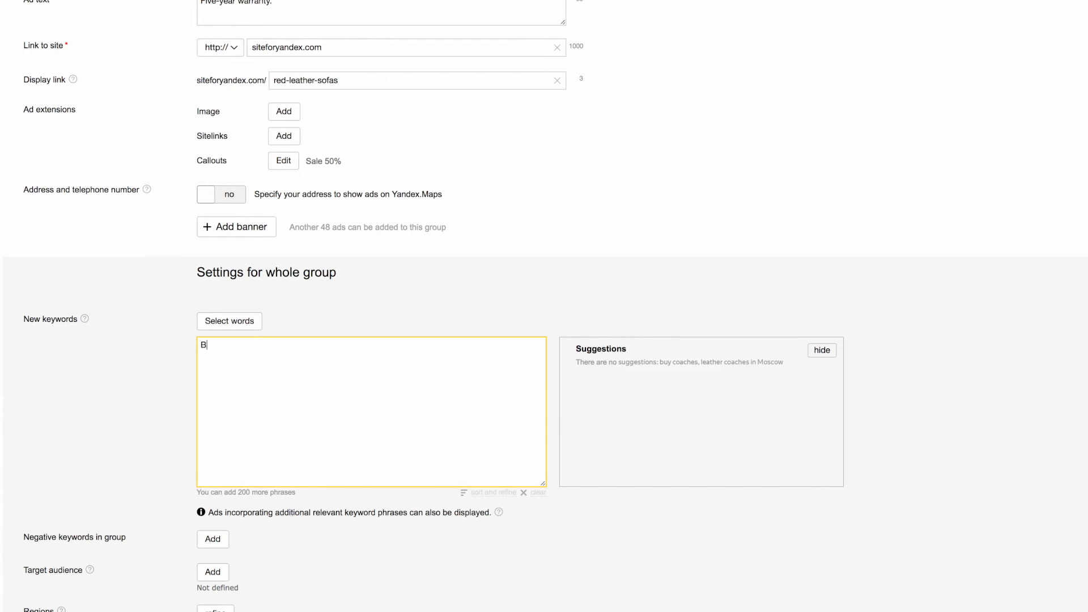
pyautogui.write('uy sof')
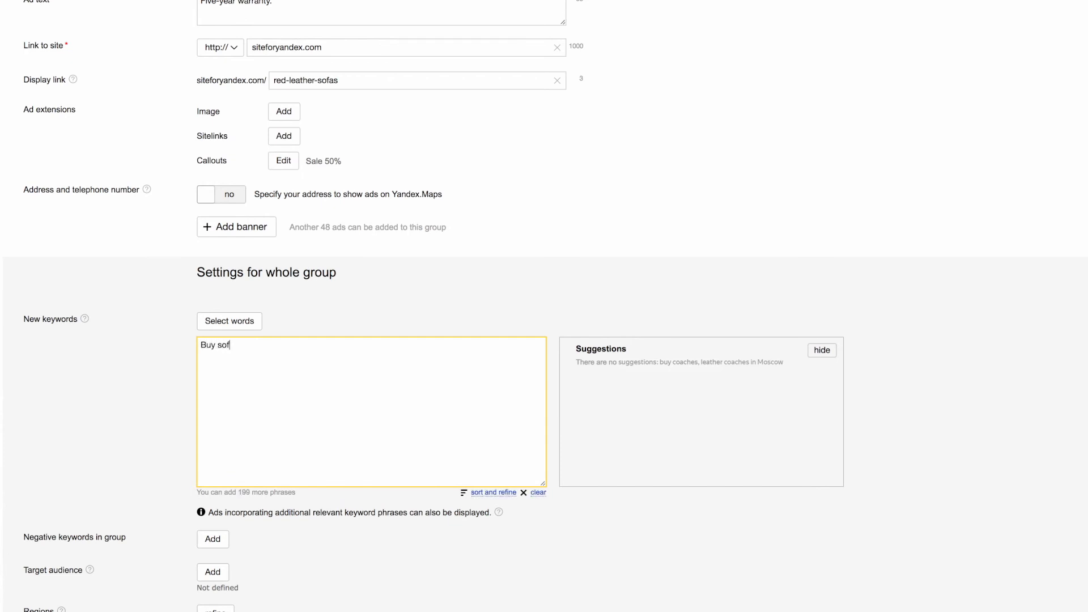
pyautogui.write('as')
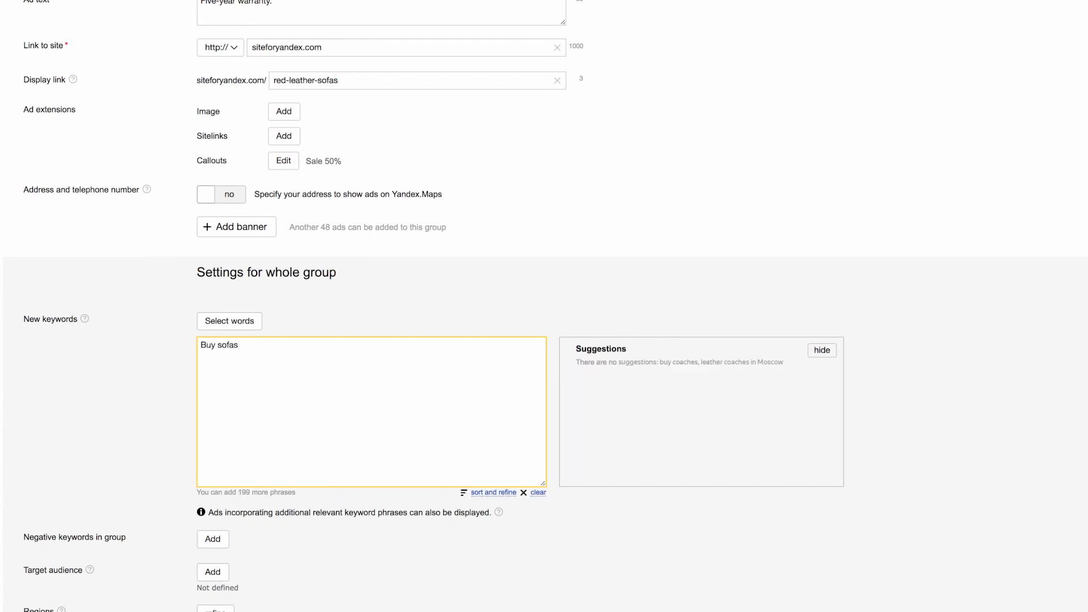
pyautogui.write('Buy')
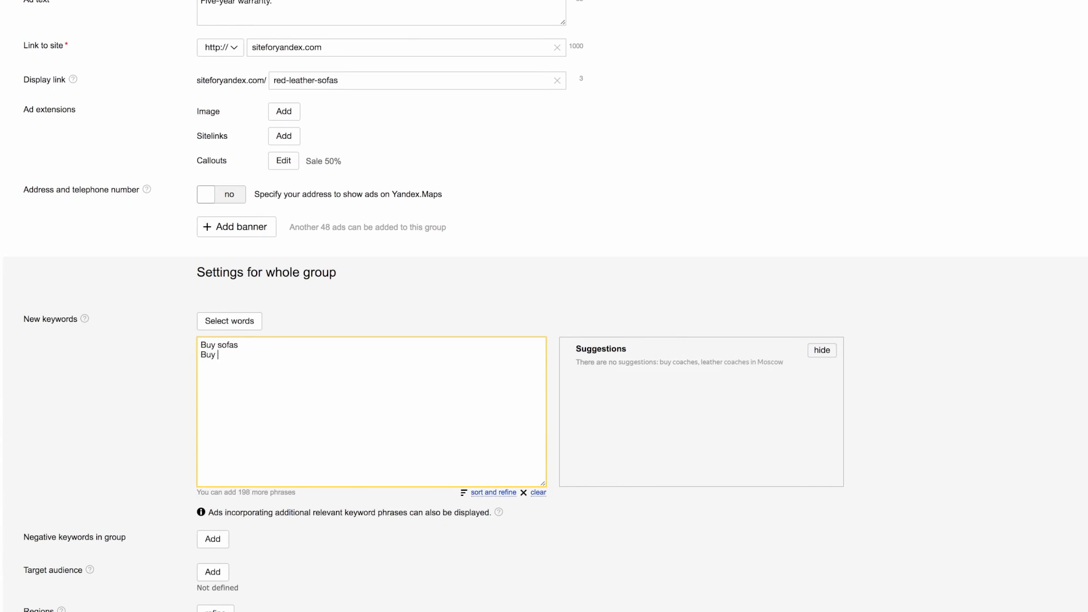
pyautogui.write('sofas Moscow')
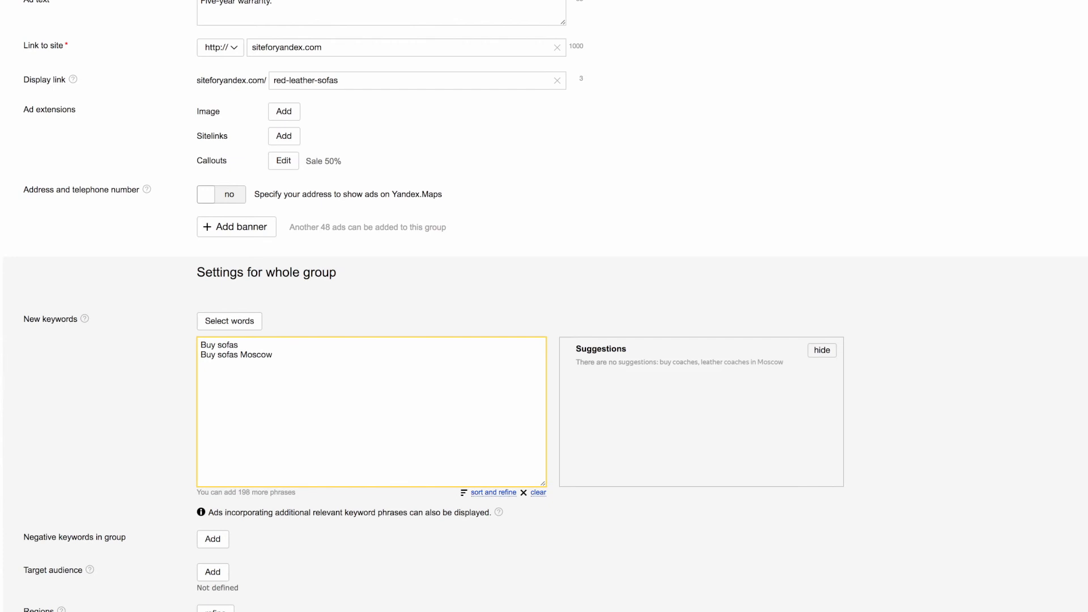
pyautogui.moveTo(295, 597)
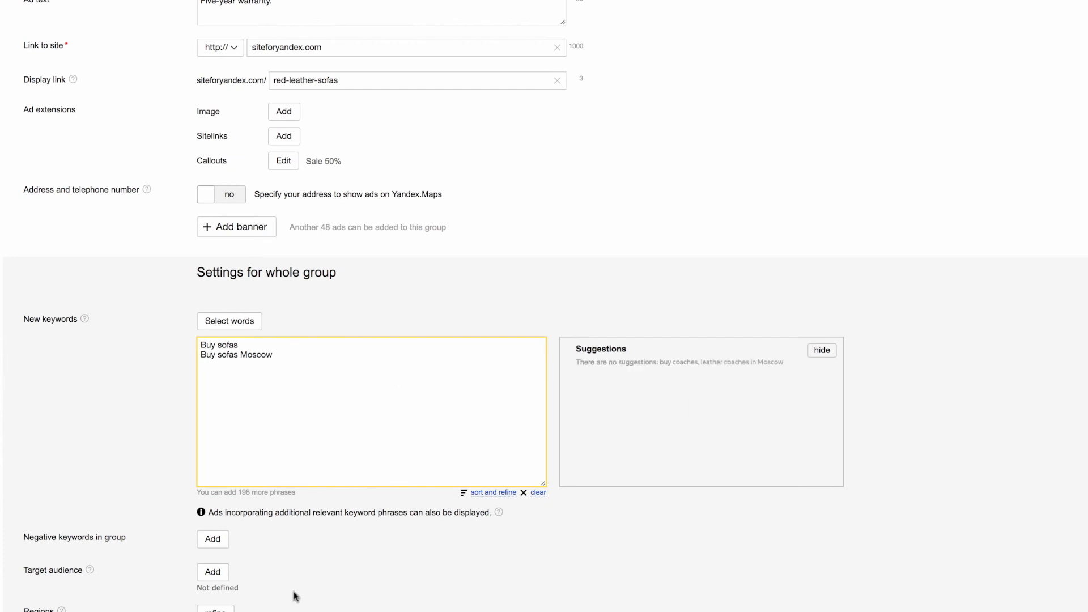
pyautogui.scroll(-3)
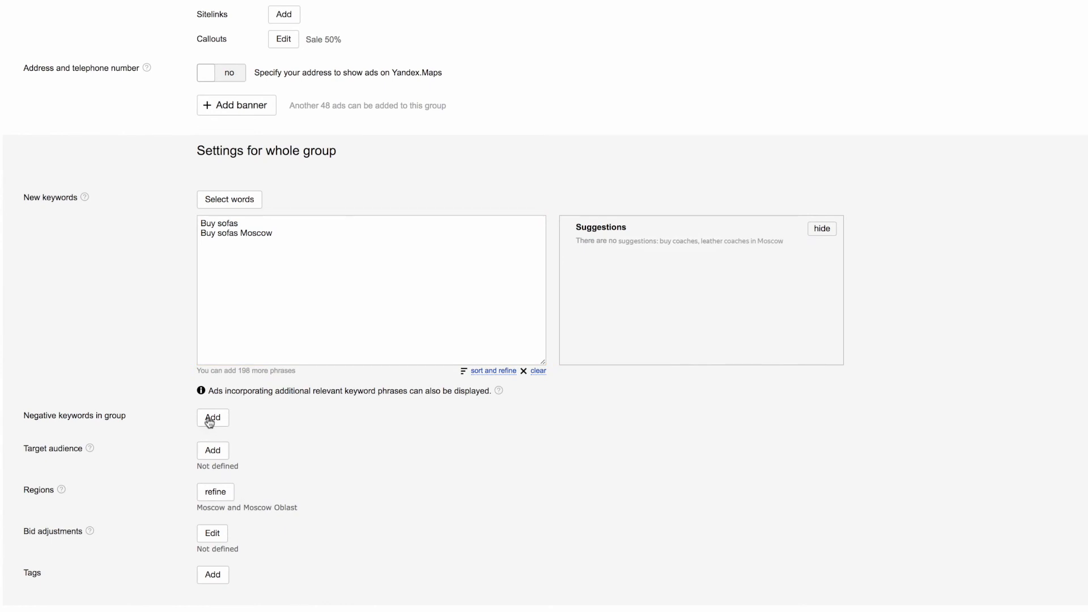
pyautogui.click(212, 417)
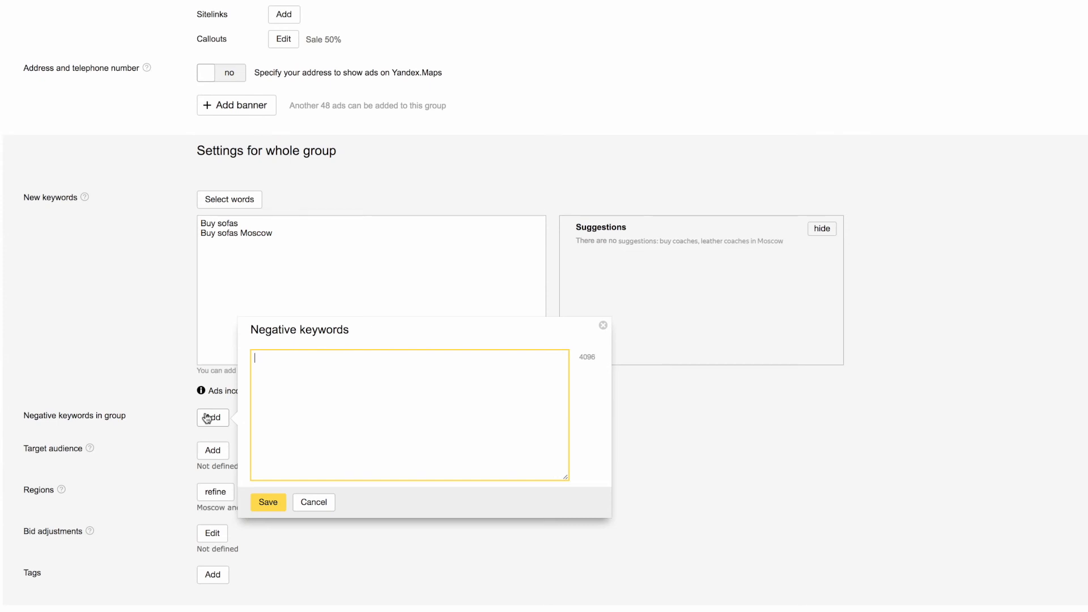
pyautogui.moveTo(317, 515)
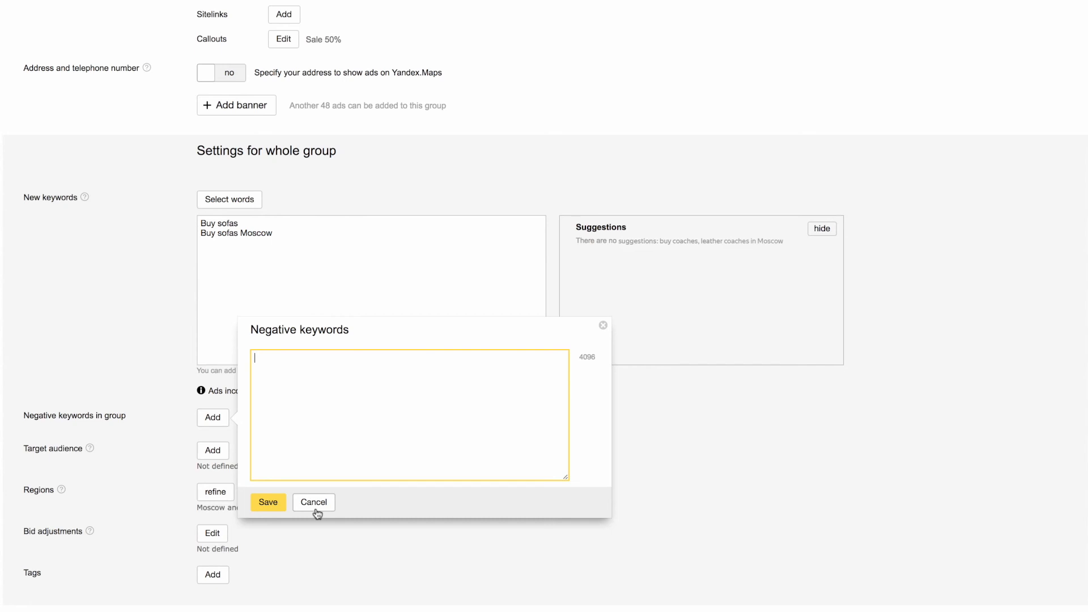
pyautogui.click(313, 502)
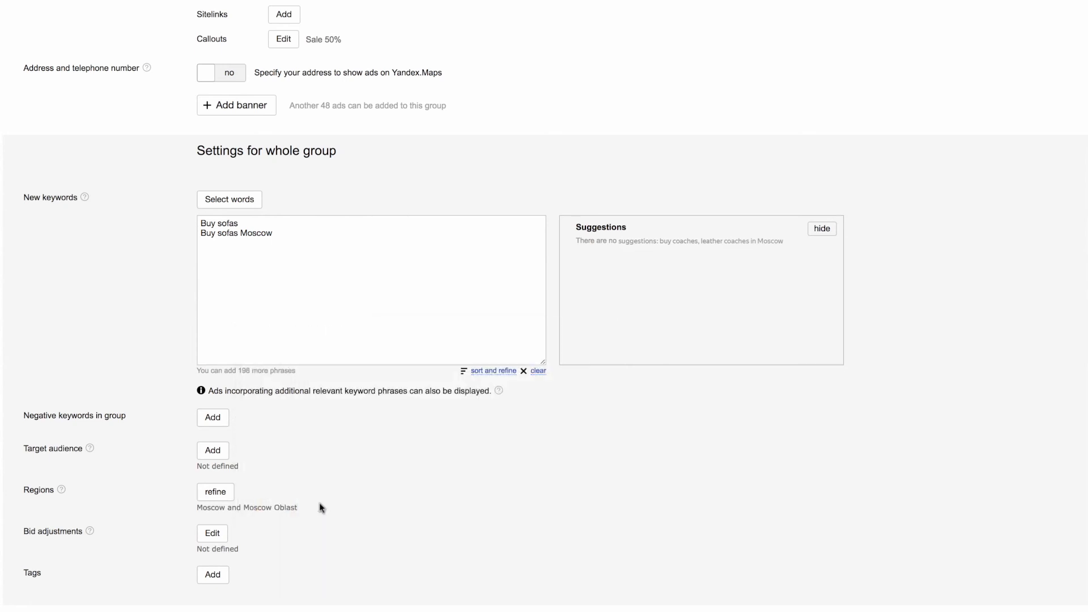
pyautogui.moveTo(297, 491)
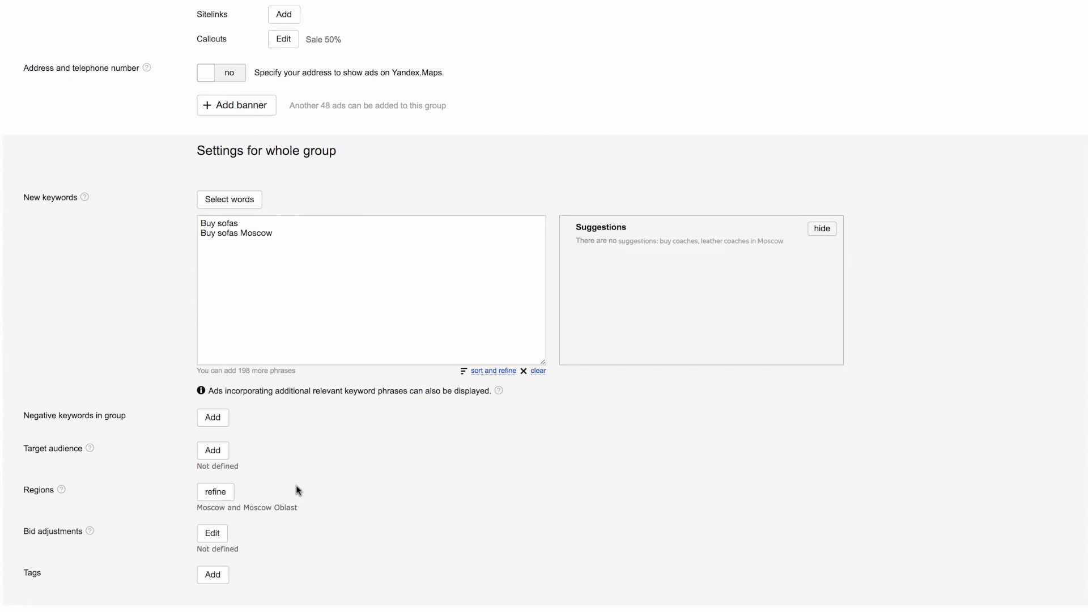
pyautogui.click(211, 450)
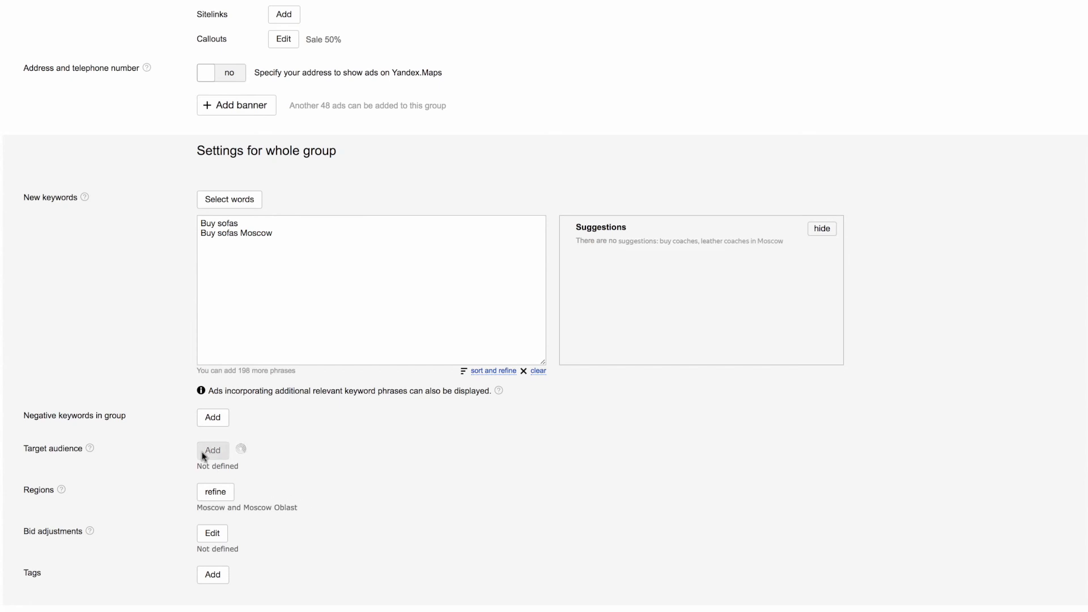
pyautogui.click(212, 450)
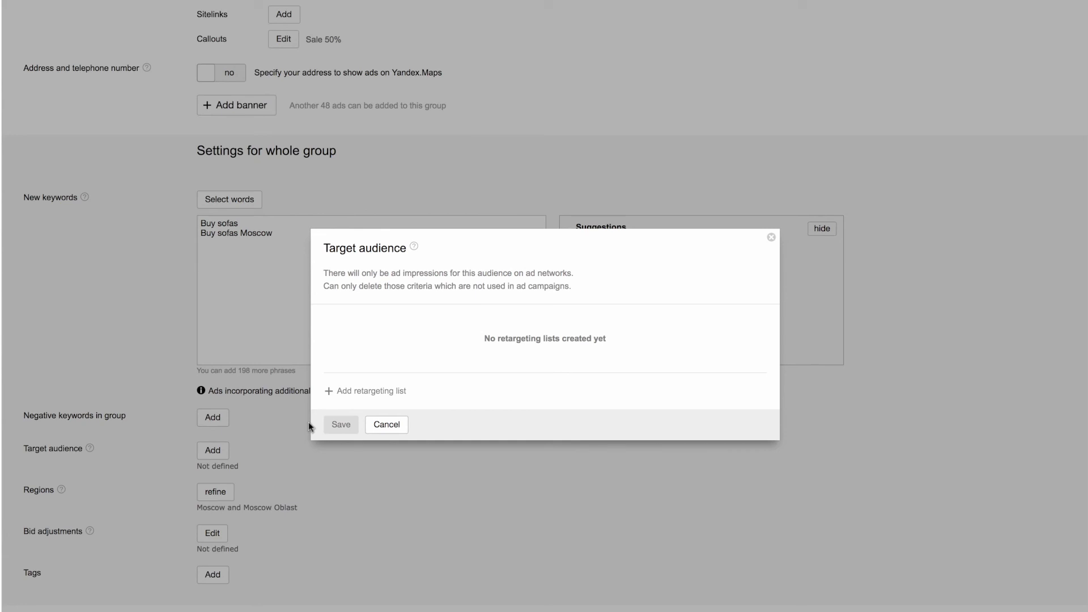
pyautogui.moveTo(439, 400)
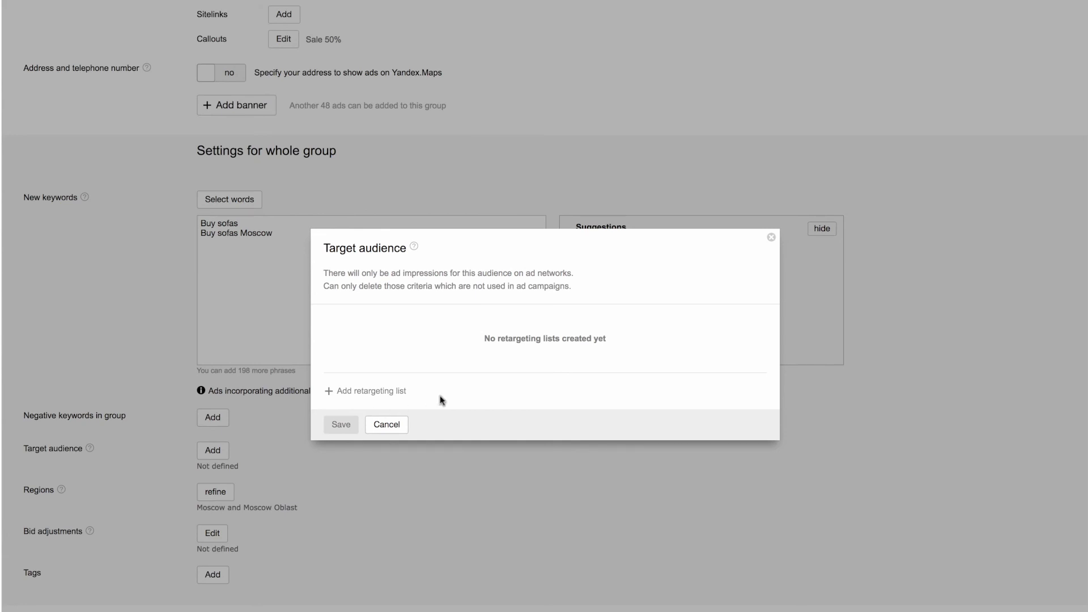
pyautogui.moveTo(387, 424)
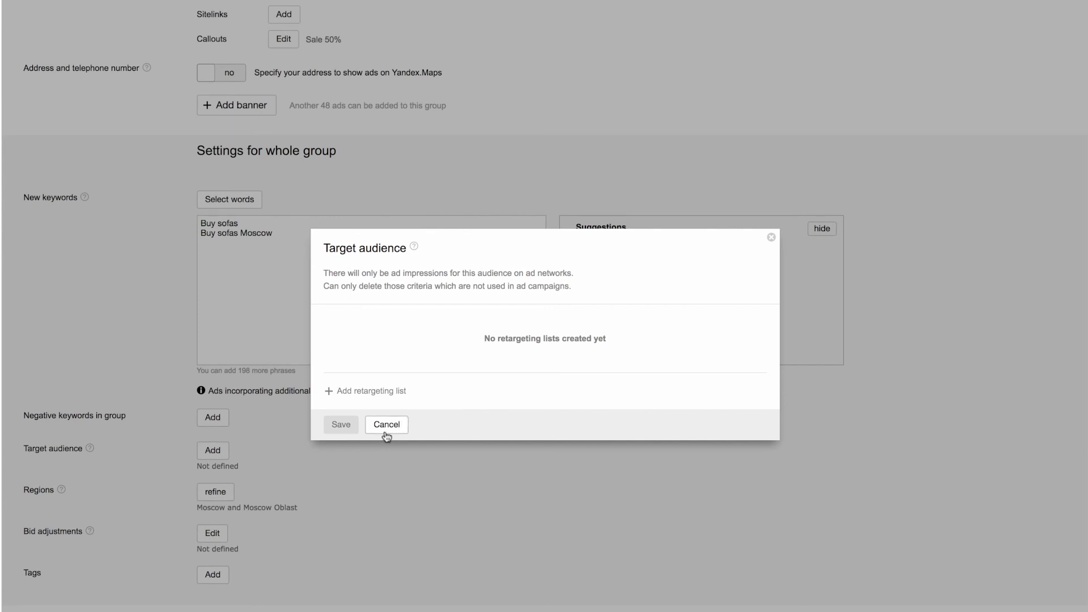
pyautogui.click(385, 424)
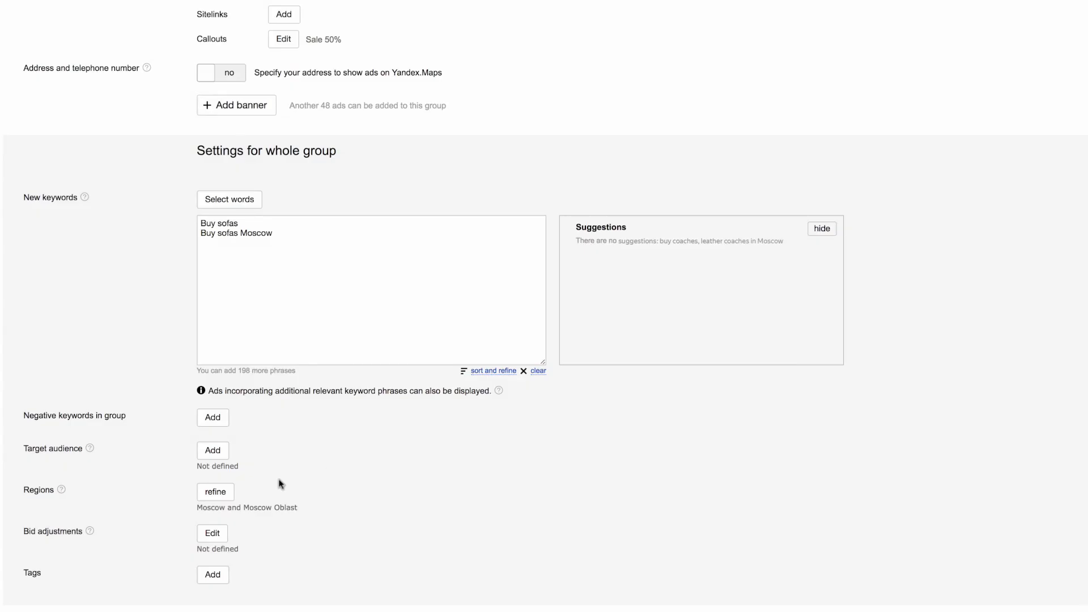
pyautogui.moveTo(249, 498)
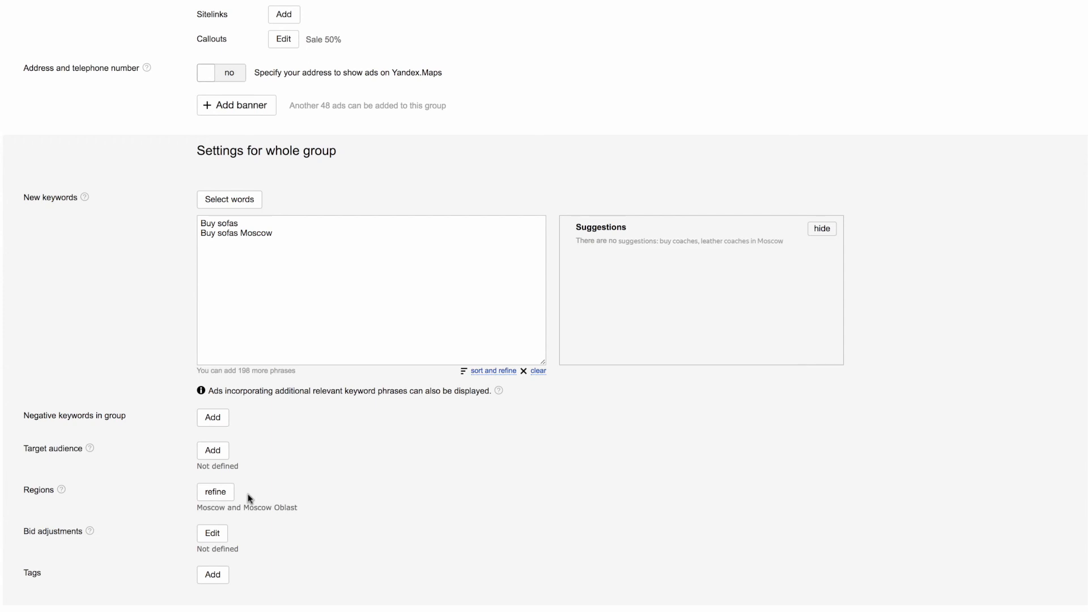
# Step: Review the serving regions, keeping Moscow and Moscow Oblast
pyautogui.click(216, 492)
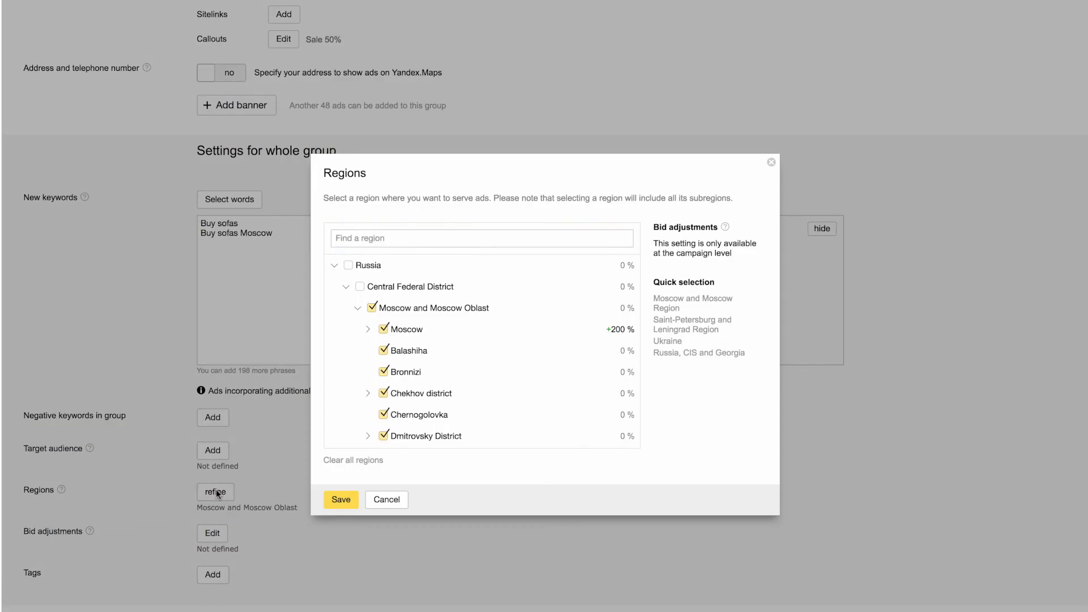
pyautogui.click(387, 500)
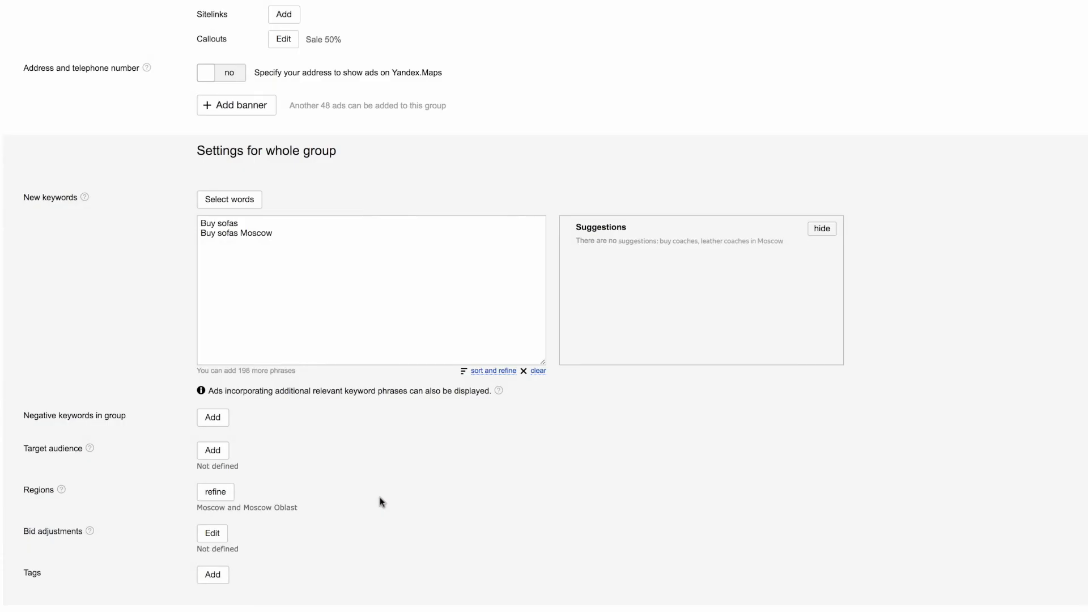
pyautogui.moveTo(212, 534)
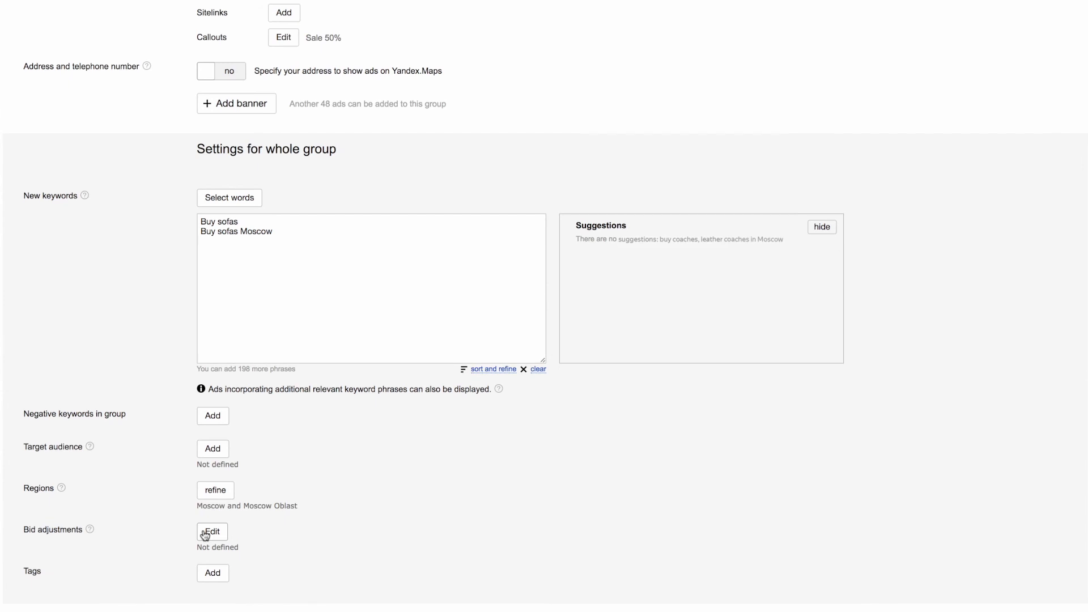
pyautogui.scroll(-3)
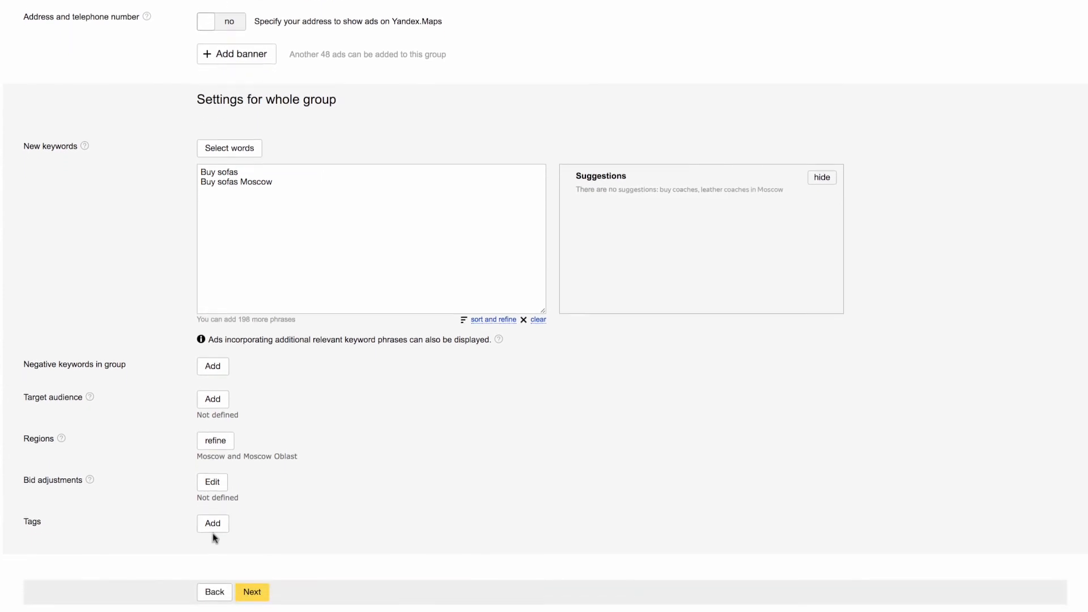
pyautogui.scroll(-3)
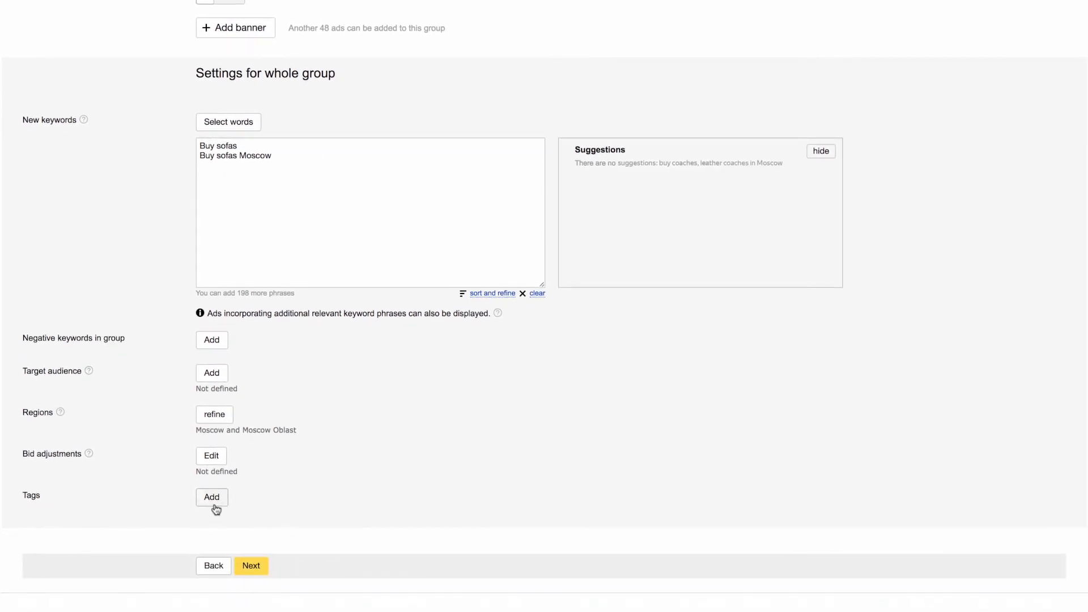
# Step: Add and save the tag 'Sofas' for the ad group
pyautogui.click(212, 496)
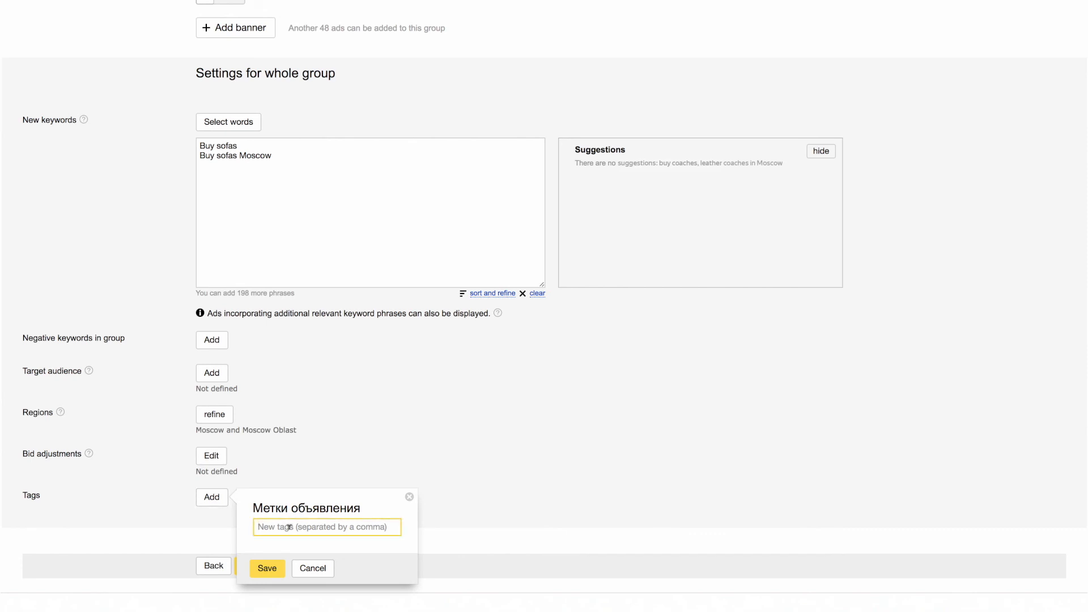
pyautogui.write('Sofas')
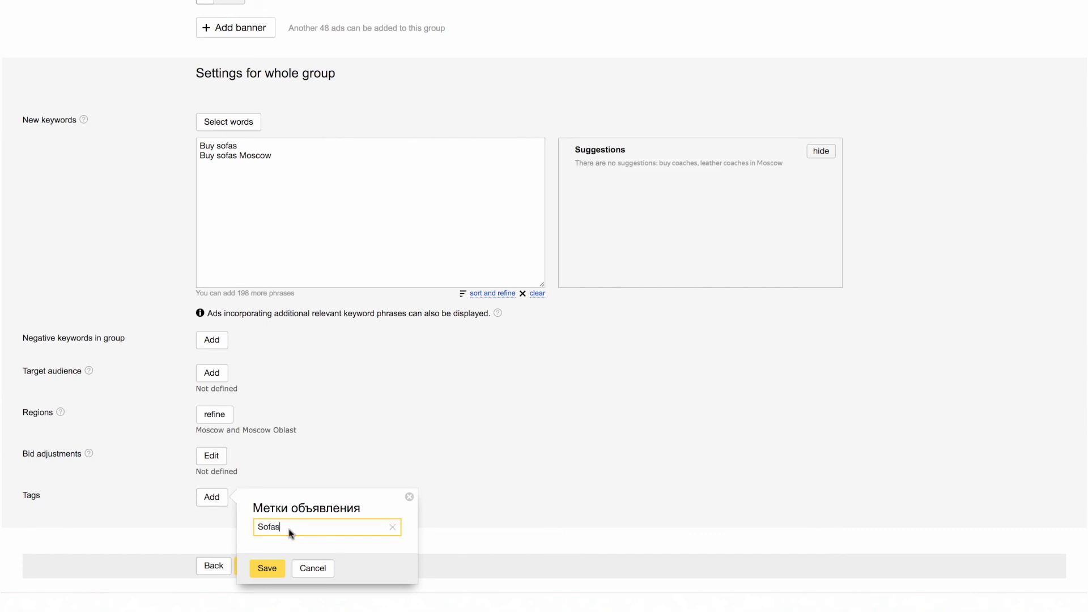
pyautogui.click(268, 568)
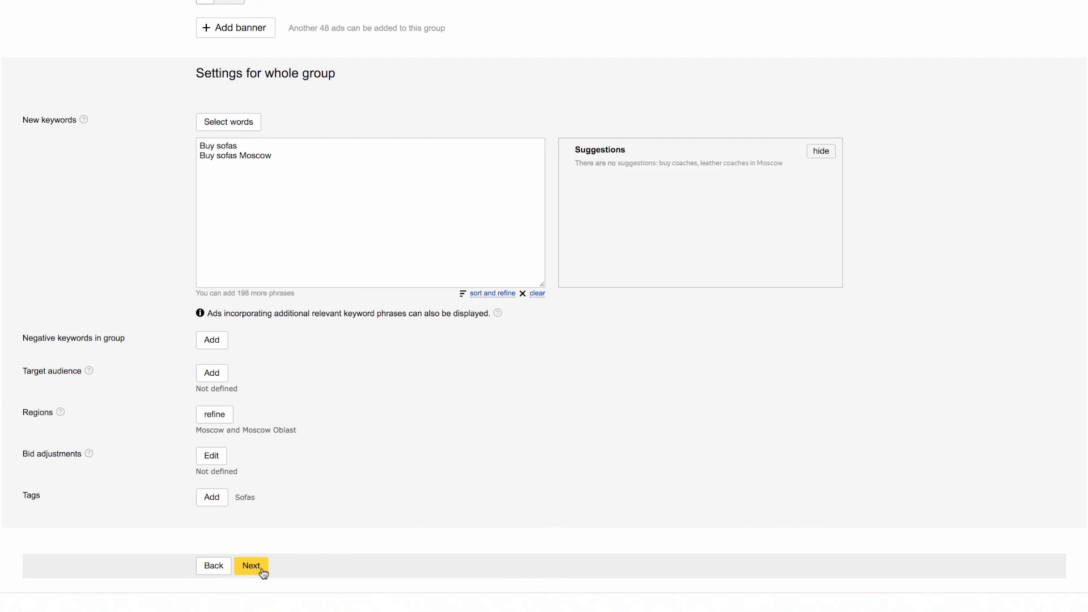
pyautogui.moveTo(282, 572)
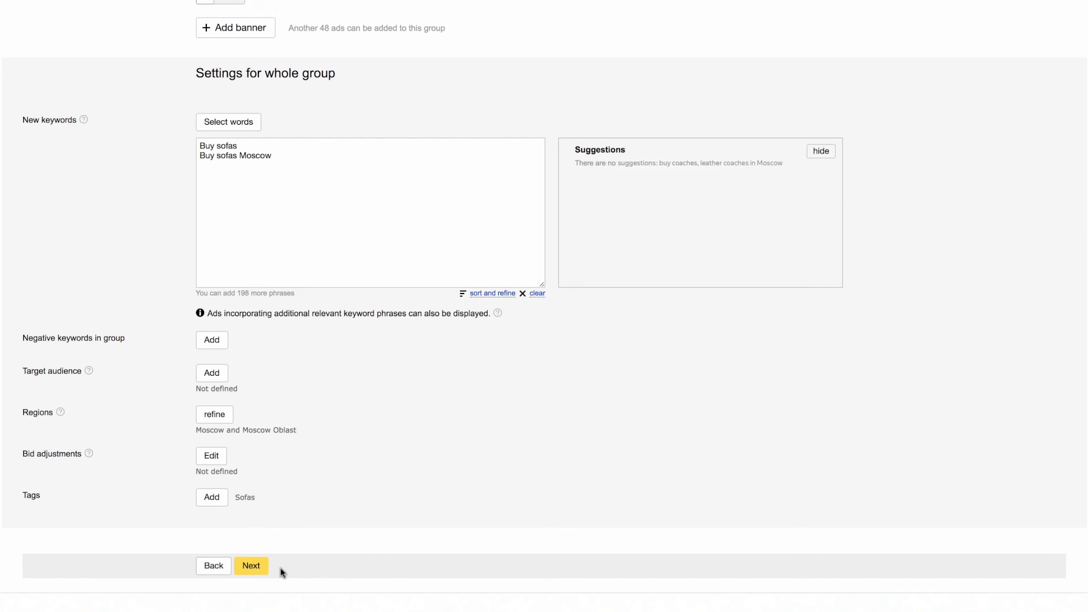
# Step: Keep keyword CPCs 0.04 and 0.03 dollars and save Search_sofas_Moscow as a draft
pyautogui.click(252, 566)
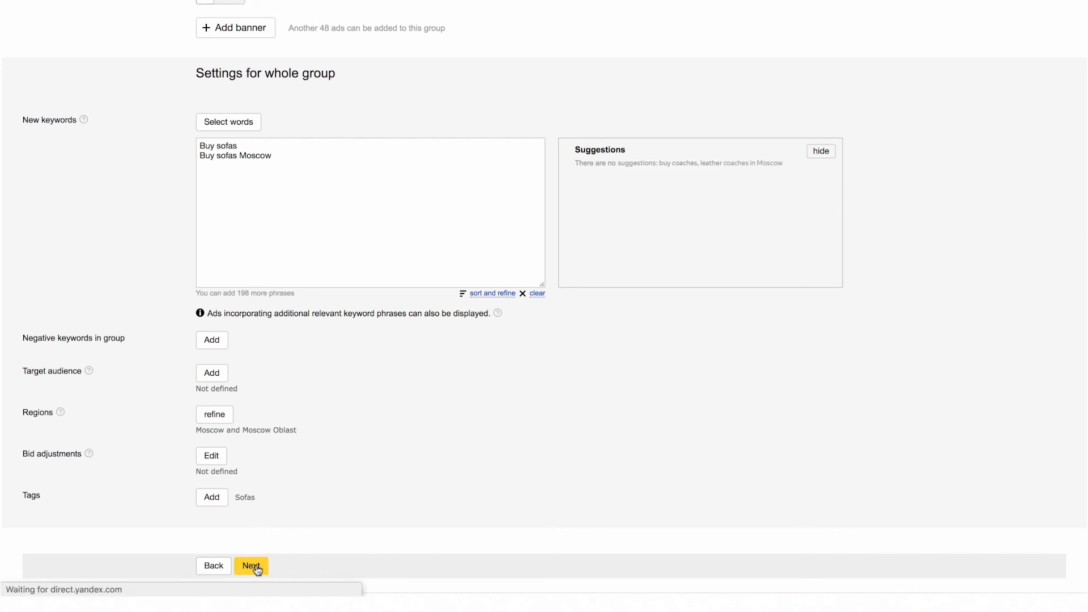
pyautogui.click(251, 565)
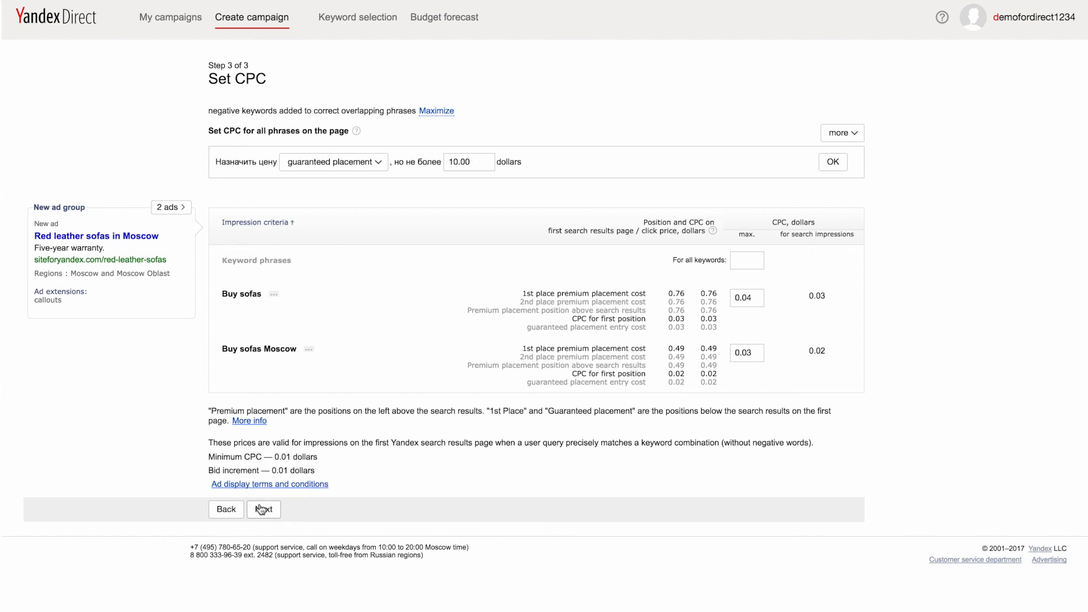
pyautogui.click(264, 509)
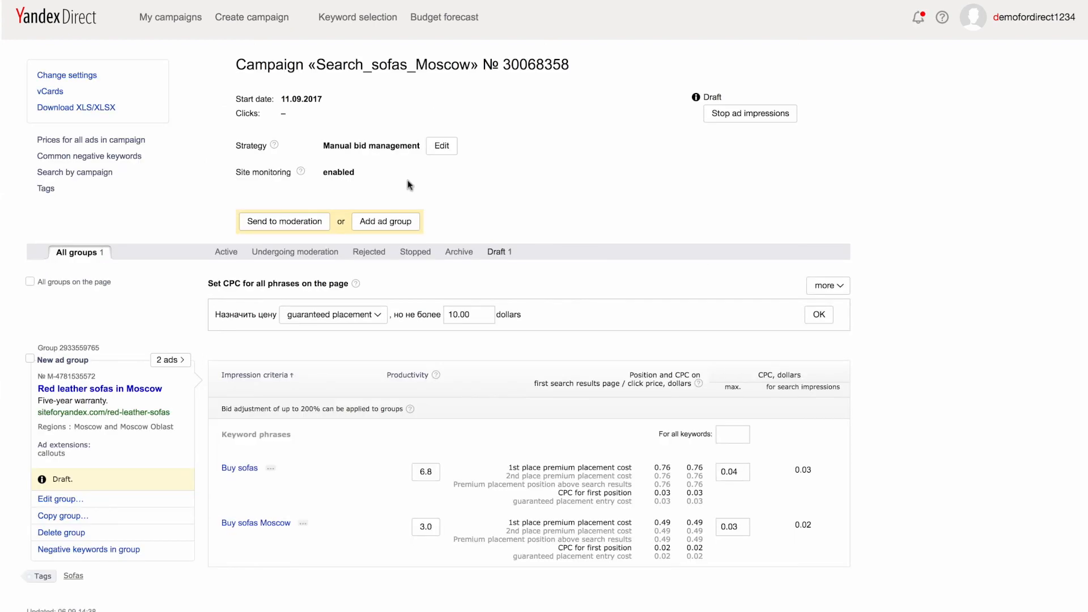
pyautogui.moveTo(484, 243)
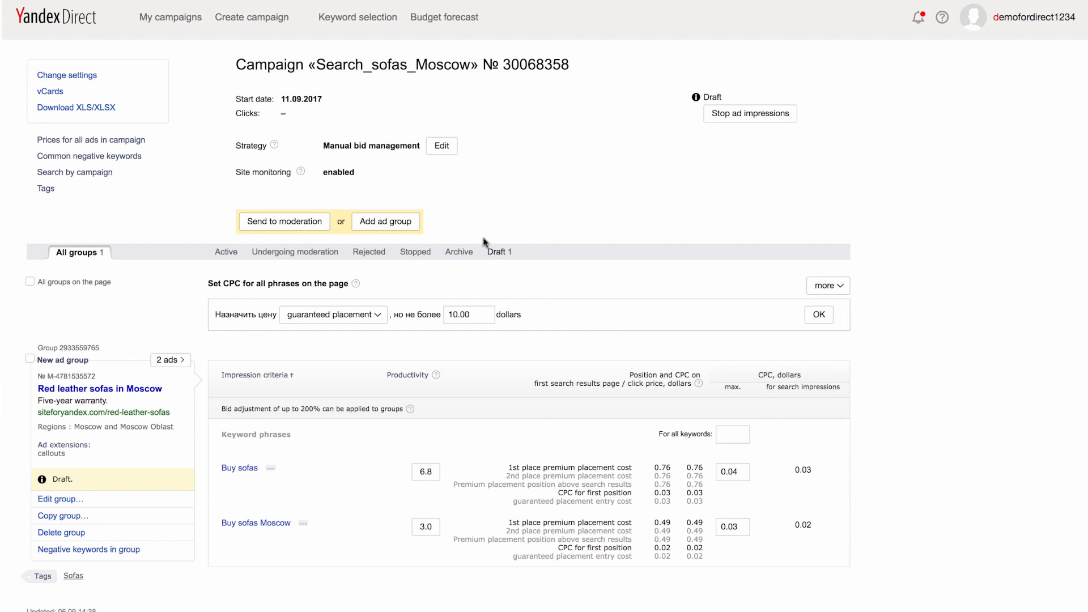